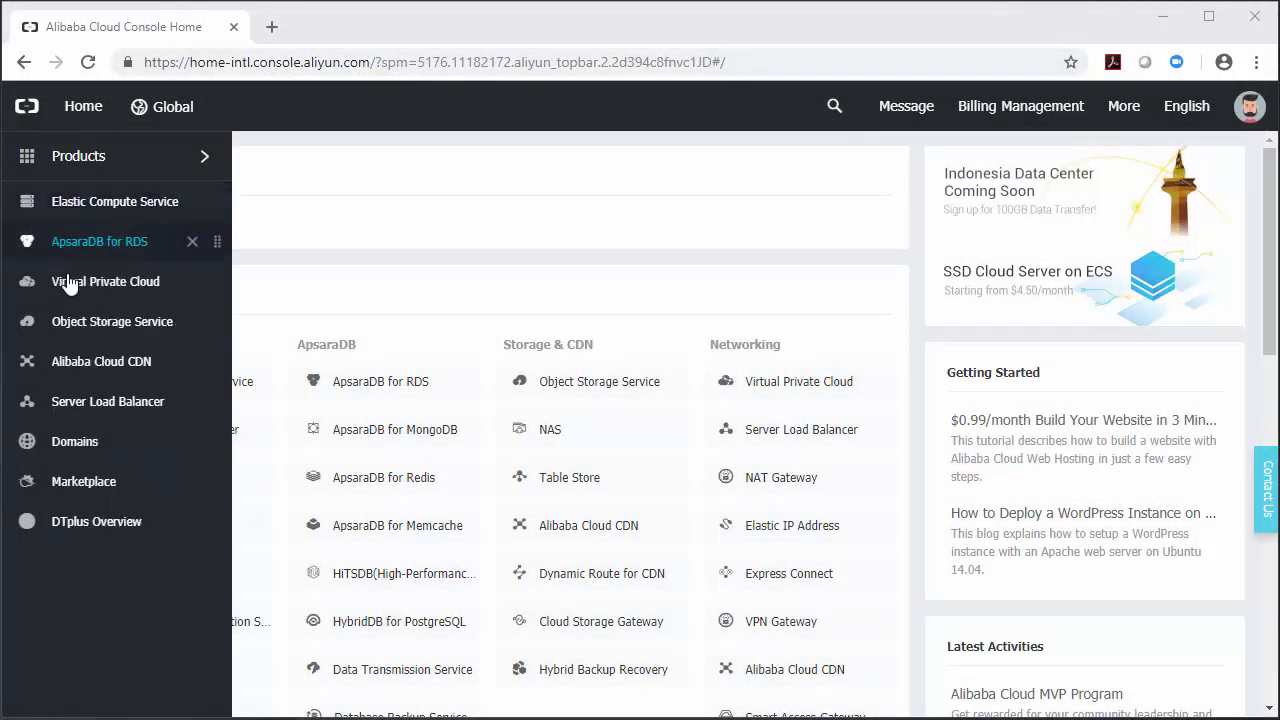
# Step: Go to the Virtual Private Cloud VPC list and begin creating a new VPC
pyautogui.click(104, 280)
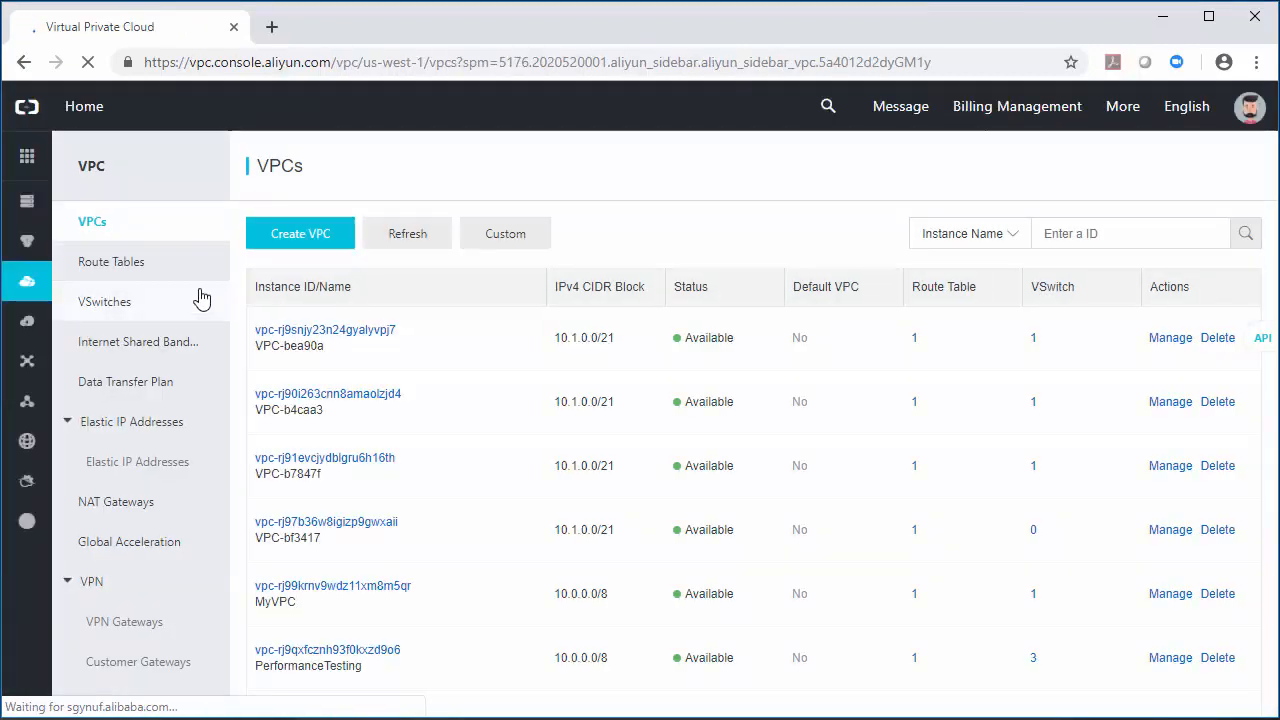
pyautogui.click(300, 232)
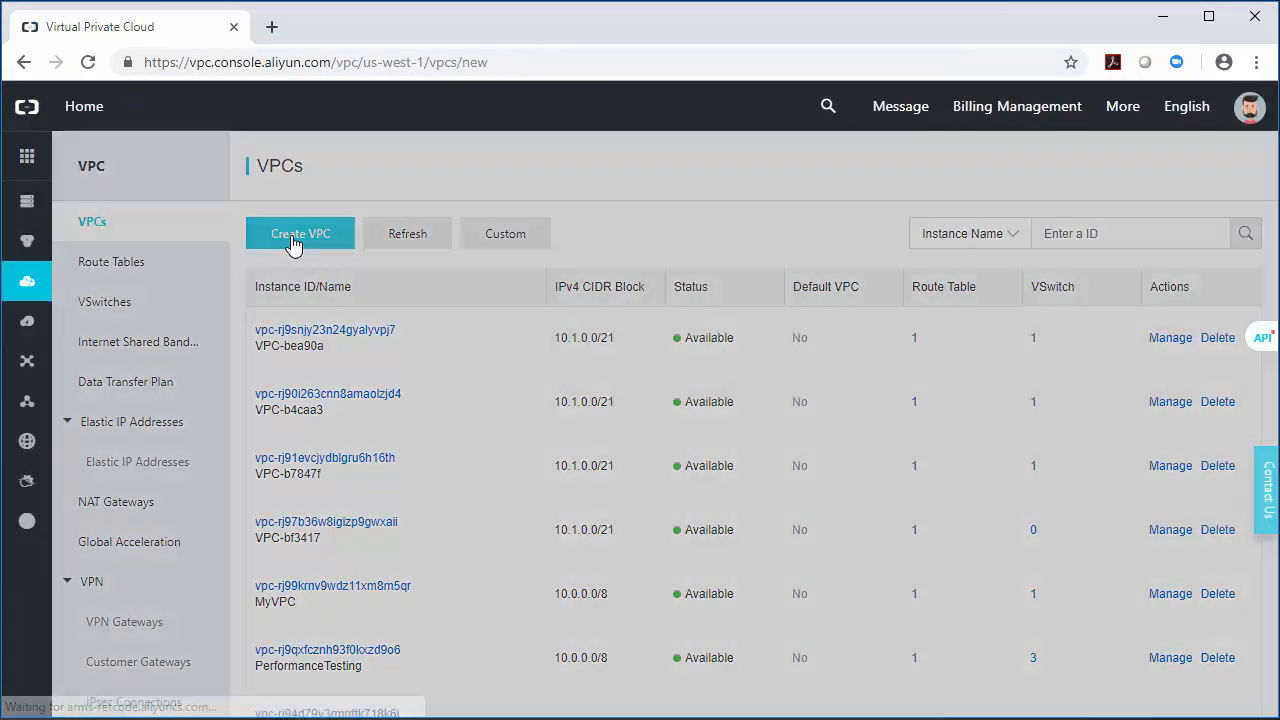
# Step: Create VPC AliDemo with block 10.0.0.0/8 and vSwitch AliSubnet in Silicon Valley Zone A
pyautogui.click(300, 232)
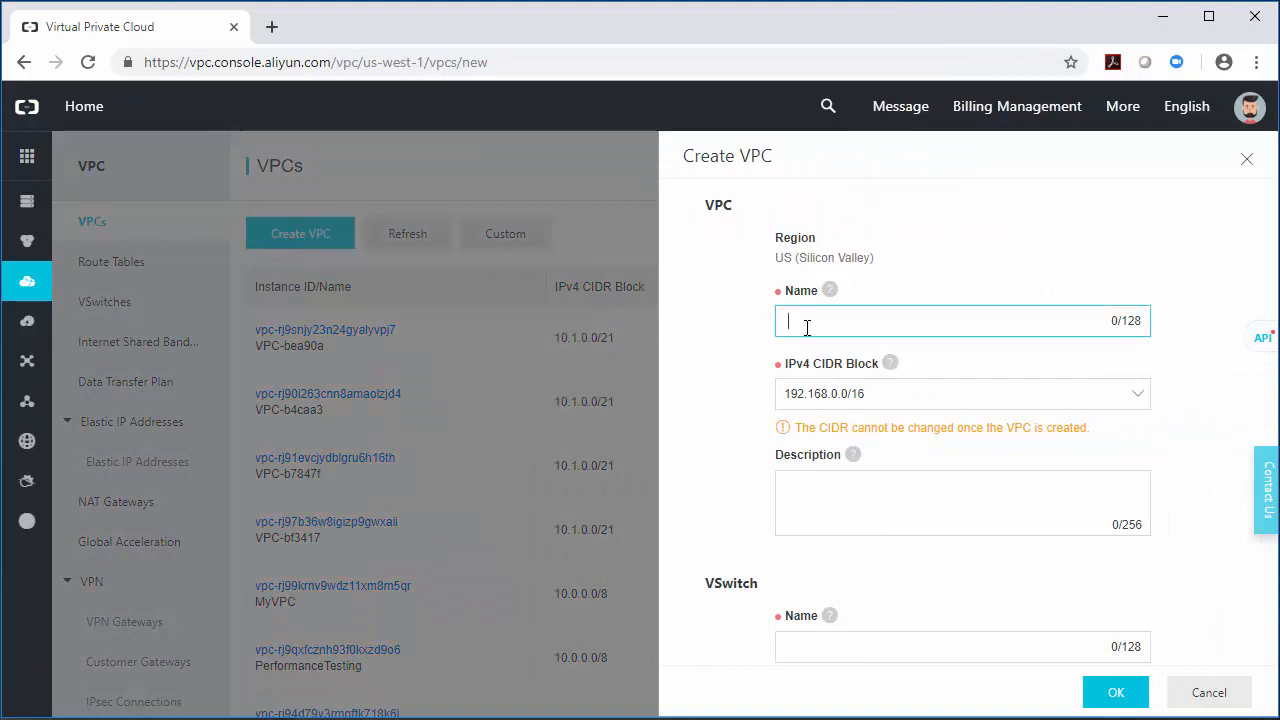
pyautogui.write('AliDem')
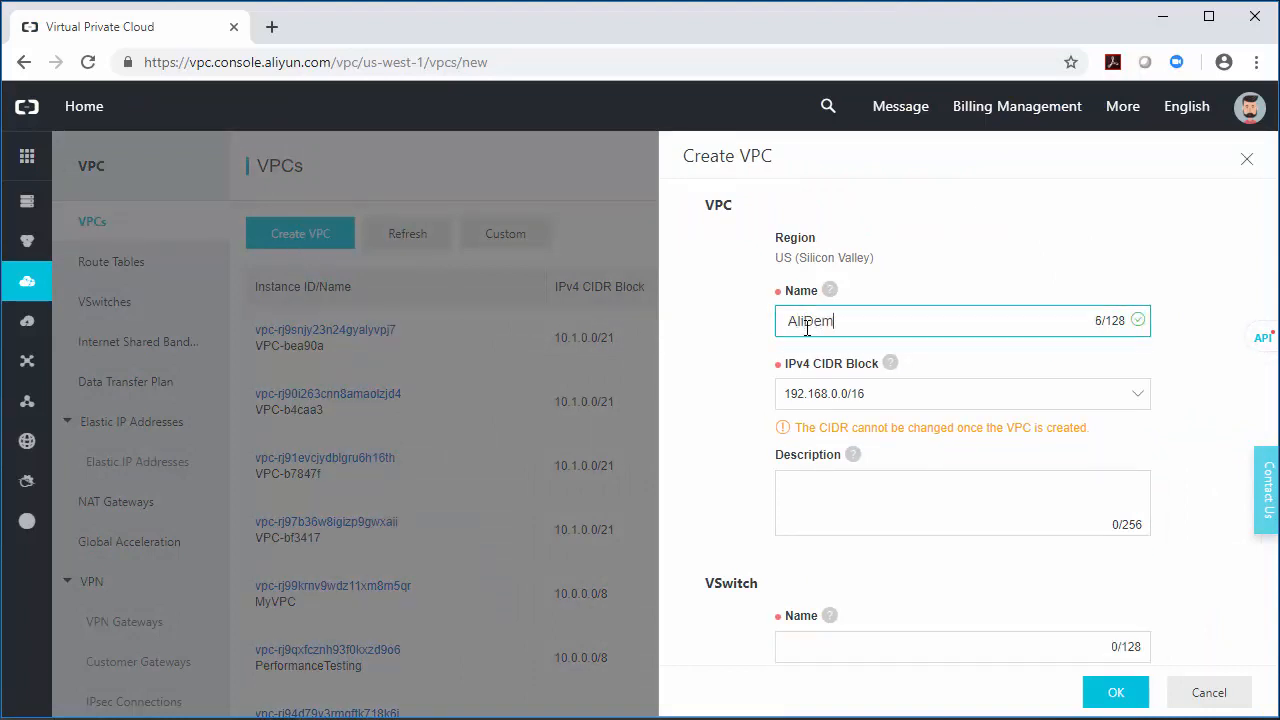
pyautogui.click(960, 392)
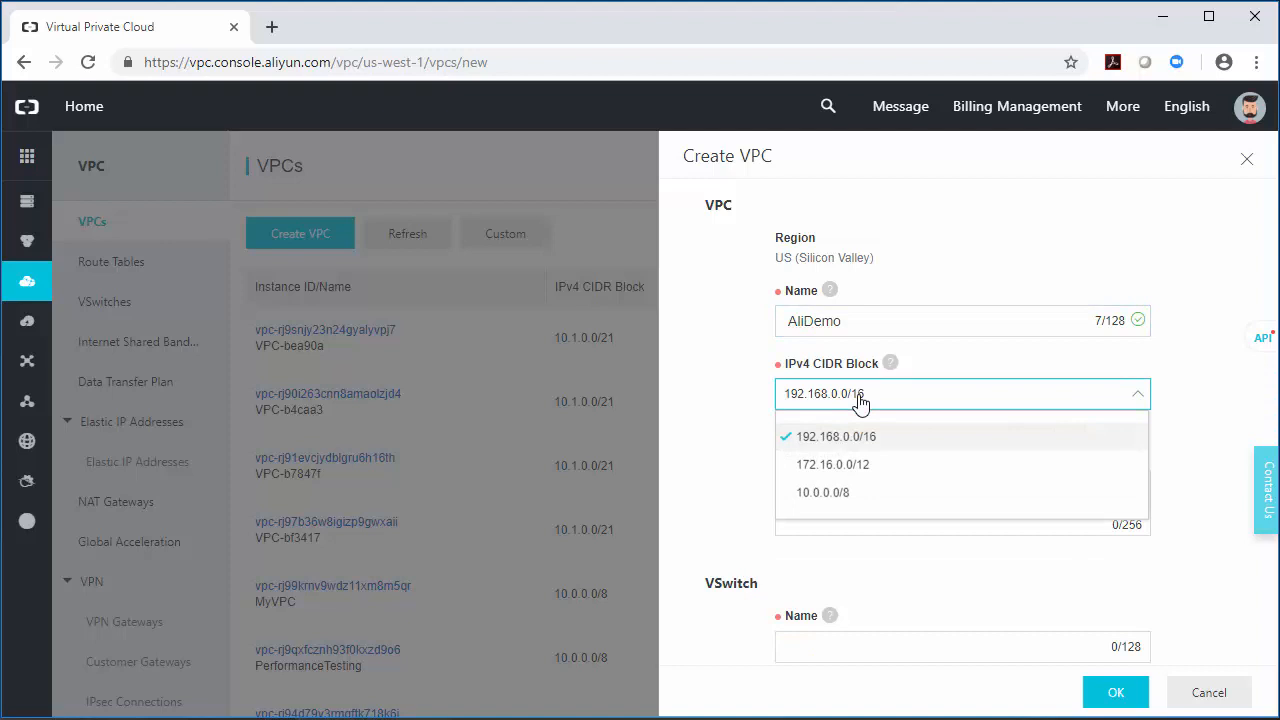
pyautogui.click(824, 492)
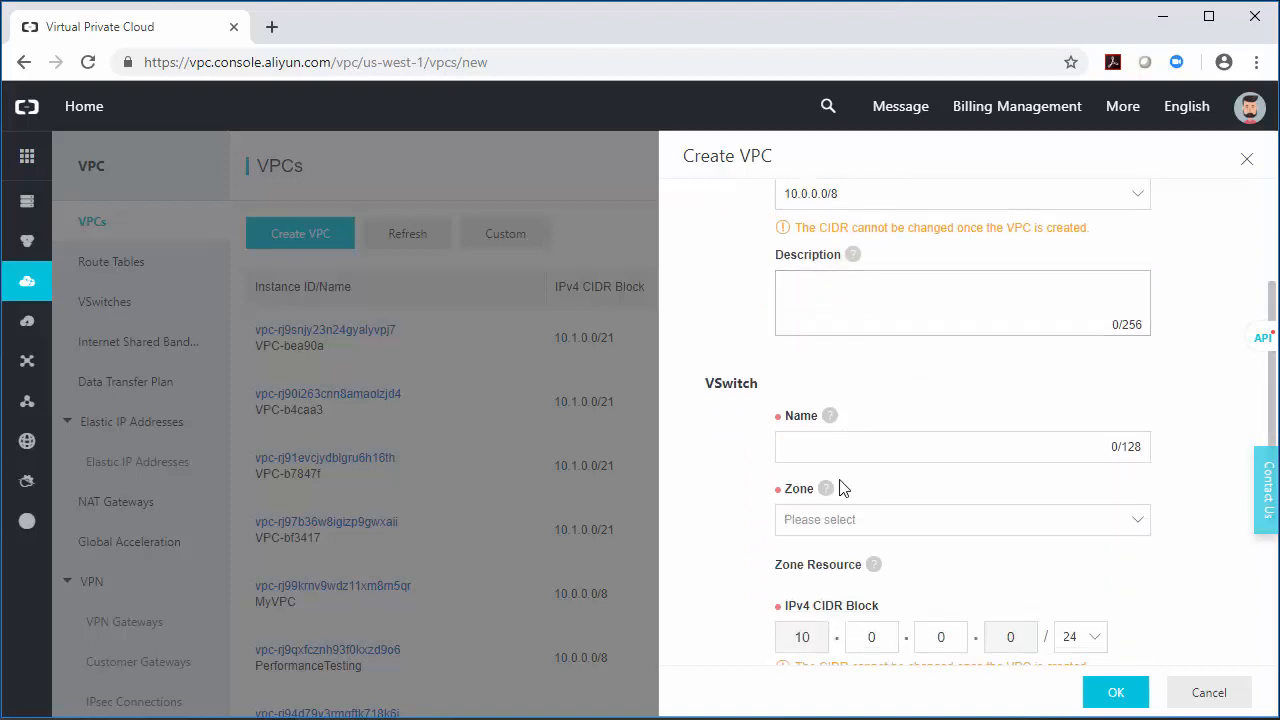
pyautogui.write('AliSubnet')
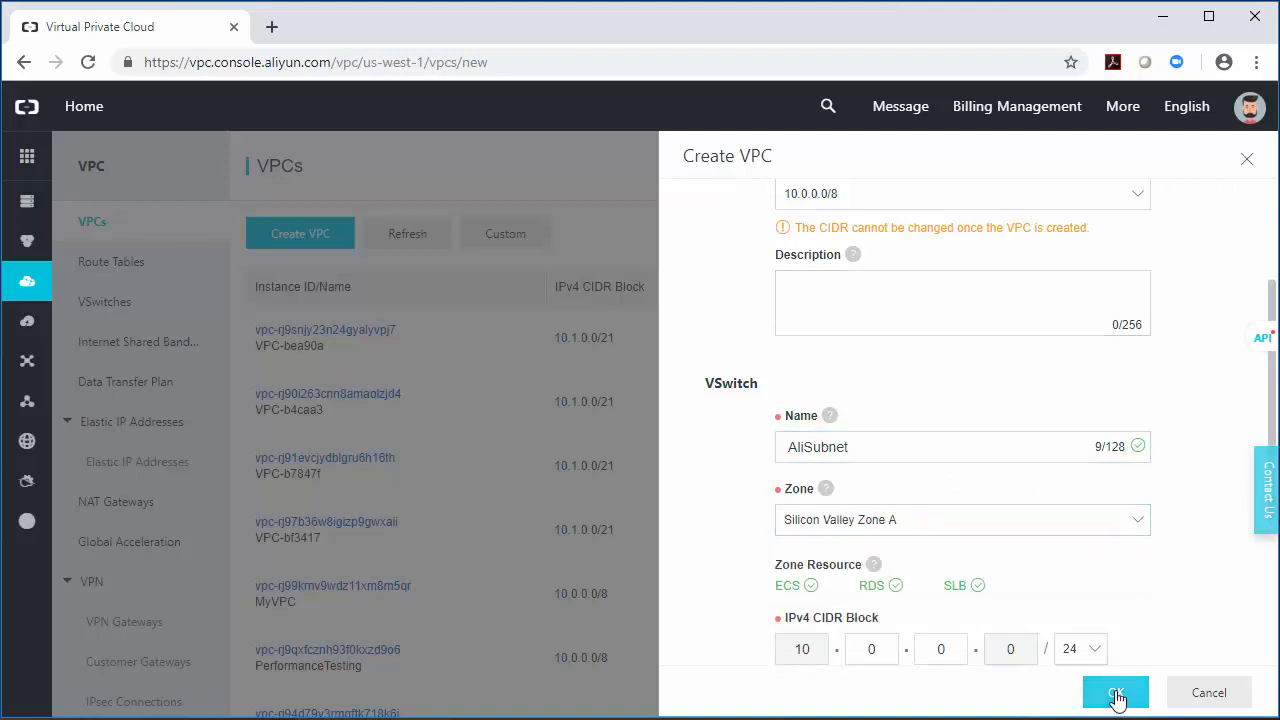
pyautogui.click(1116, 692)
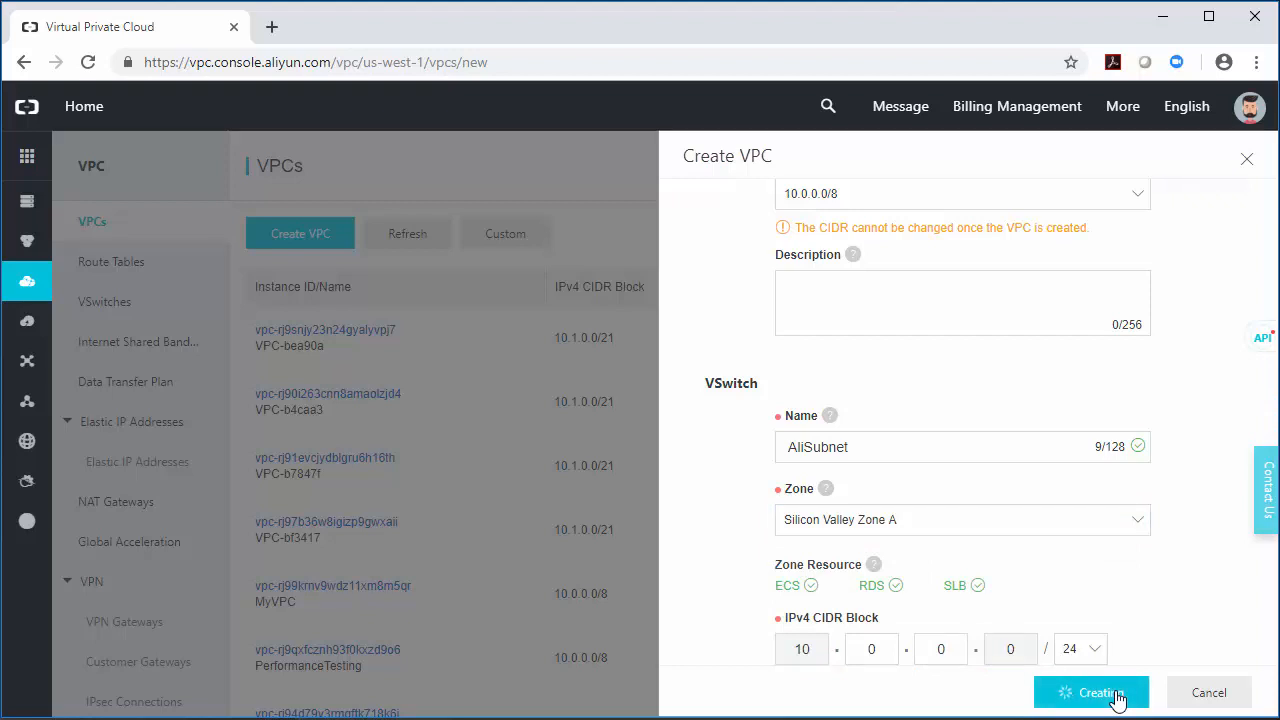
pyautogui.click(1092, 692)
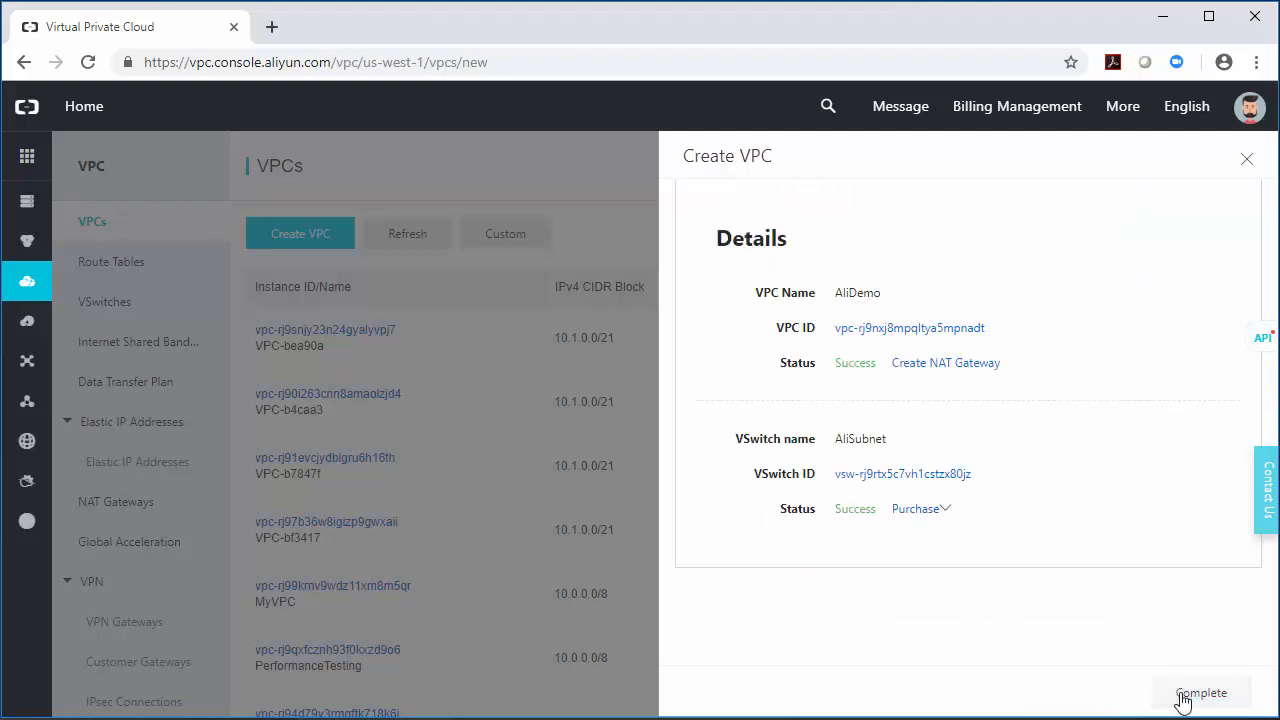
# Step: Return to the VPC list and view AliDemo's details down to its empty security groups
pyautogui.click(1200, 692)
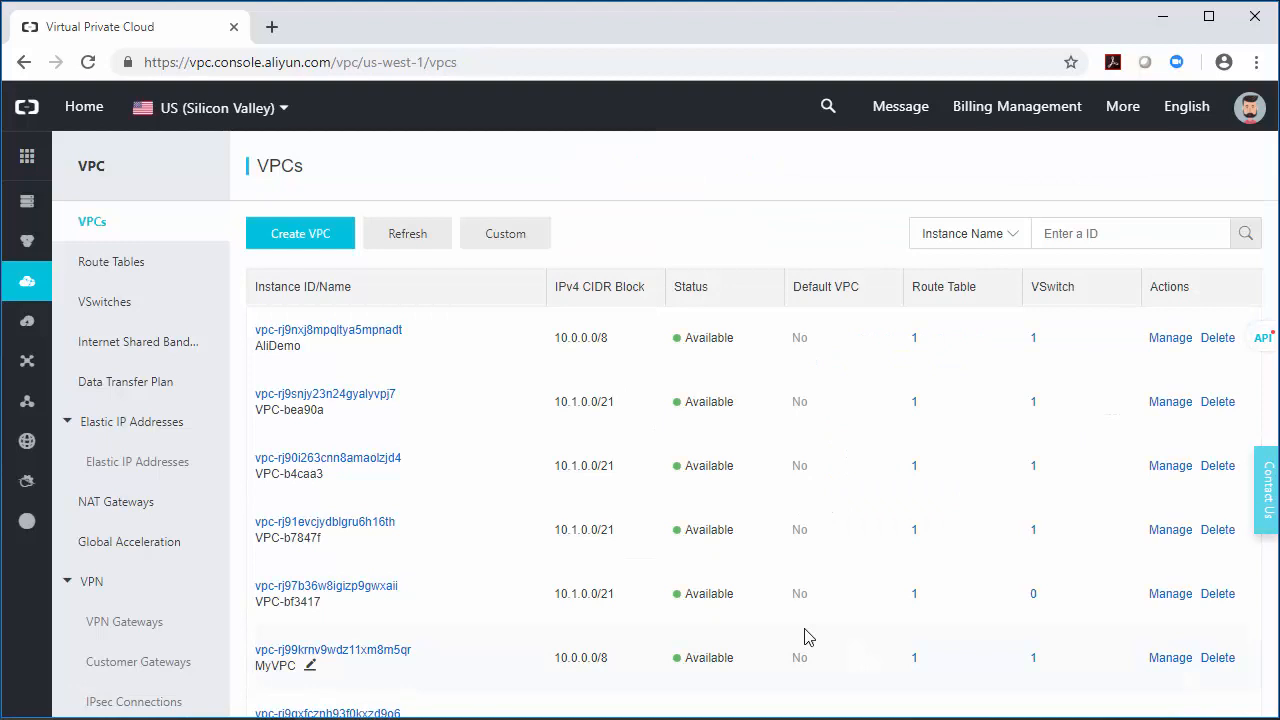
pyautogui.moveTo(348, 336)
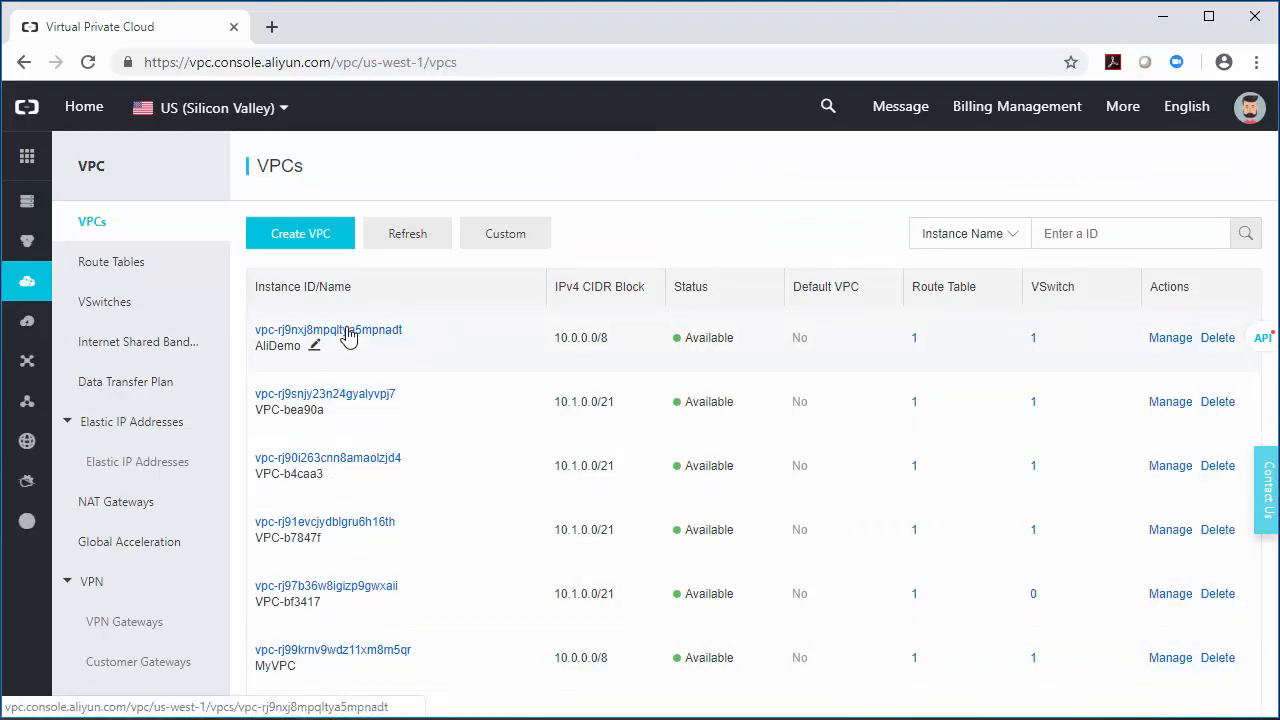
pyautogui.click(328, 328)
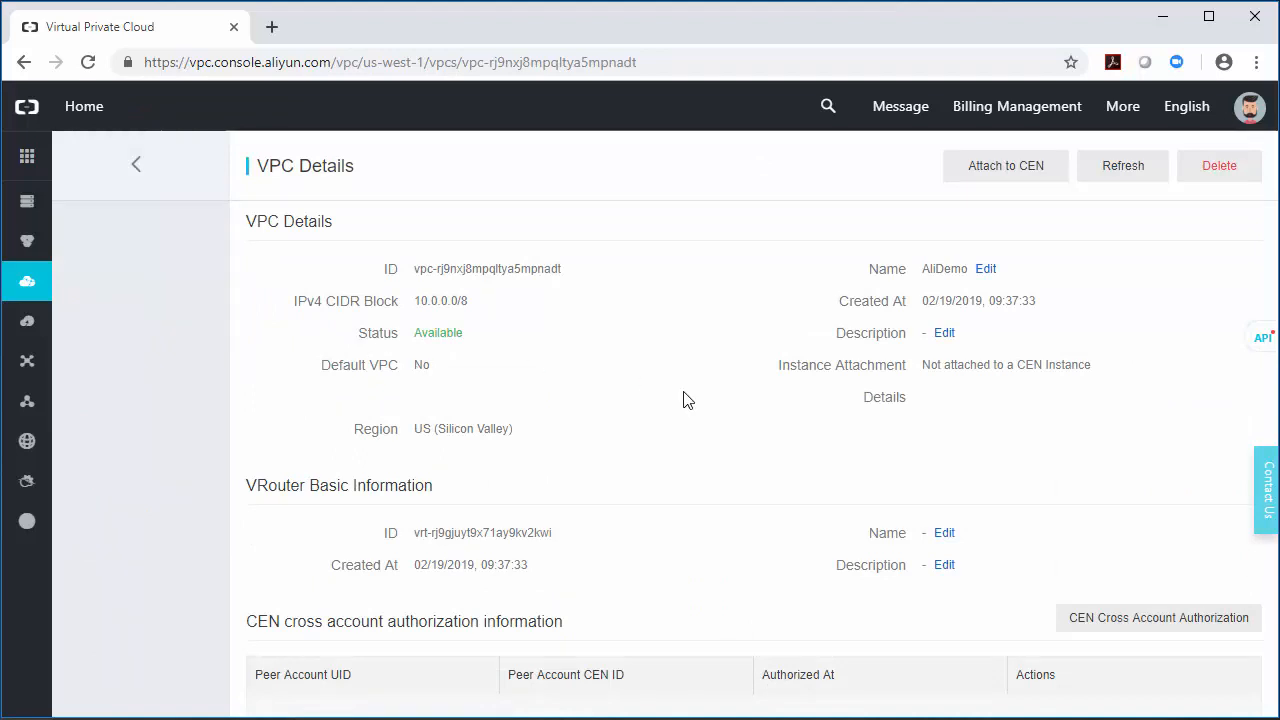
pyautogui.scroll(-3)
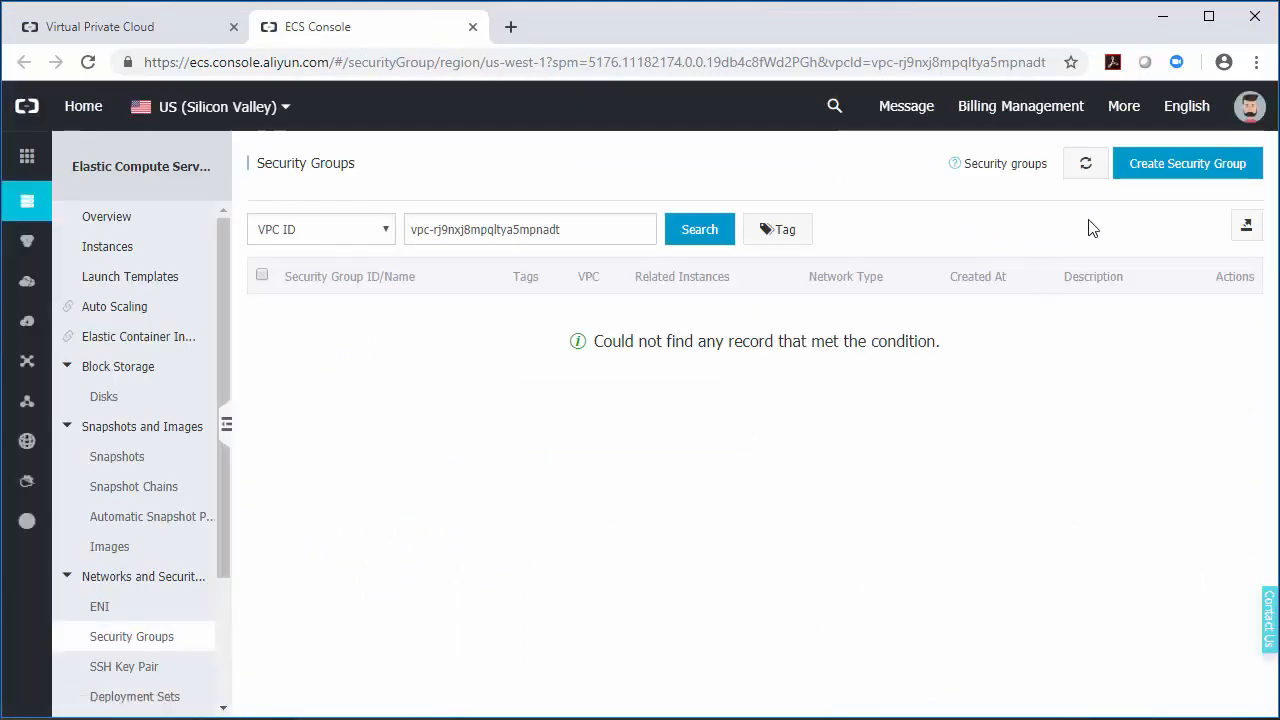
# Step: Create custom security group AliDemoSG with Network Type VPC and go to adding its rules
pyautogui.click(1188, 164)
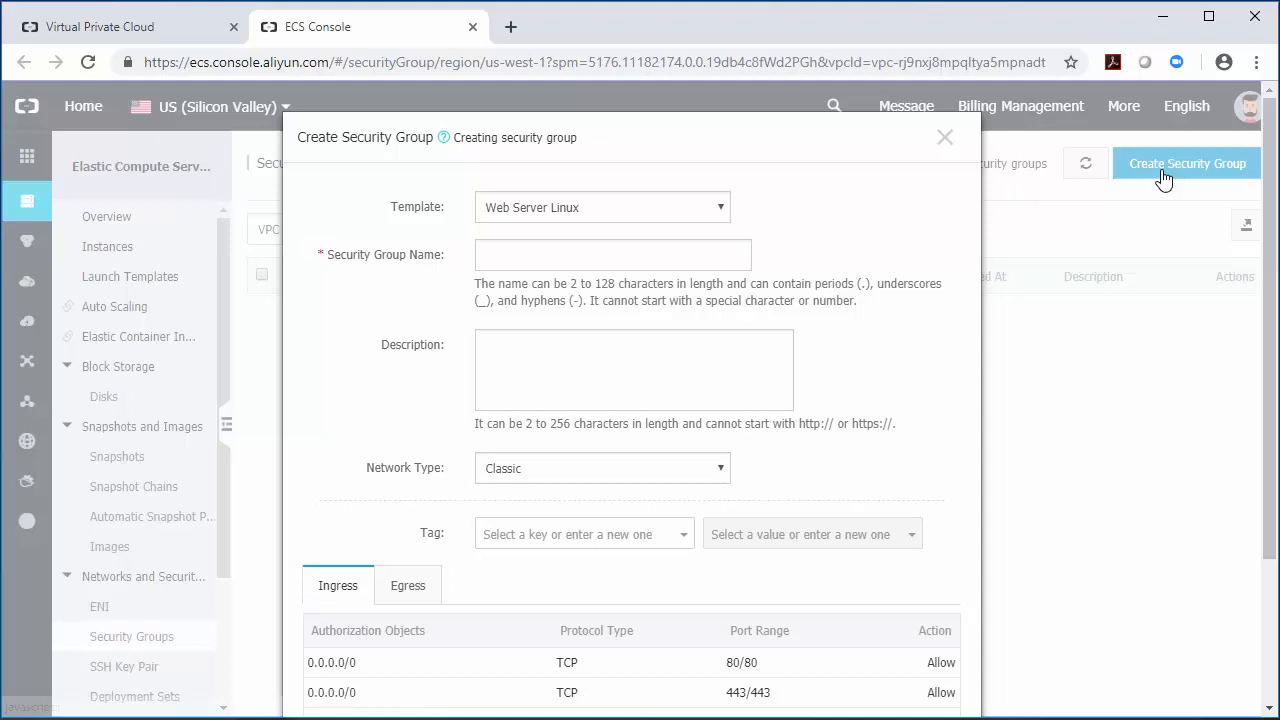
pyautogui.click(602, 206)
pyautogui.write('AliDemoSG')
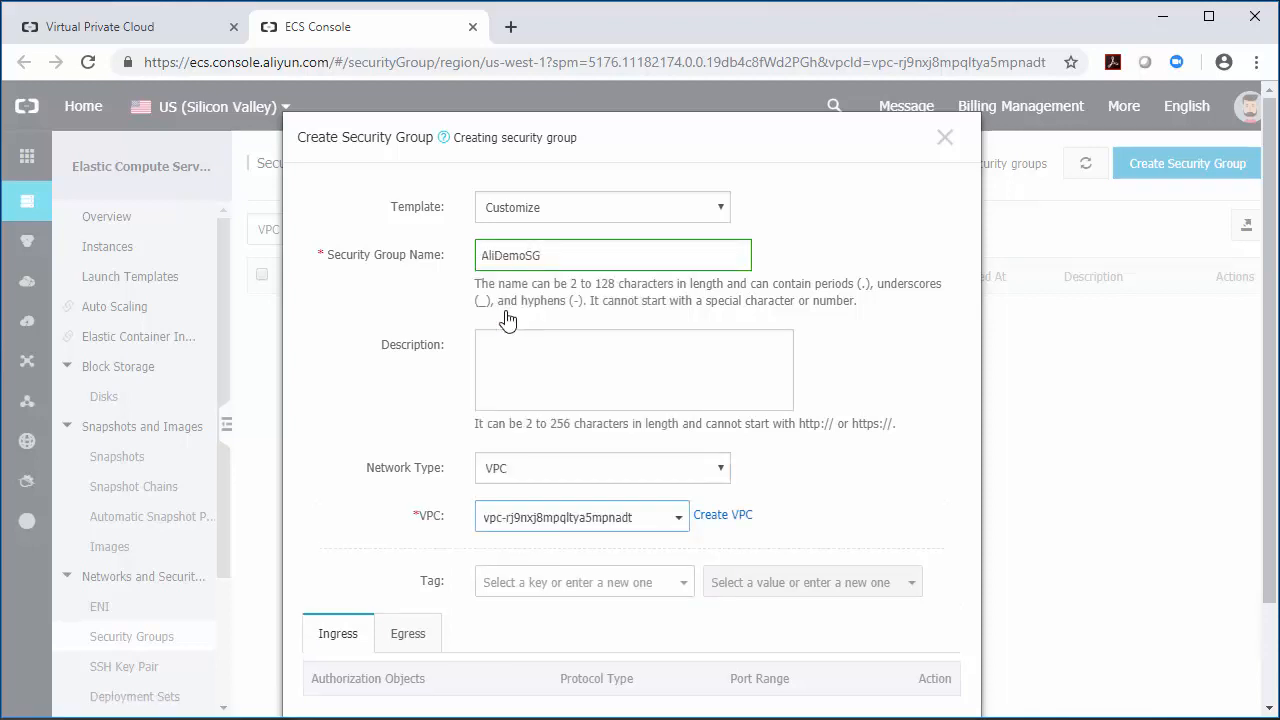
pyautogui.scroll(-3)
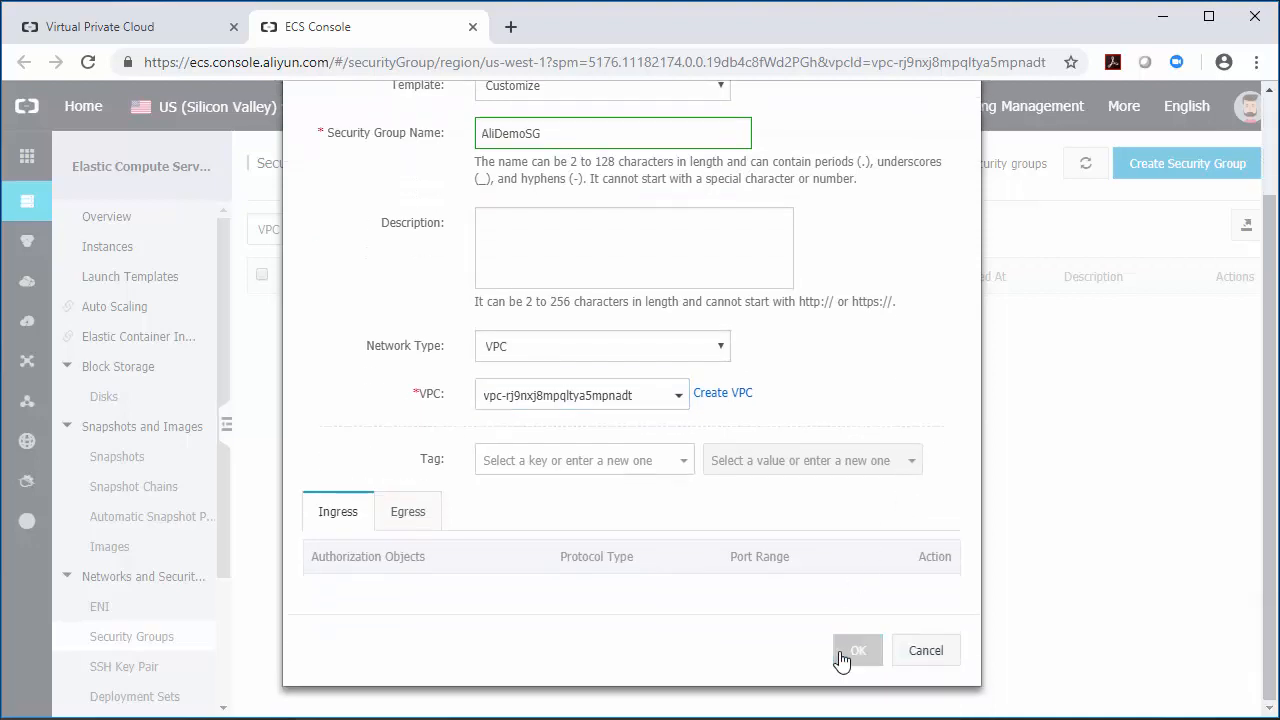
pyautogui.click(856, 650)
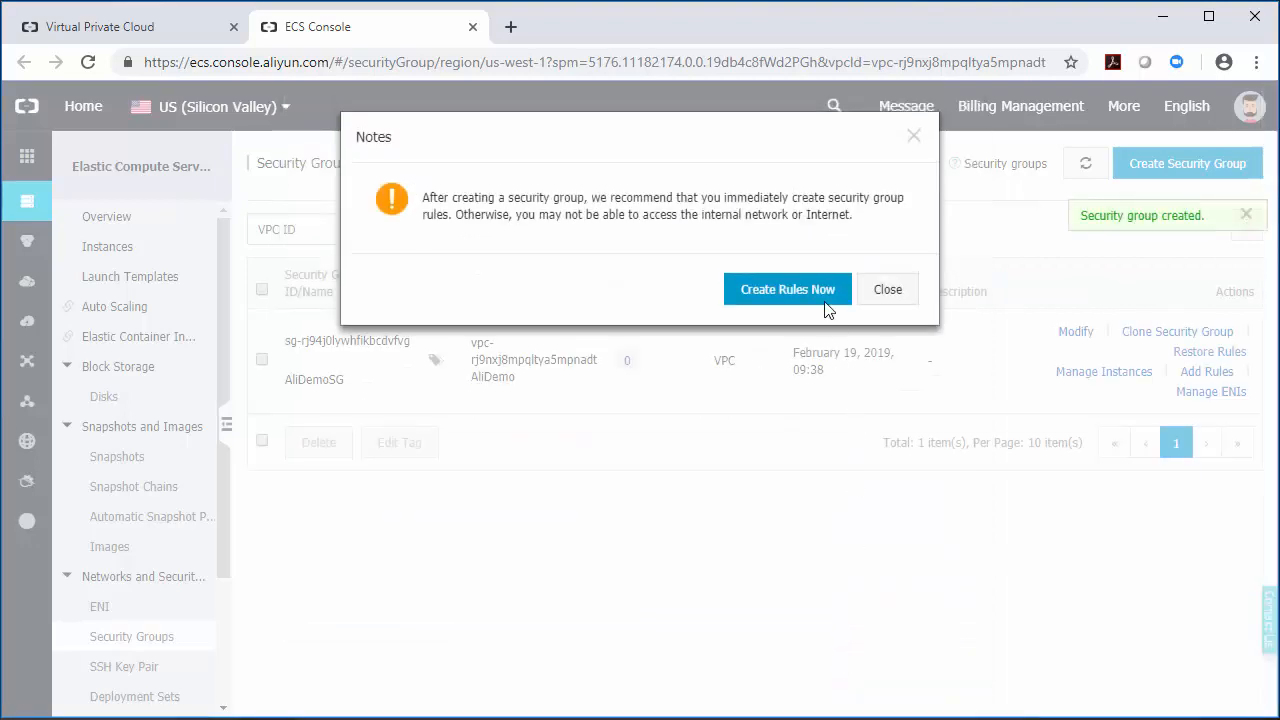
pyautogui.click(788, 288)
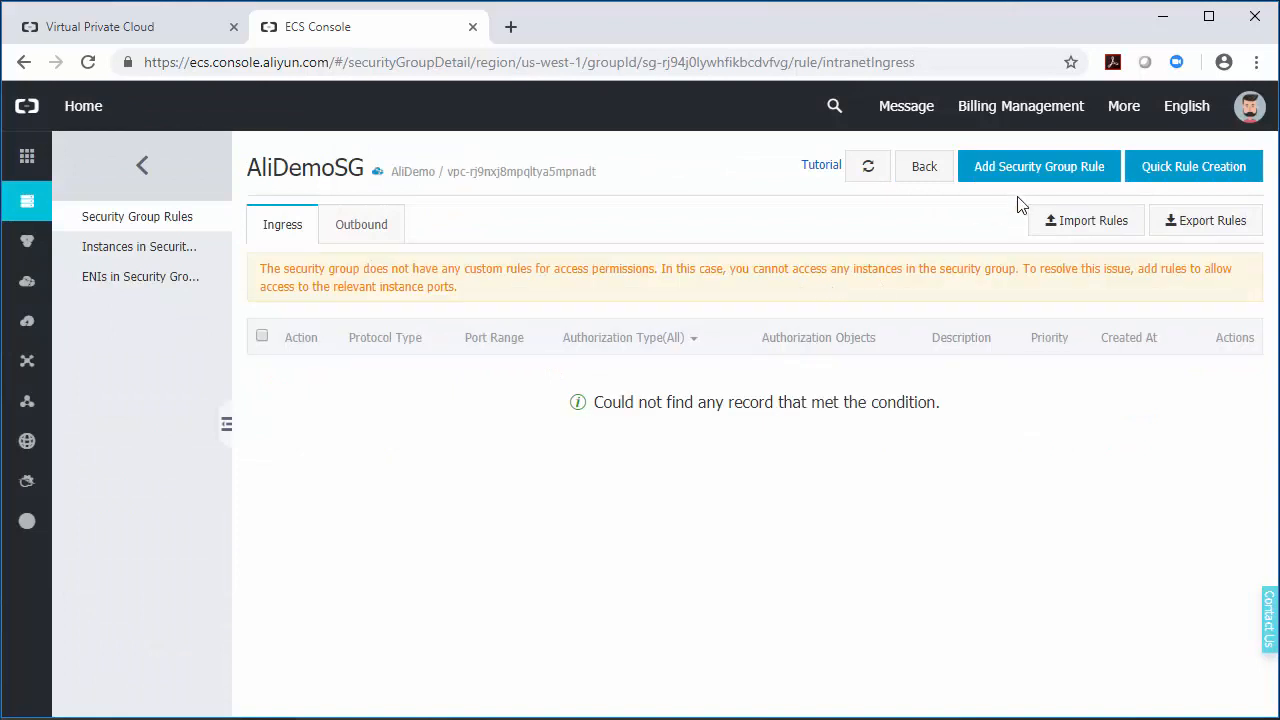
# Step: Add an ingress rule to AliDemoSG allowing SSH (22) from the authorization CIDR block
pyautogui.click(1038, 166)
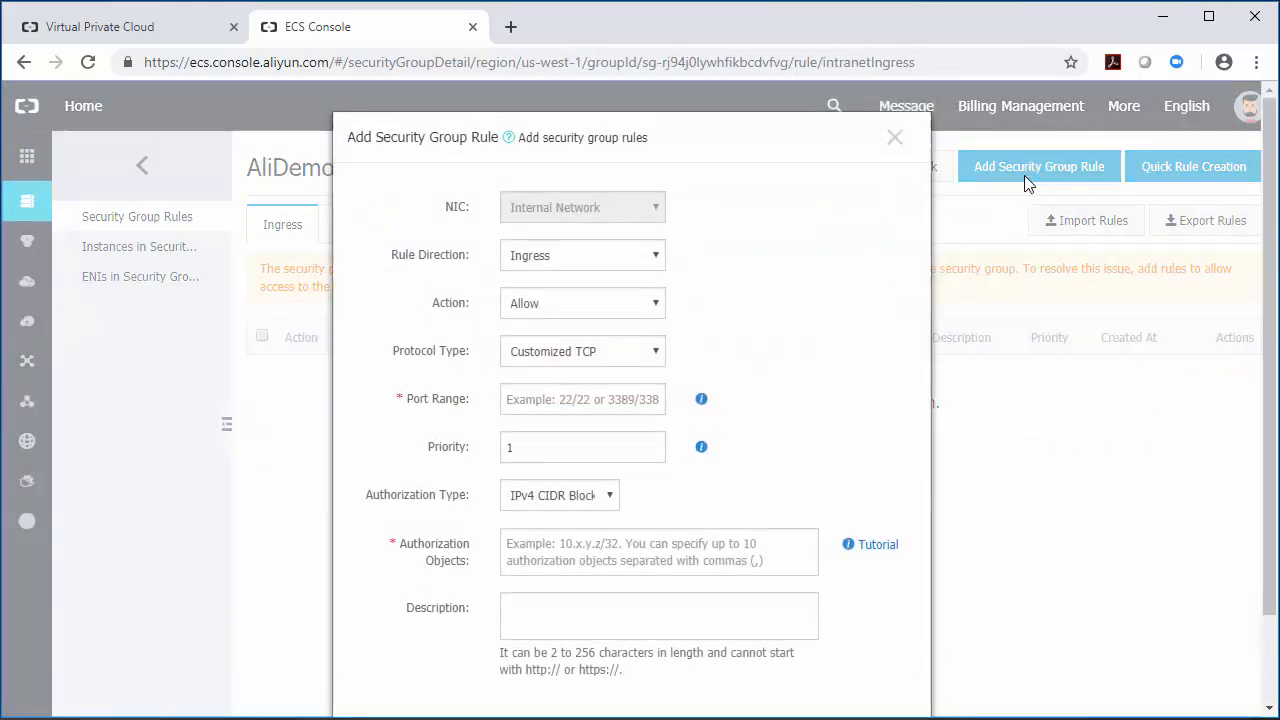
pyautogui.click(582, 352)
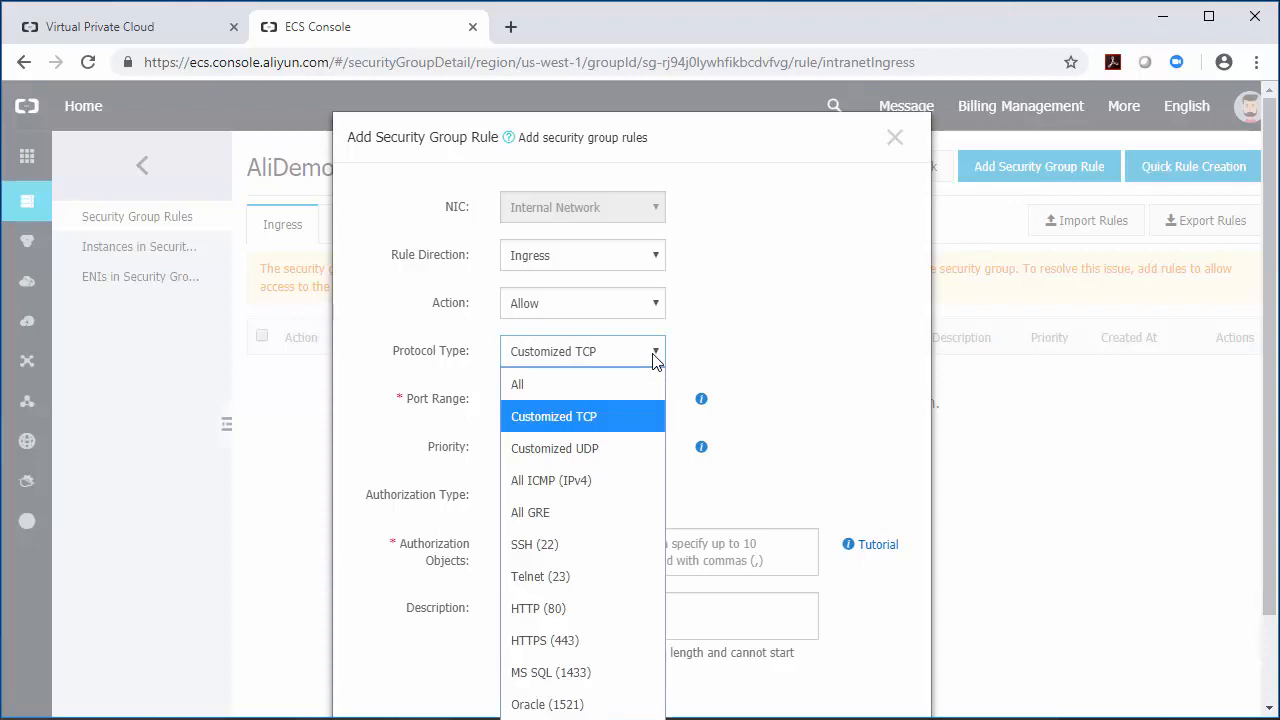
pyautogui.click(534, 544)
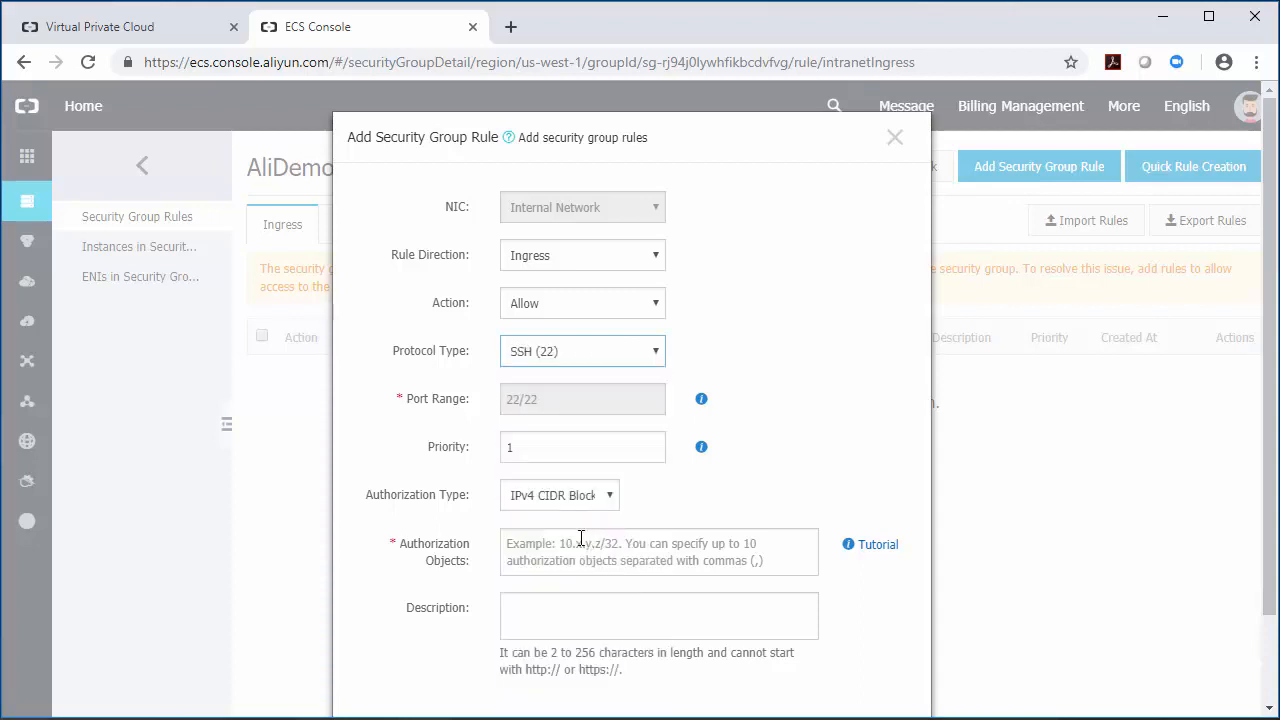
pyautogui.click(660, 552)
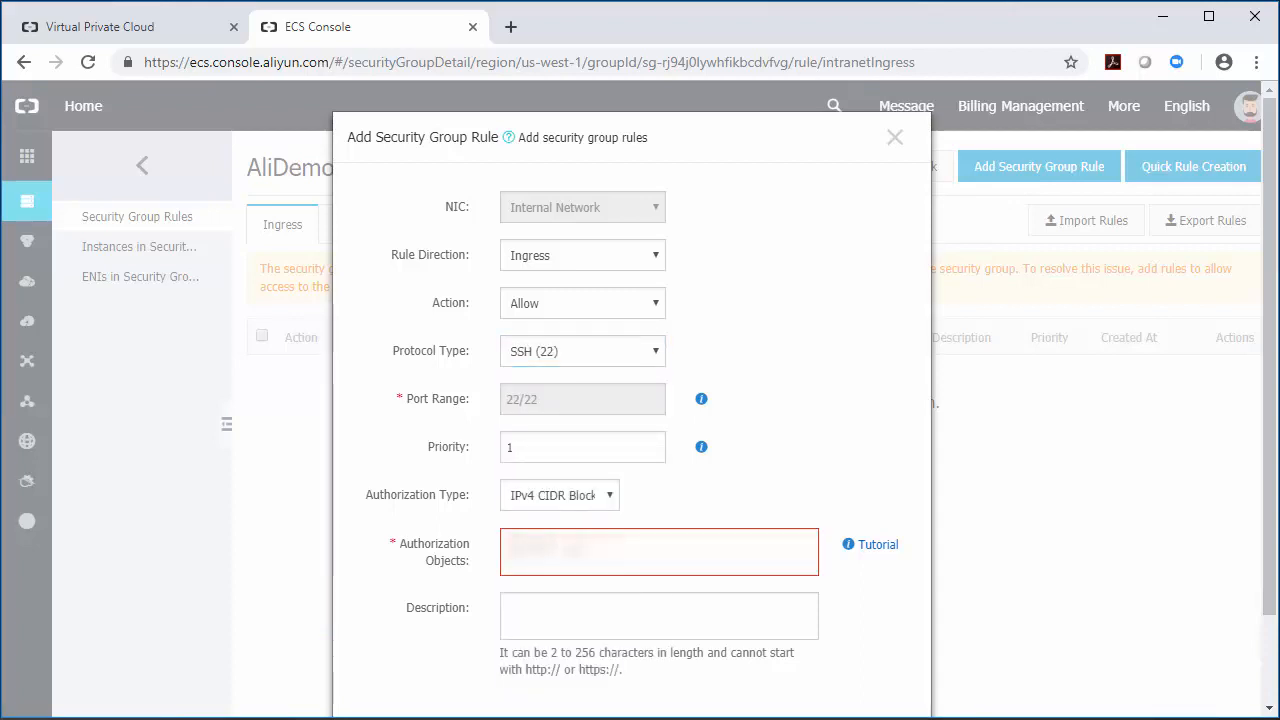
pyautogui.click(660, 552)
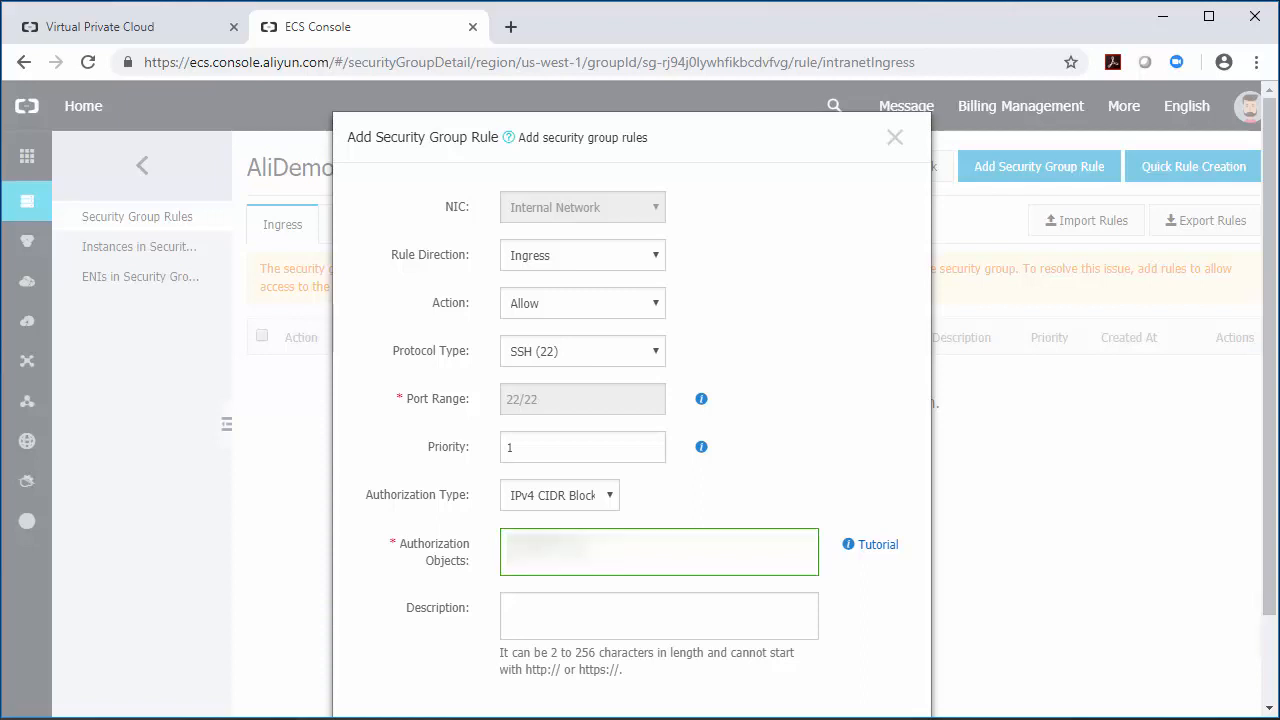
pyautogui.scroll(-3)
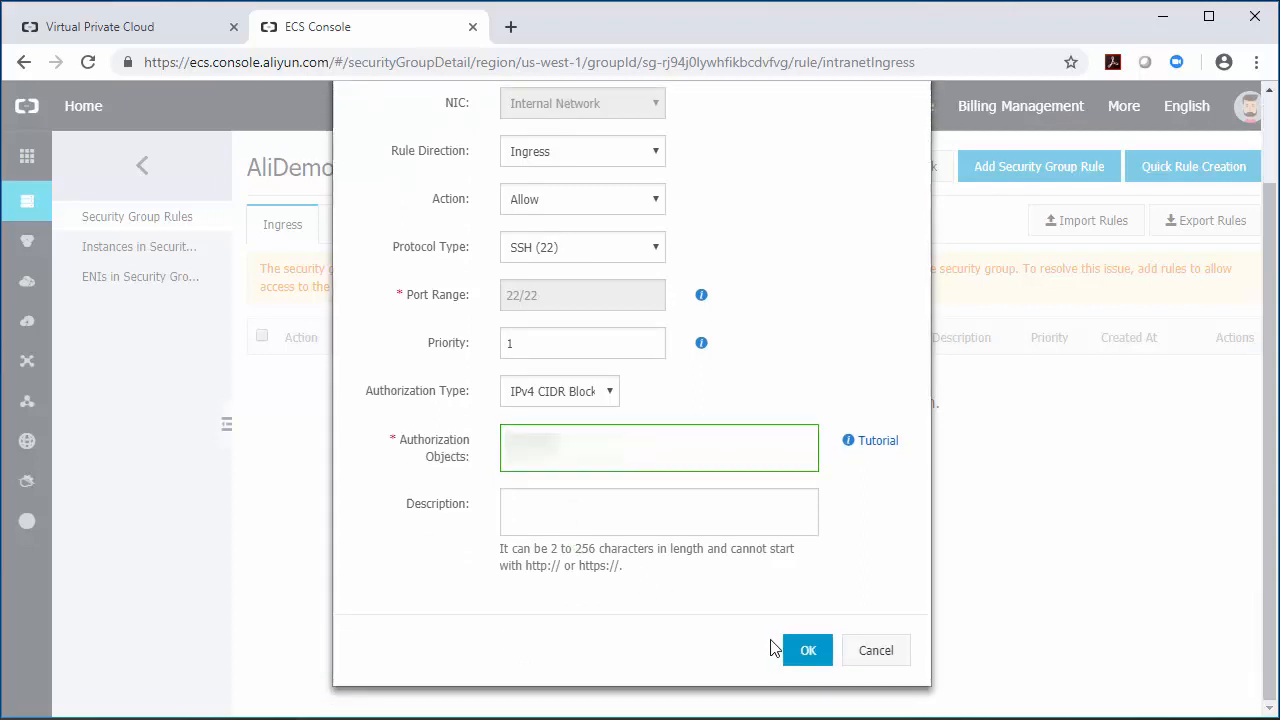
pyautogui.click(808, 650)
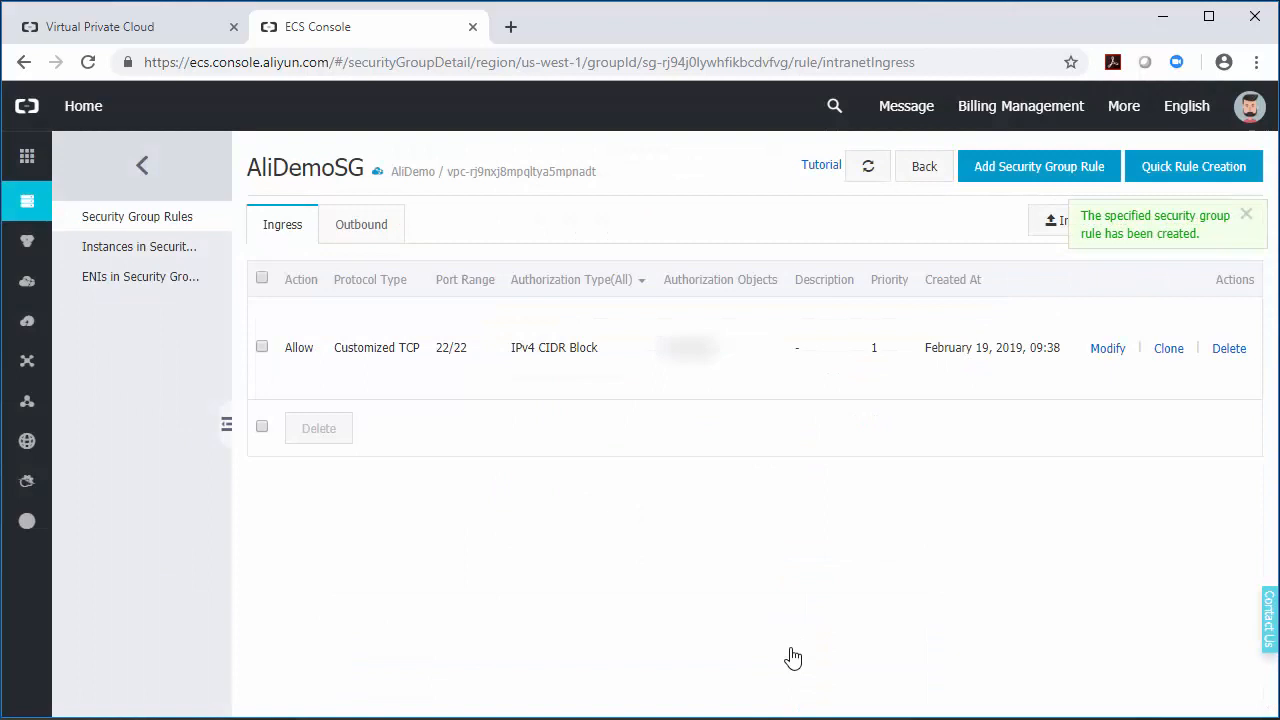
# Step: Add an ingress rule for TCP port 8443 to AliDemoSG and begin another rule
pyautogui.click(1038, 166)
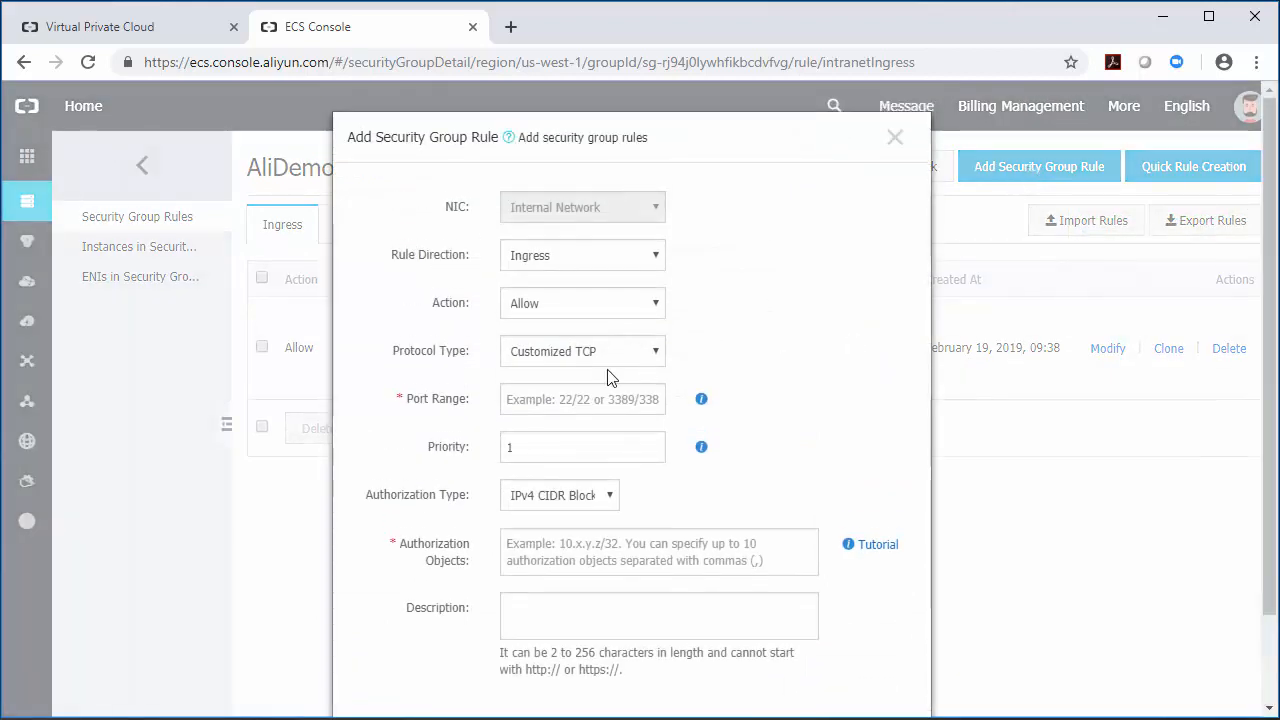
pyautogui.write('8443')
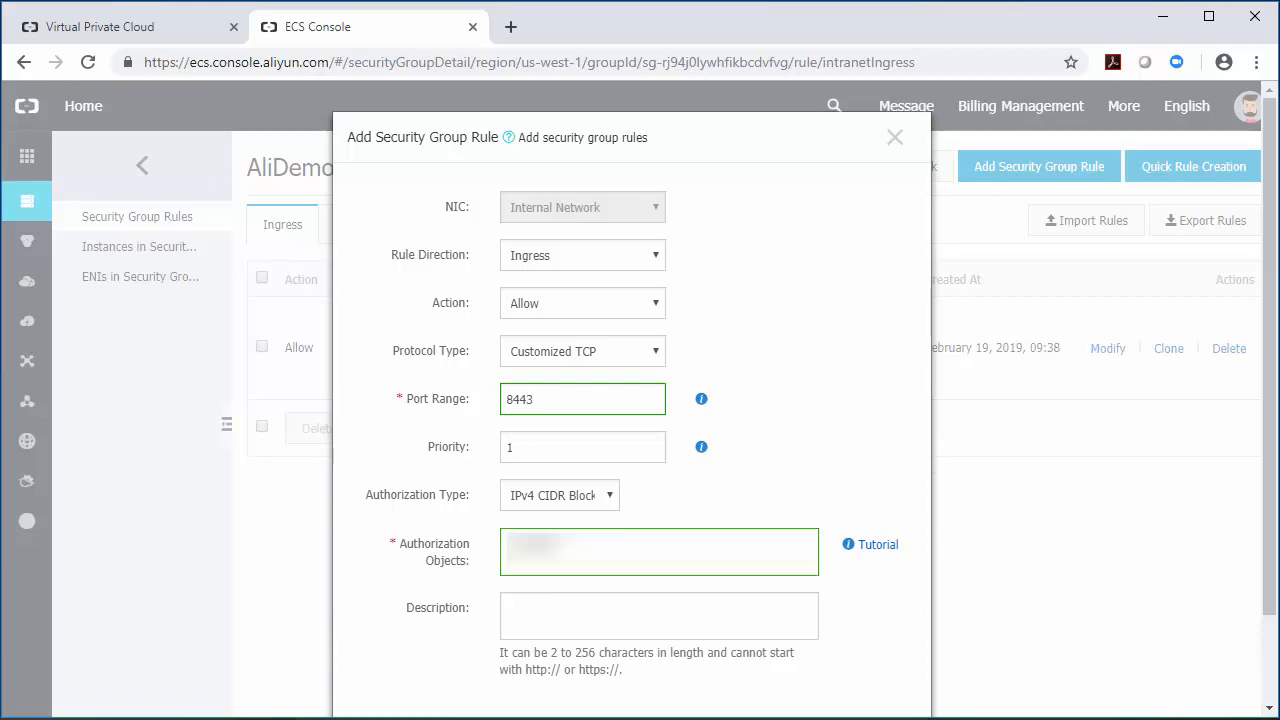
pyautogui.scroll(-3)
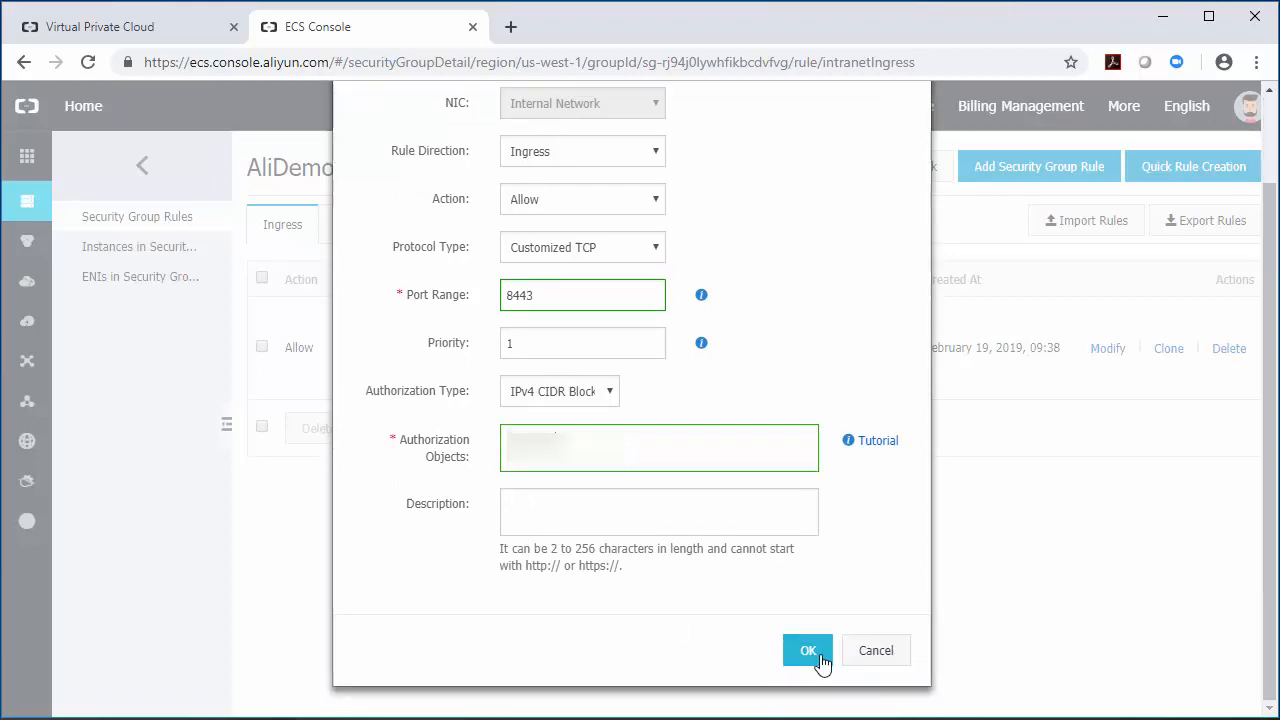
pyautogui.click(808, 650)
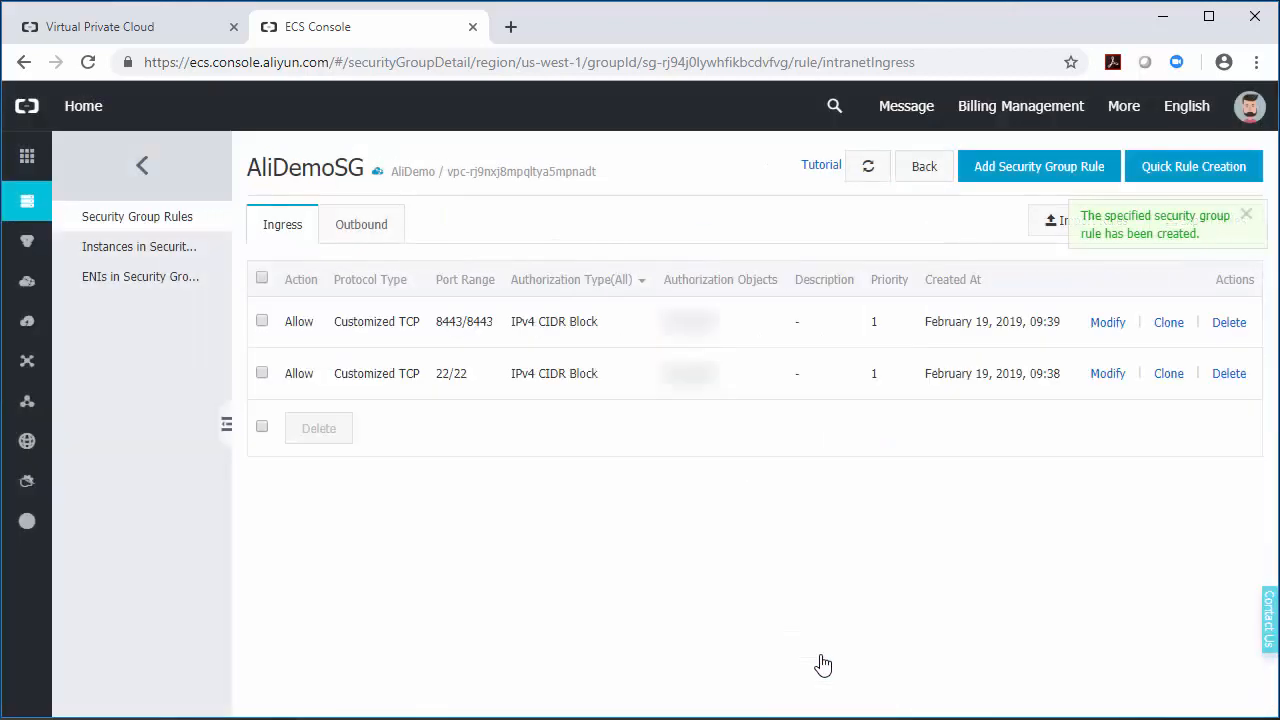
pyautogui.click(1038, 166)
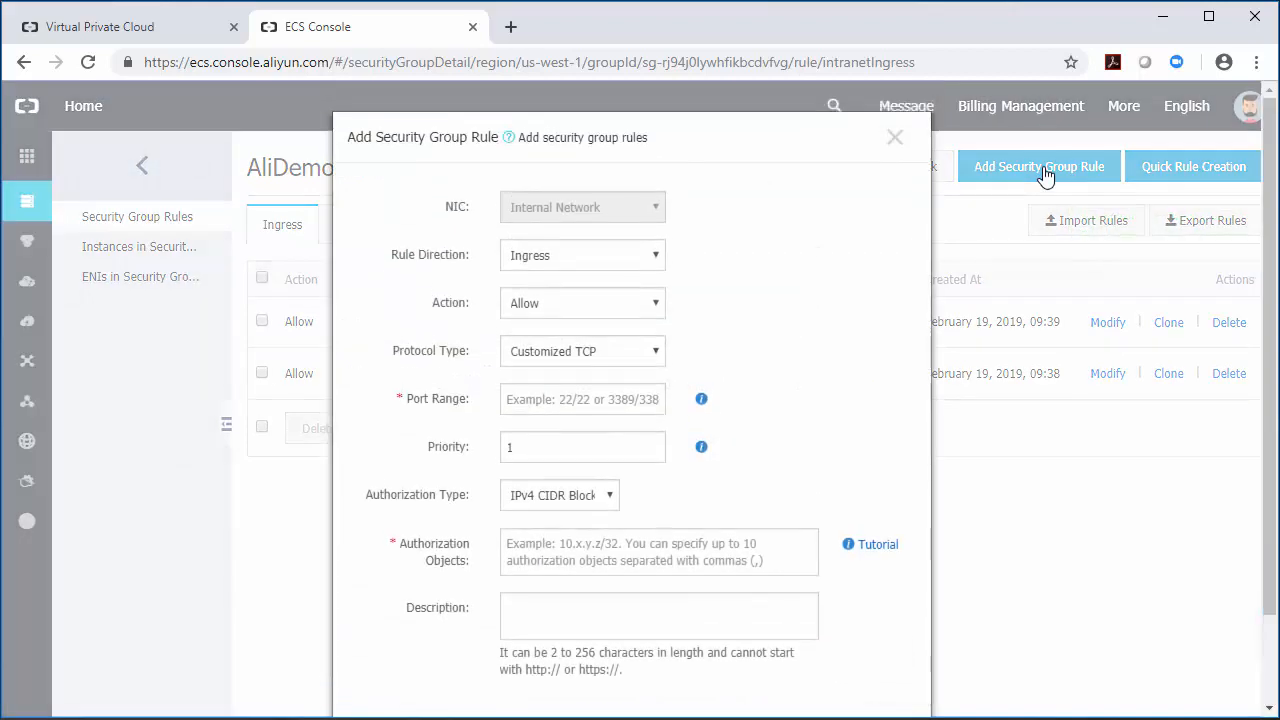
# Step: Add an ingress rule allowing HTTPS (443) from 0.0.0.0/0
pyautogui.click(582, 352)
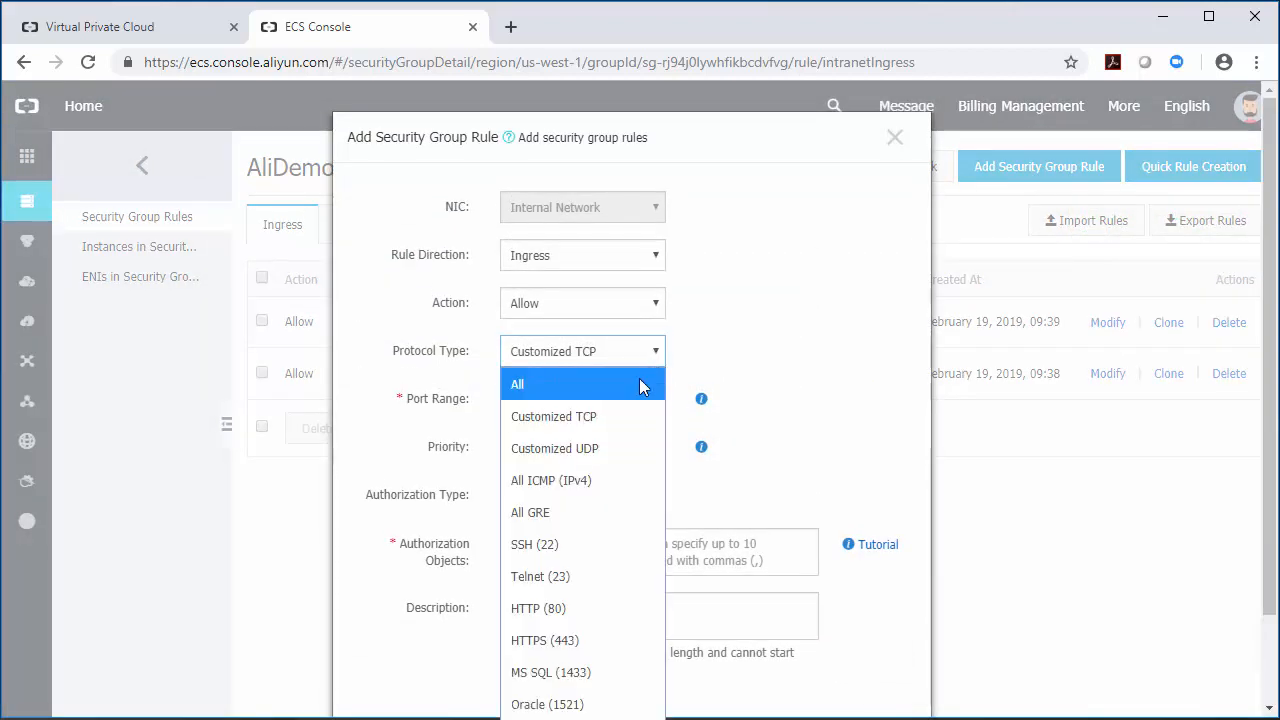
pyautogui.click(544, 640)
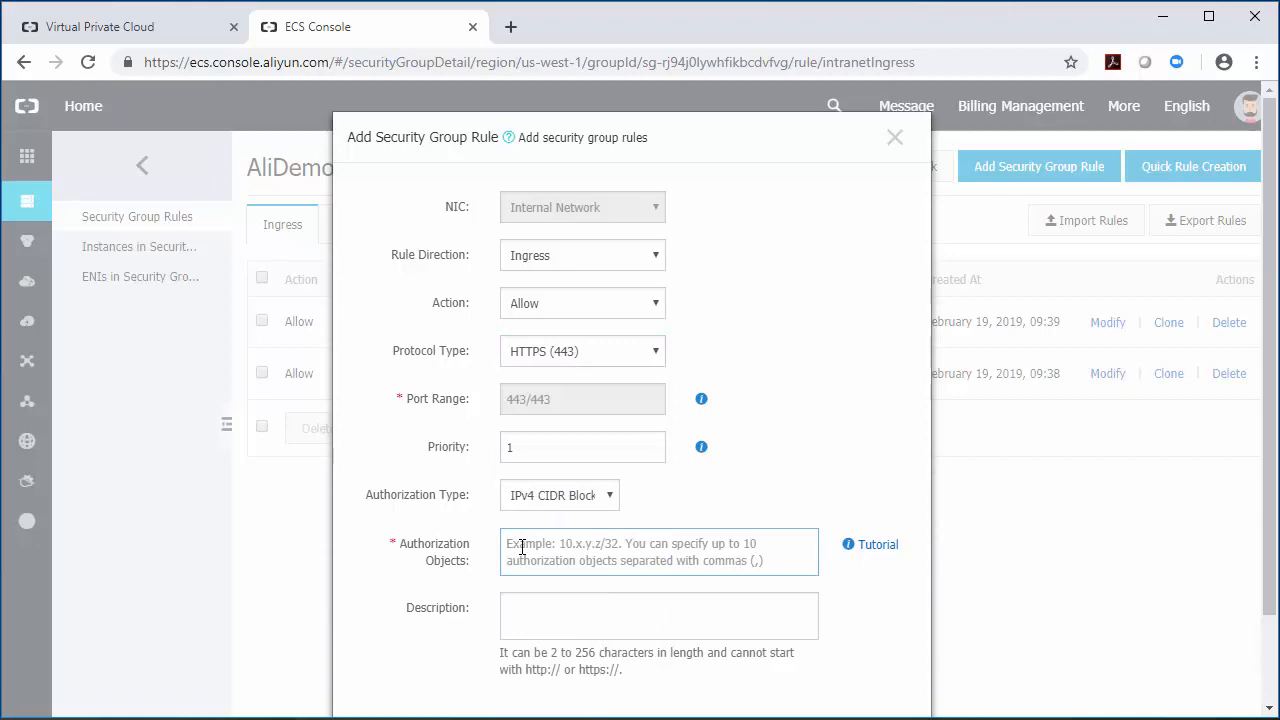
pyautogui.write('0.0.0.0/0')
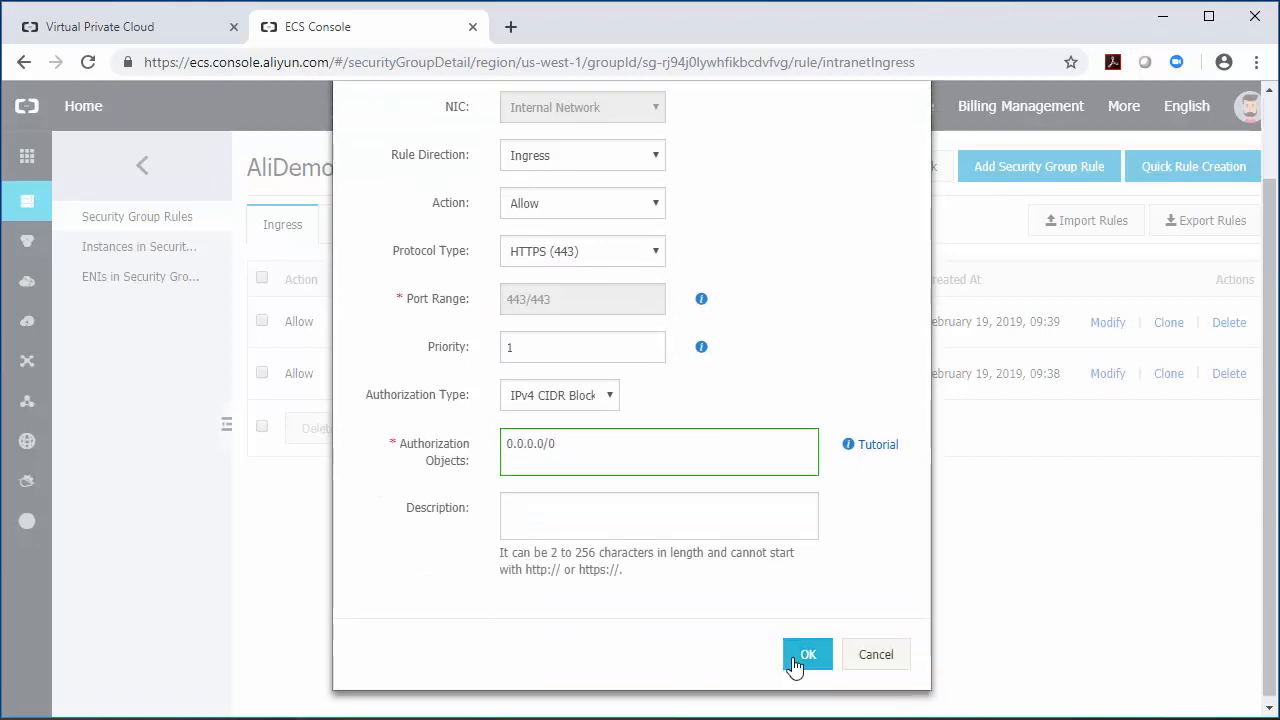
pyautogui.click(808, 654)
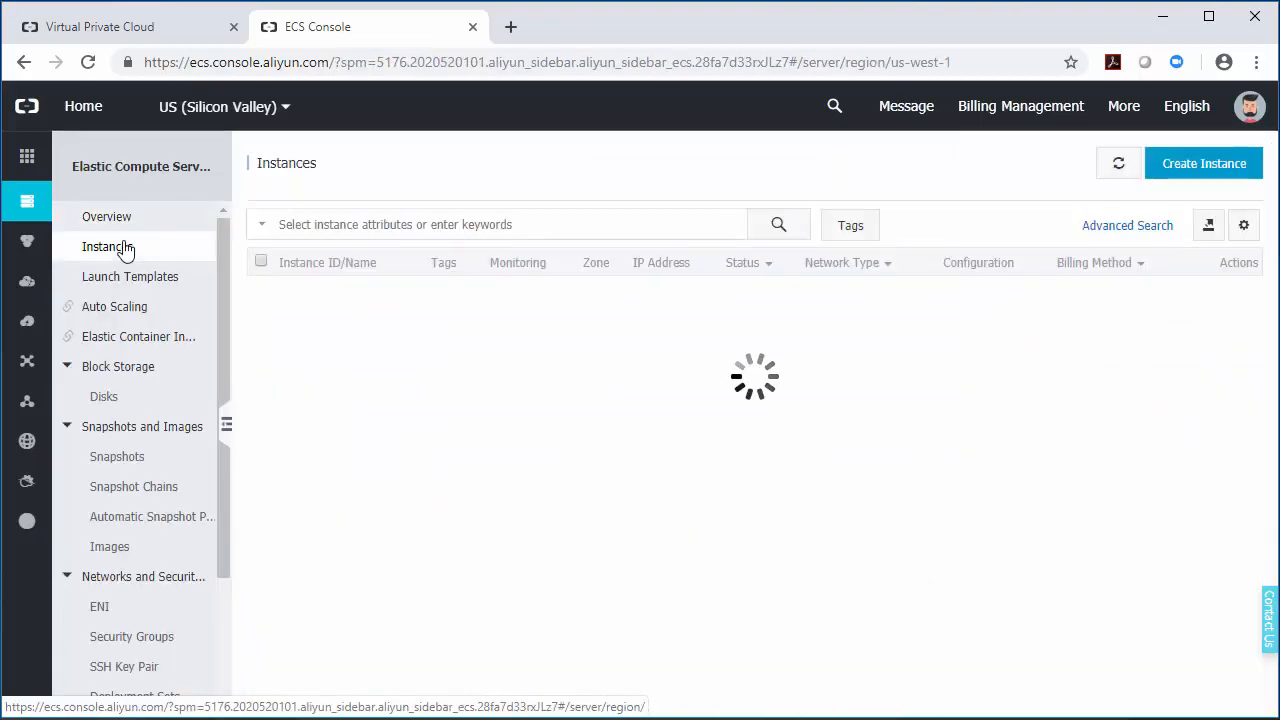
# Step: Start a new ECS instance as Pay-As-You-Go in US West 1 Zone A, showing all generations
pyautogui.click(1204, 164)
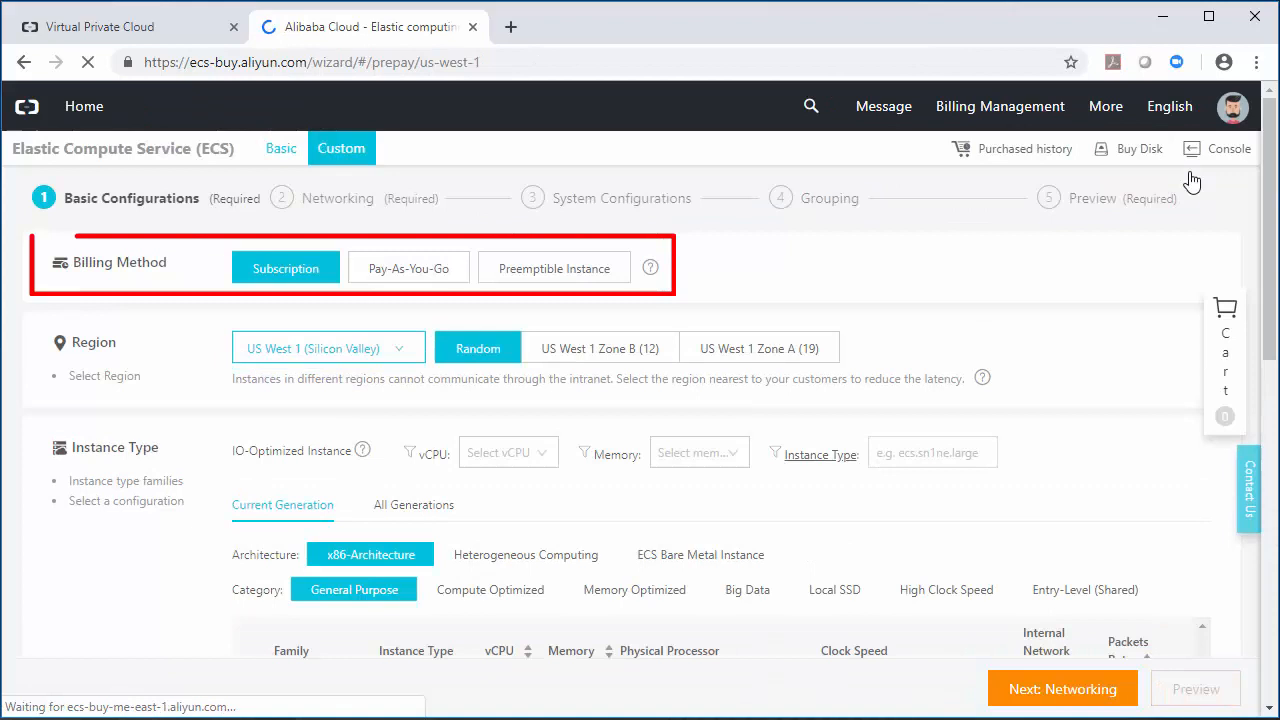
pyautogui.click(412, 504)
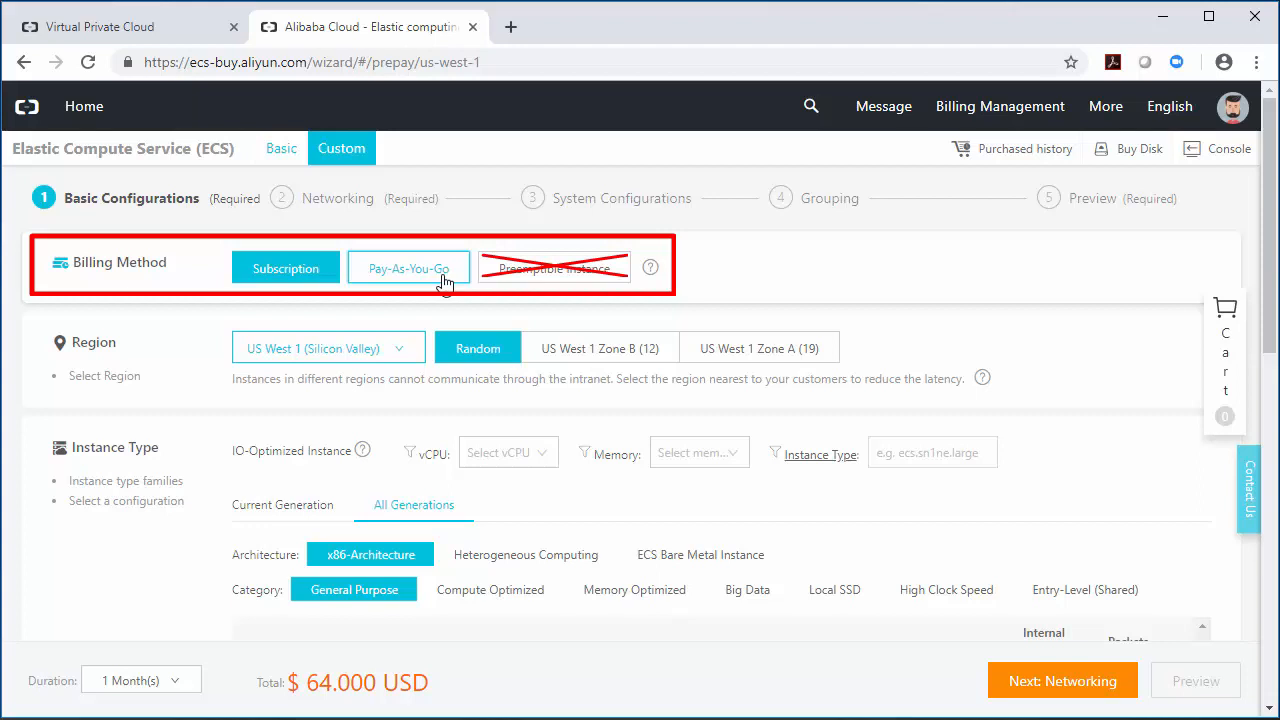
pyautogui.click(408, 268)
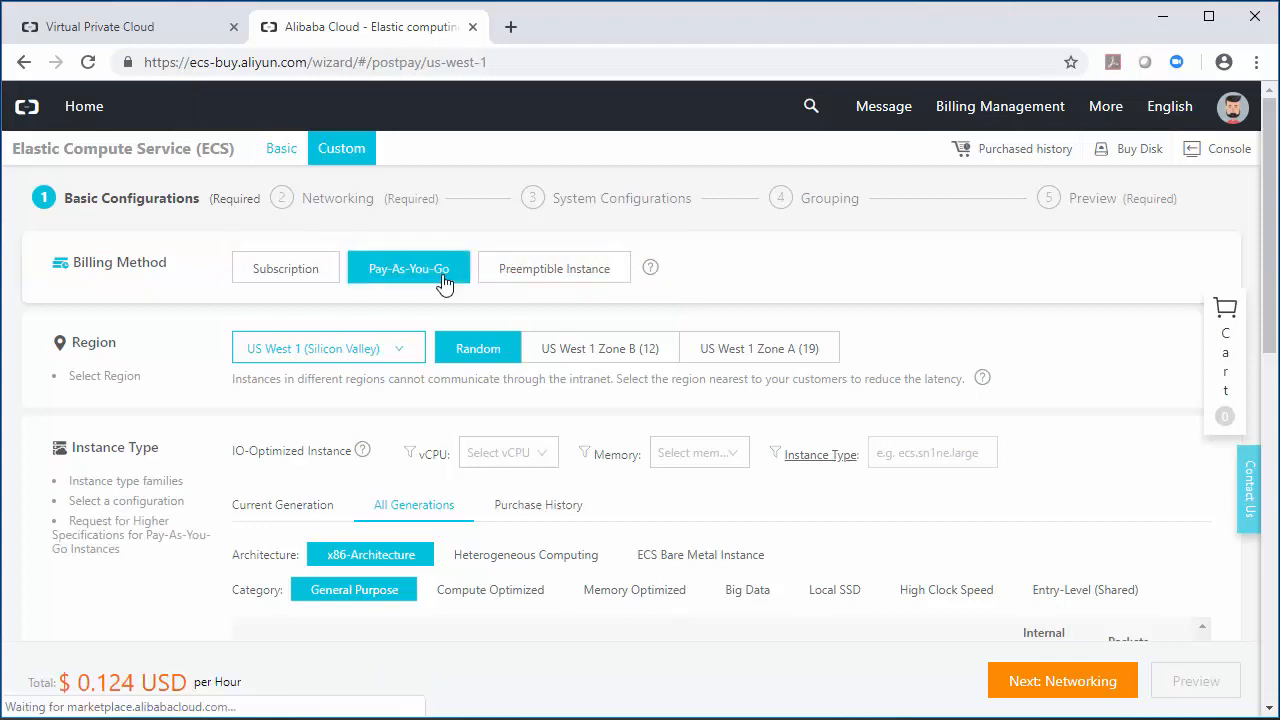
pyautogui.click(760, 348)
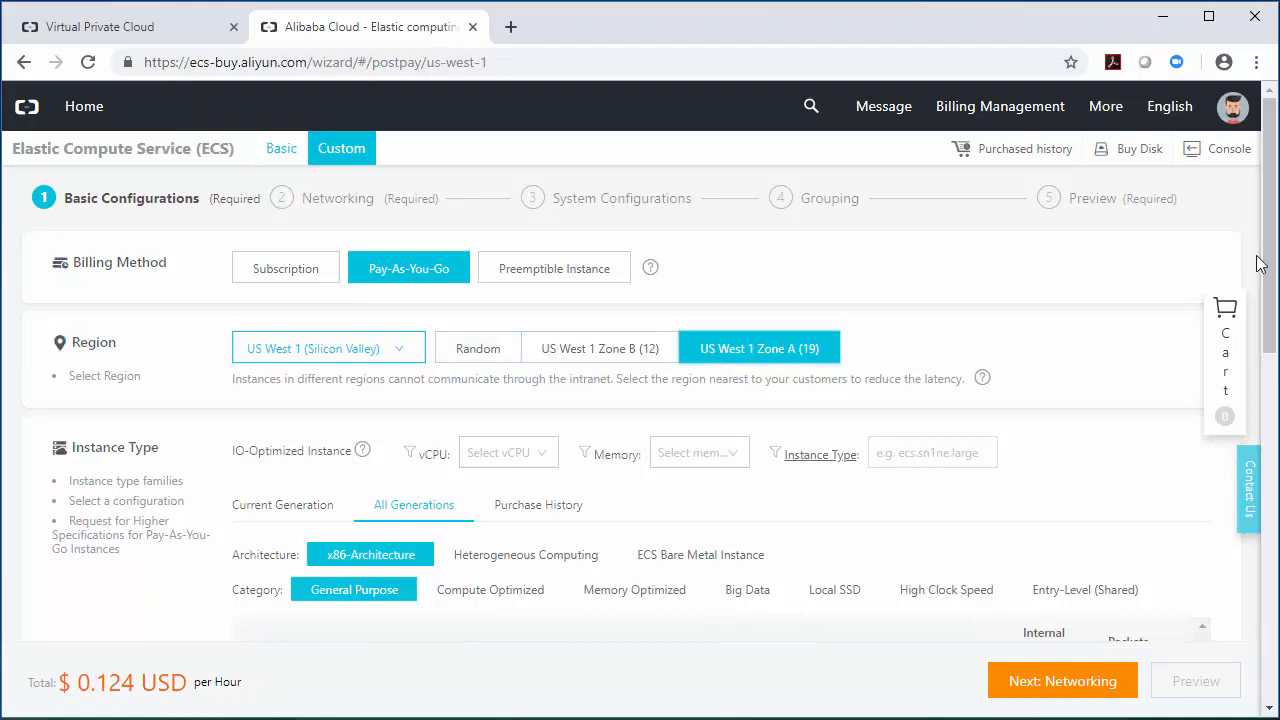
# Step: Select the ecs.sn2ne.xlarge instance type
pyautogui.scroll(-3)
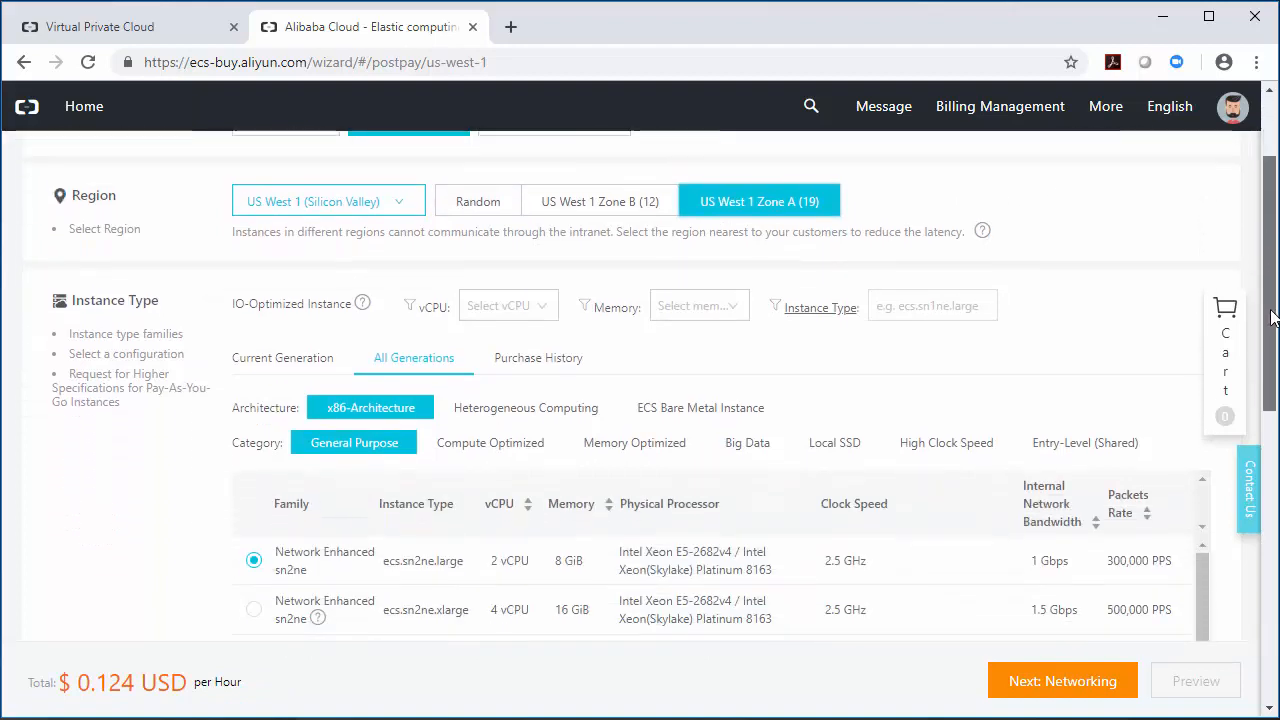
pyautogui.scroll(-3)
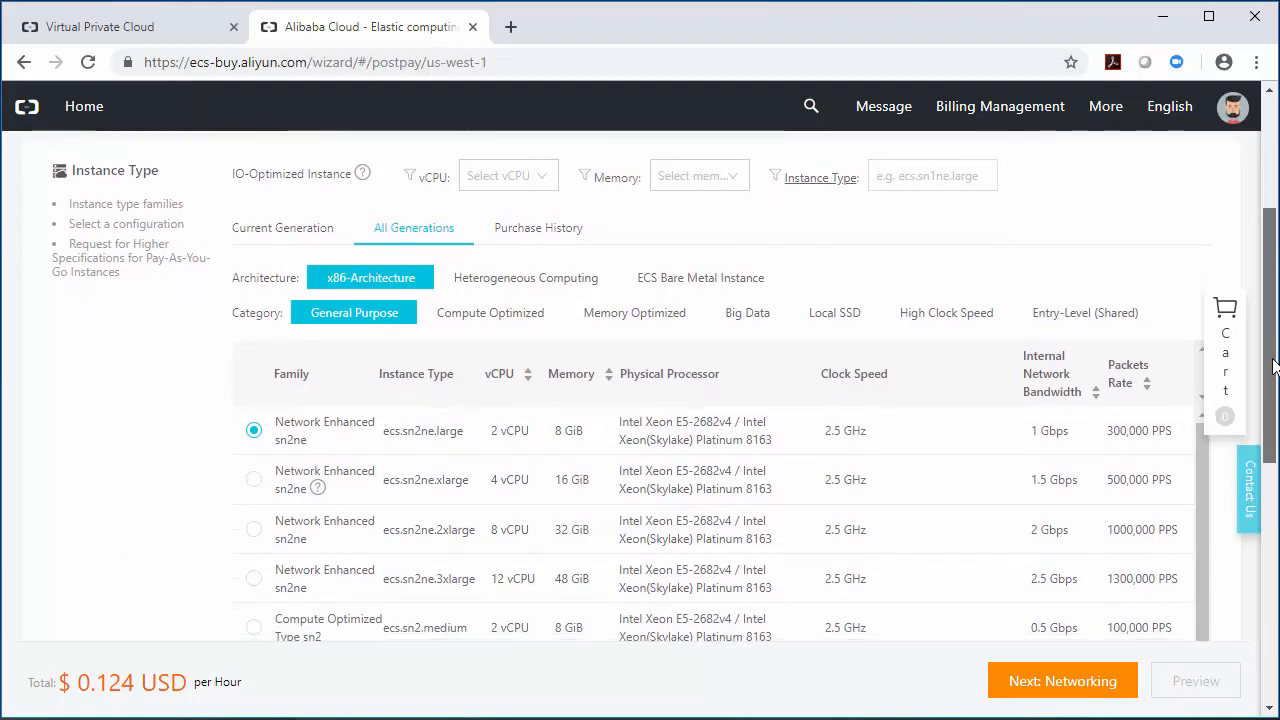
pyautogui.scroll(-3)
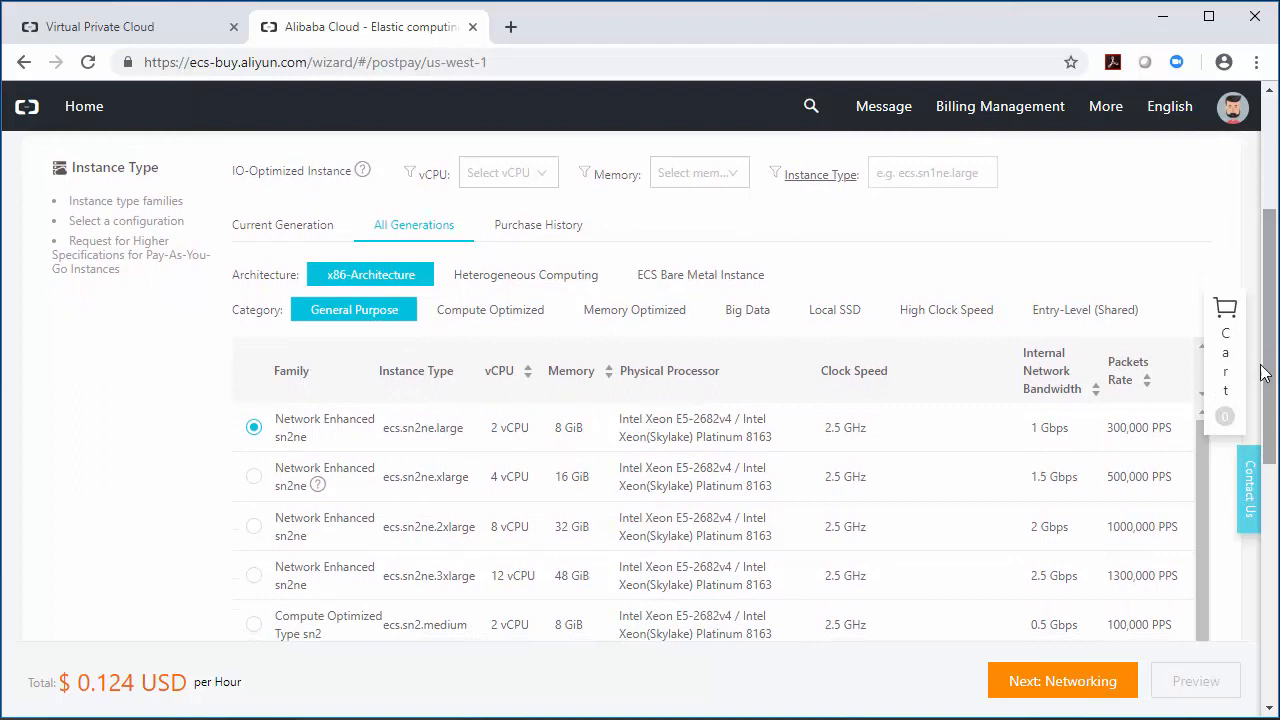
pyautogui.click(252, 476)
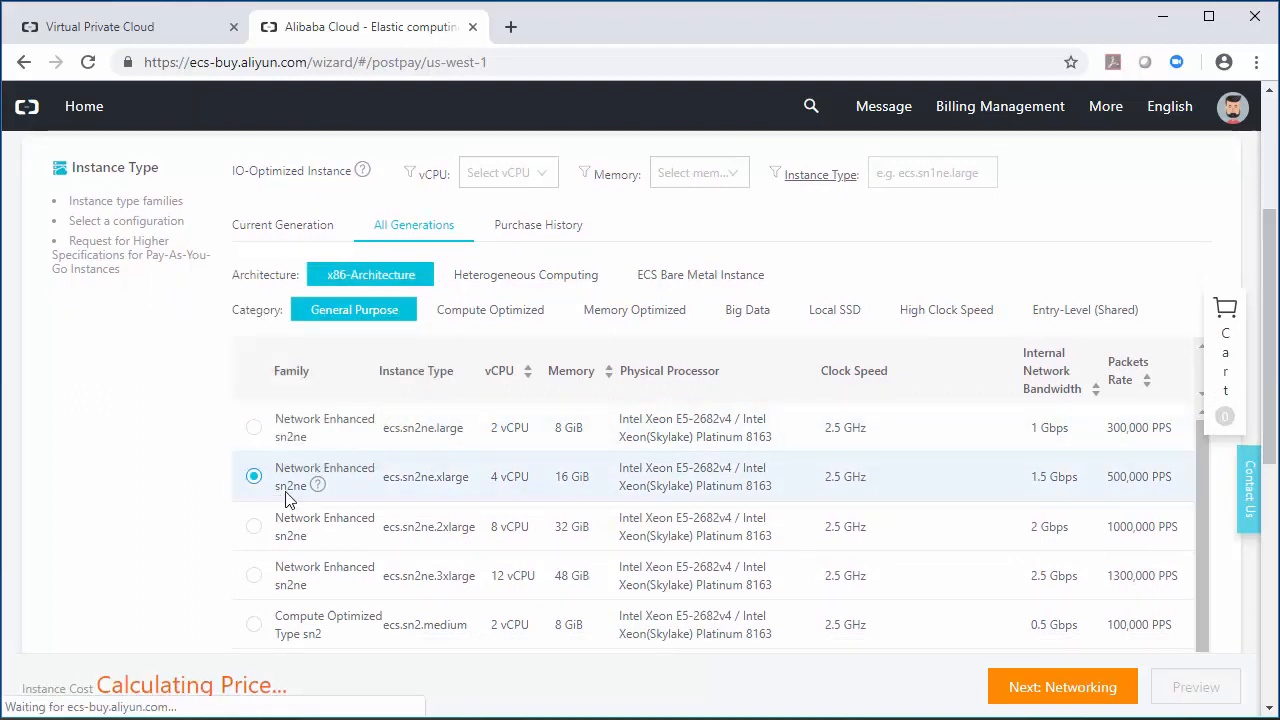
pyautogui.scroll(-3)
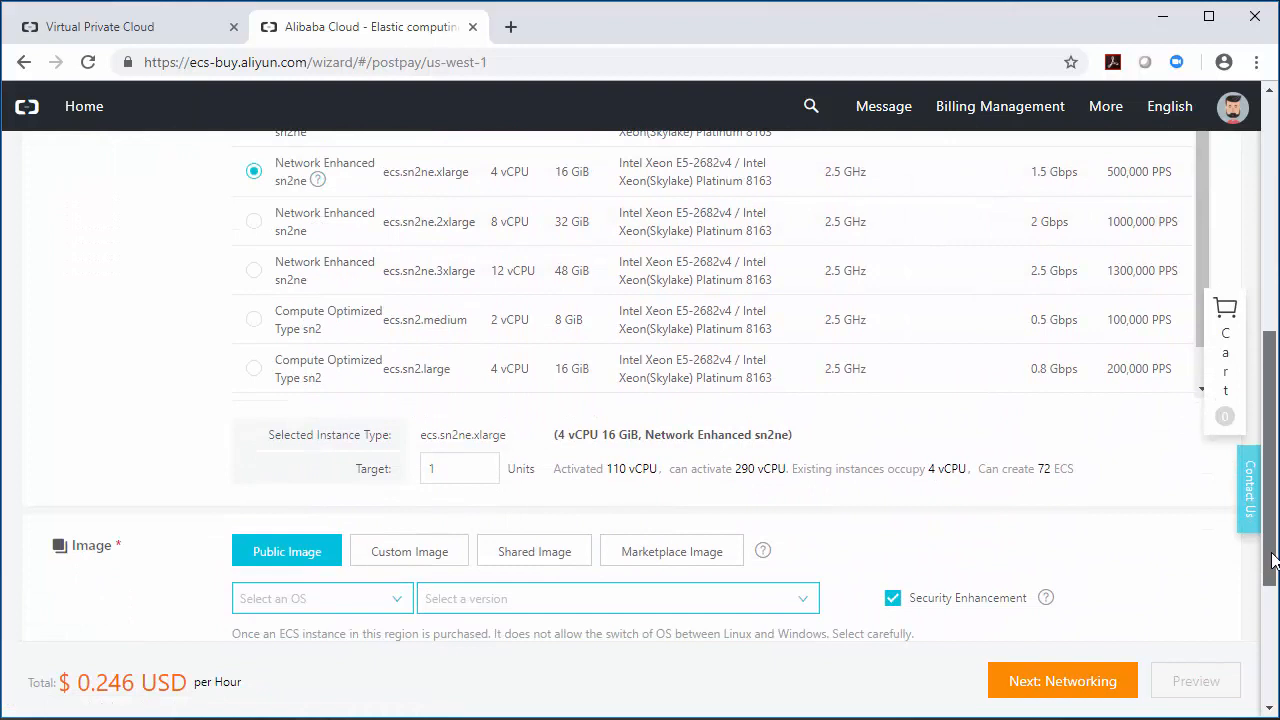
pyautogui.scroll(-3)
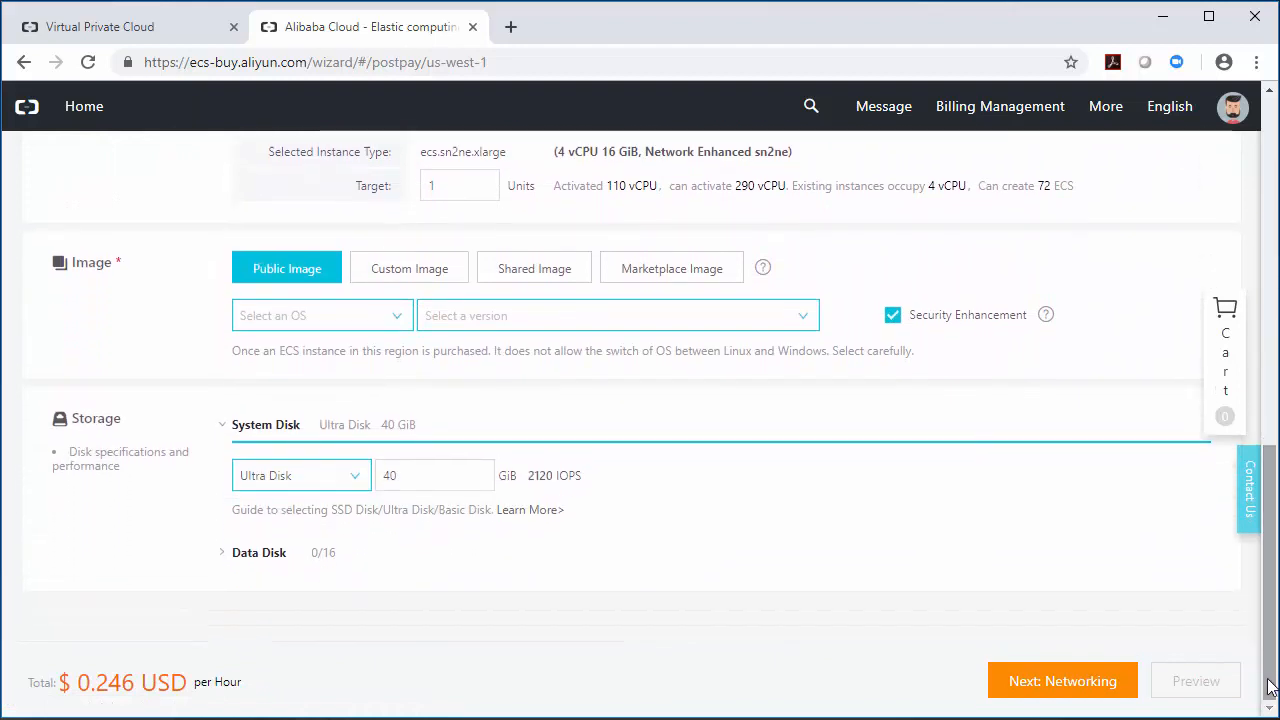
# Step: Choose the marketplace F5 BIG-IP LTM (PAYG, 25Mbps) image with a 20 GiB system disk and continue to Networking
pyautogui.click(672, 272)
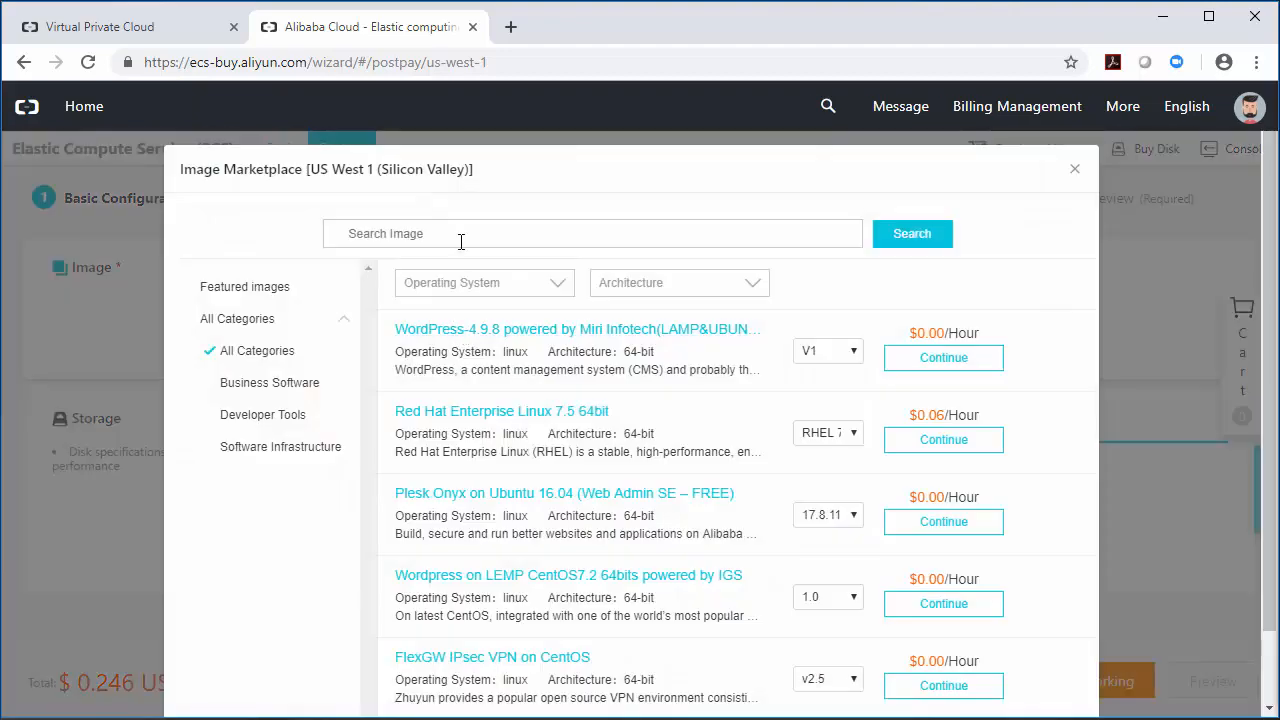
pyautogui.write('F5')
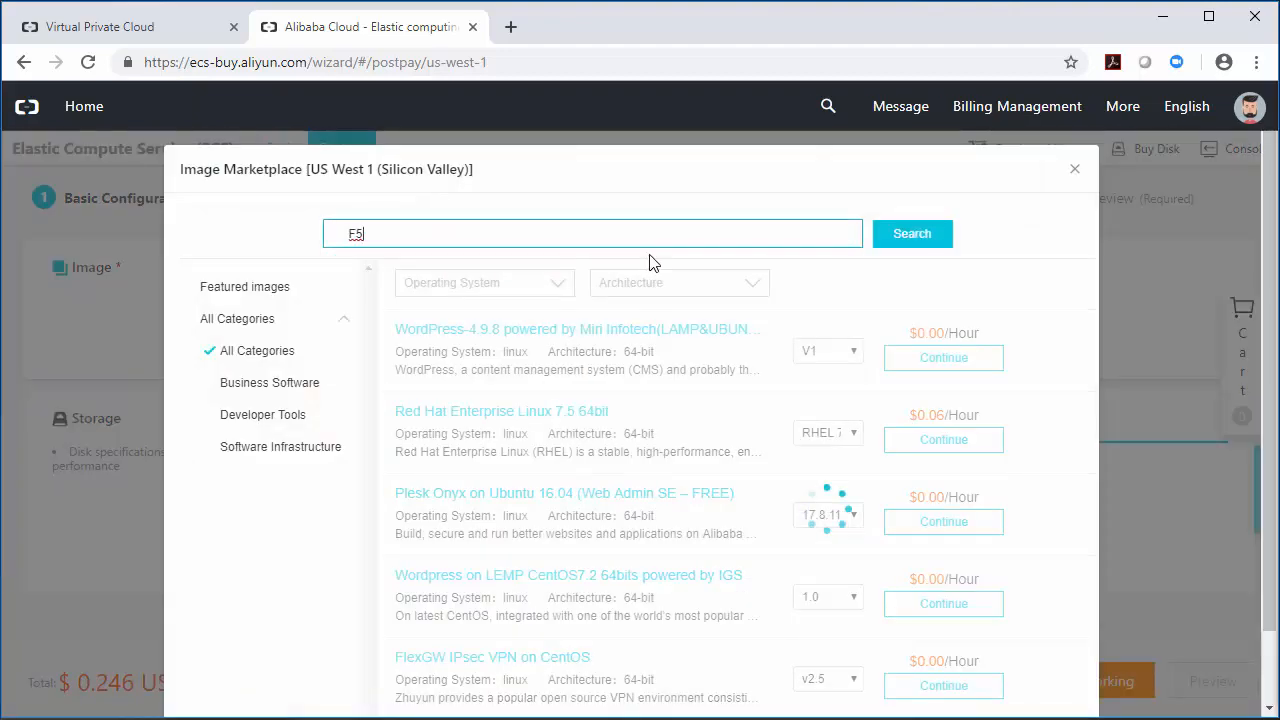
pyautogui.click(912, 232)
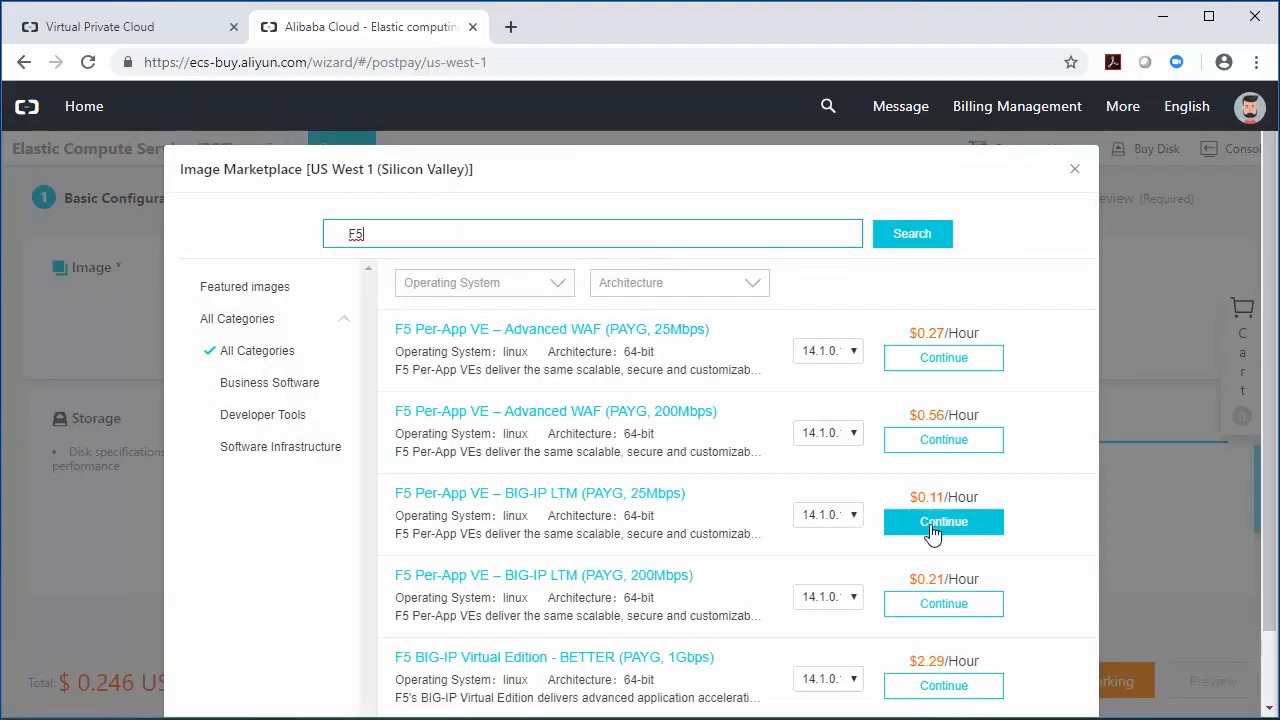
pyautogui.click(944, 520)
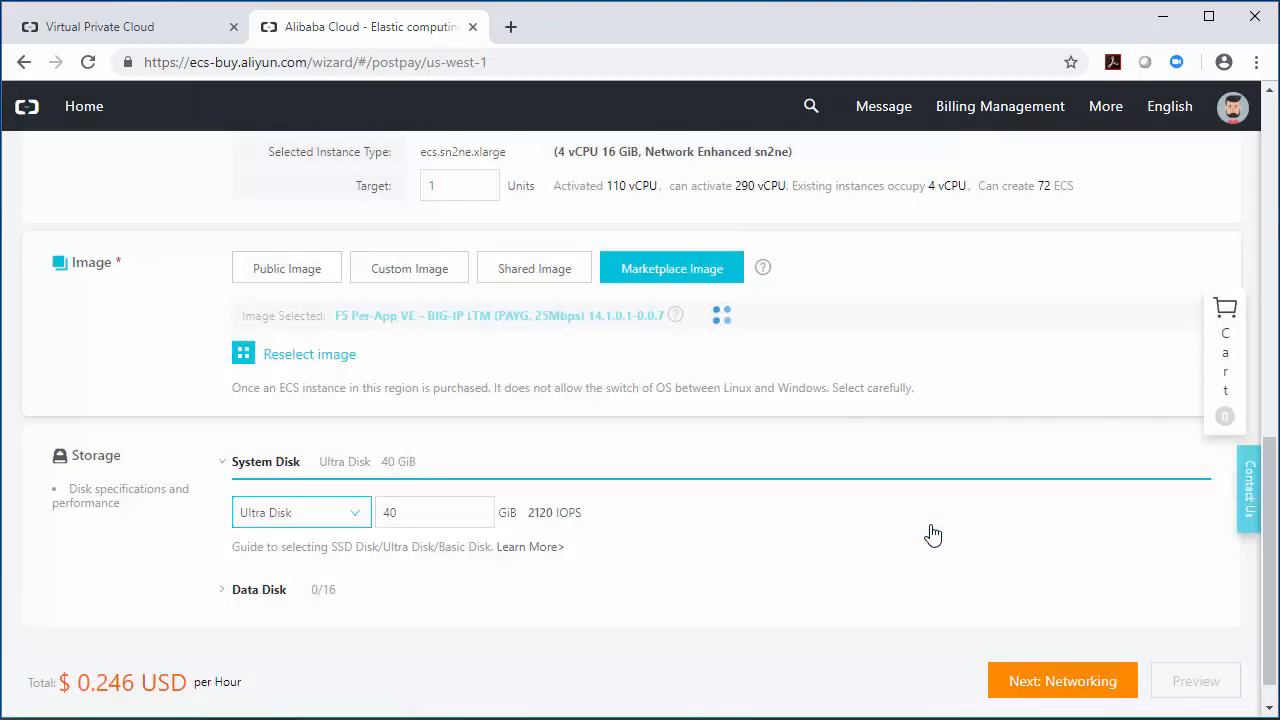
pyautogui.click(434, 512)
pyautogui.write('20')
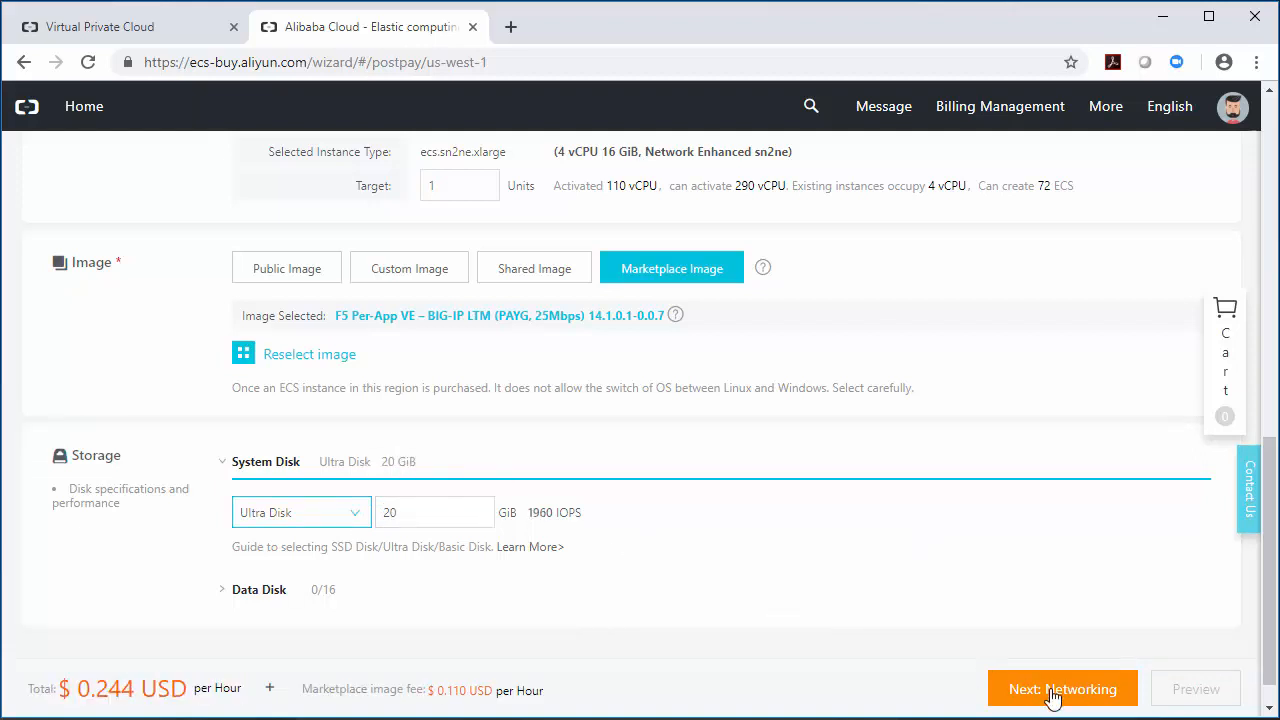
pyautogui.click(1062, 688)
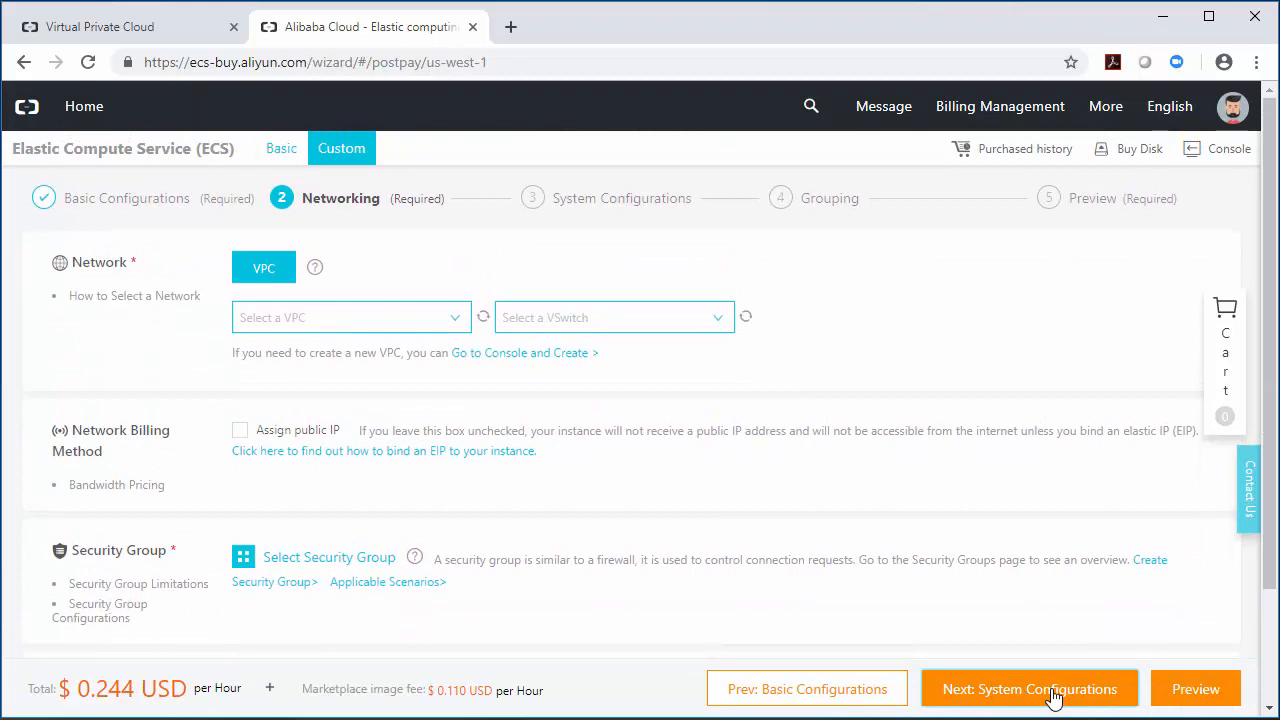
# Step: Place the instance in VPC AliDemo with vSwitch AliSubnet and AliDemoSG, then continue to System Configurations
pyautogui.click(350, 316)
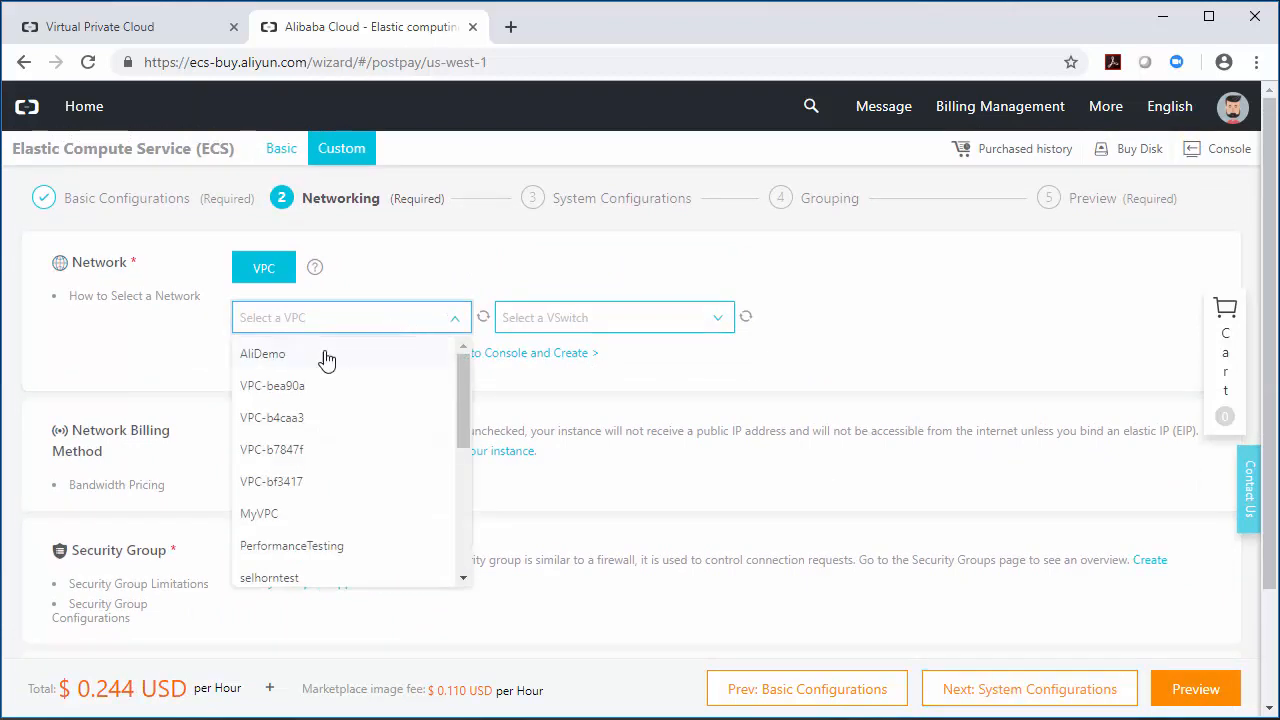
pyautogui.click(262, 352)
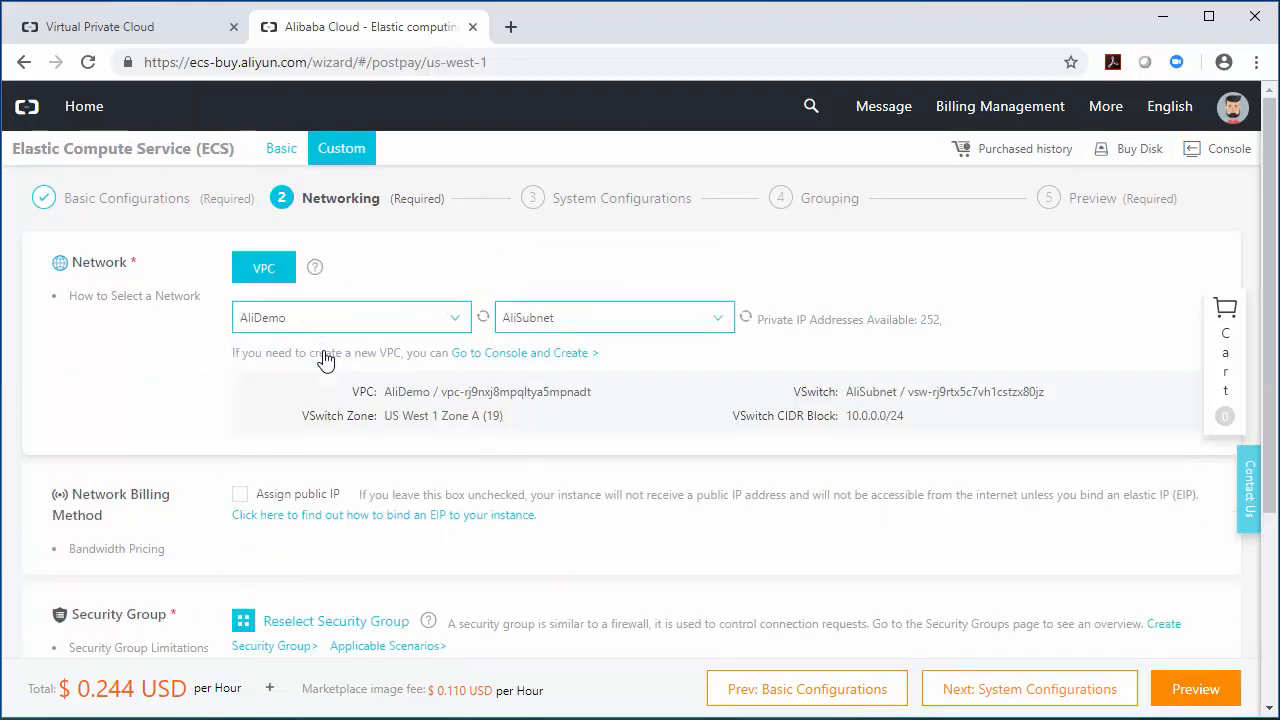
pyautogui.scroll(-3)
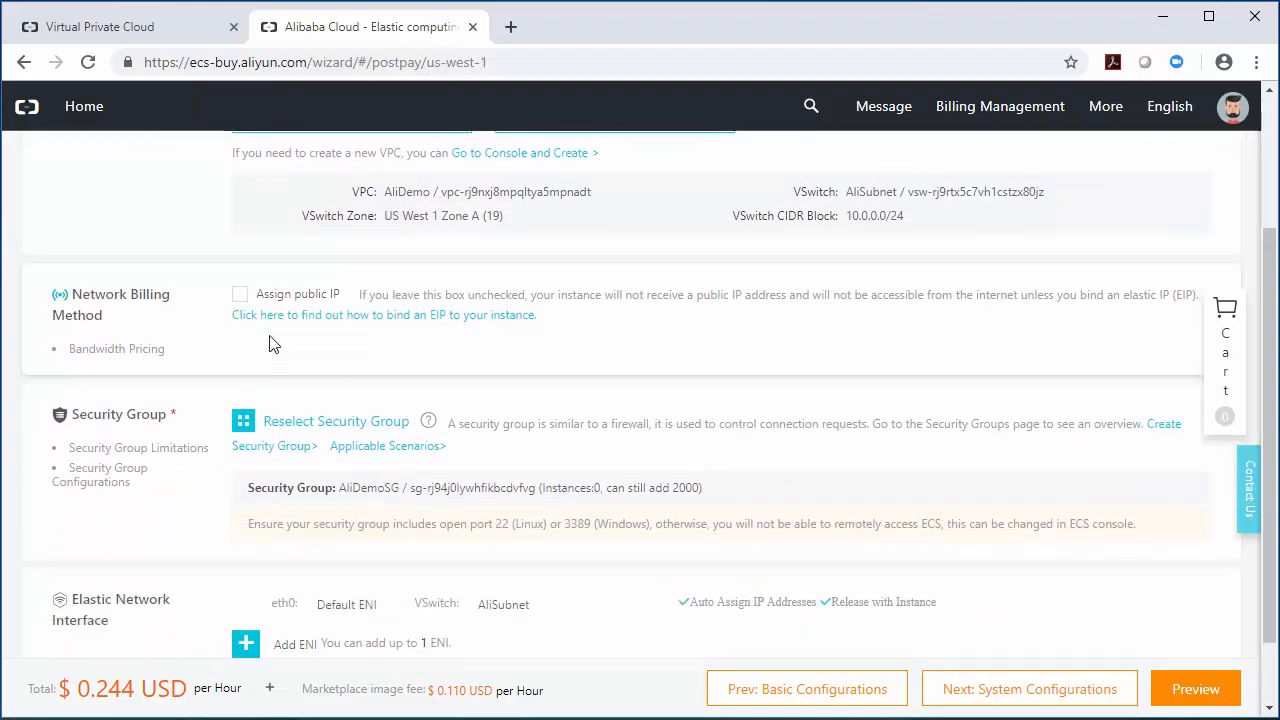
pyautogui.click(240, 294)
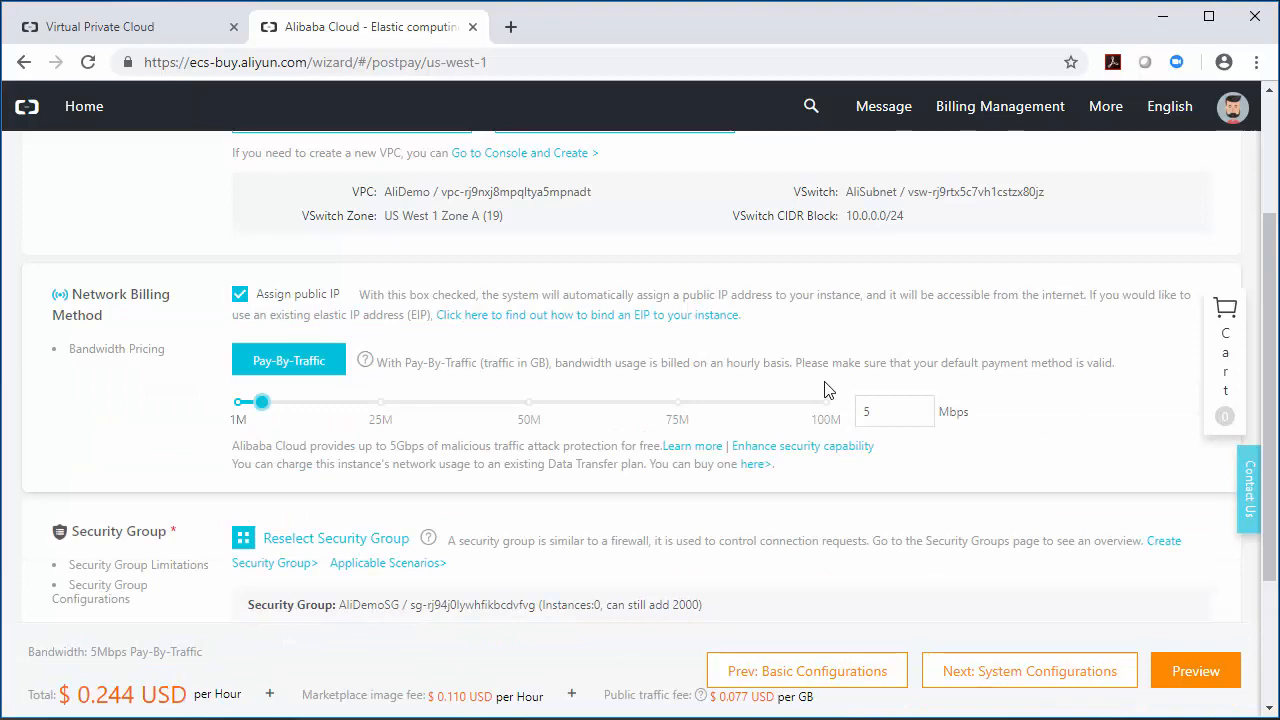
pyautogui.scroll(-3)
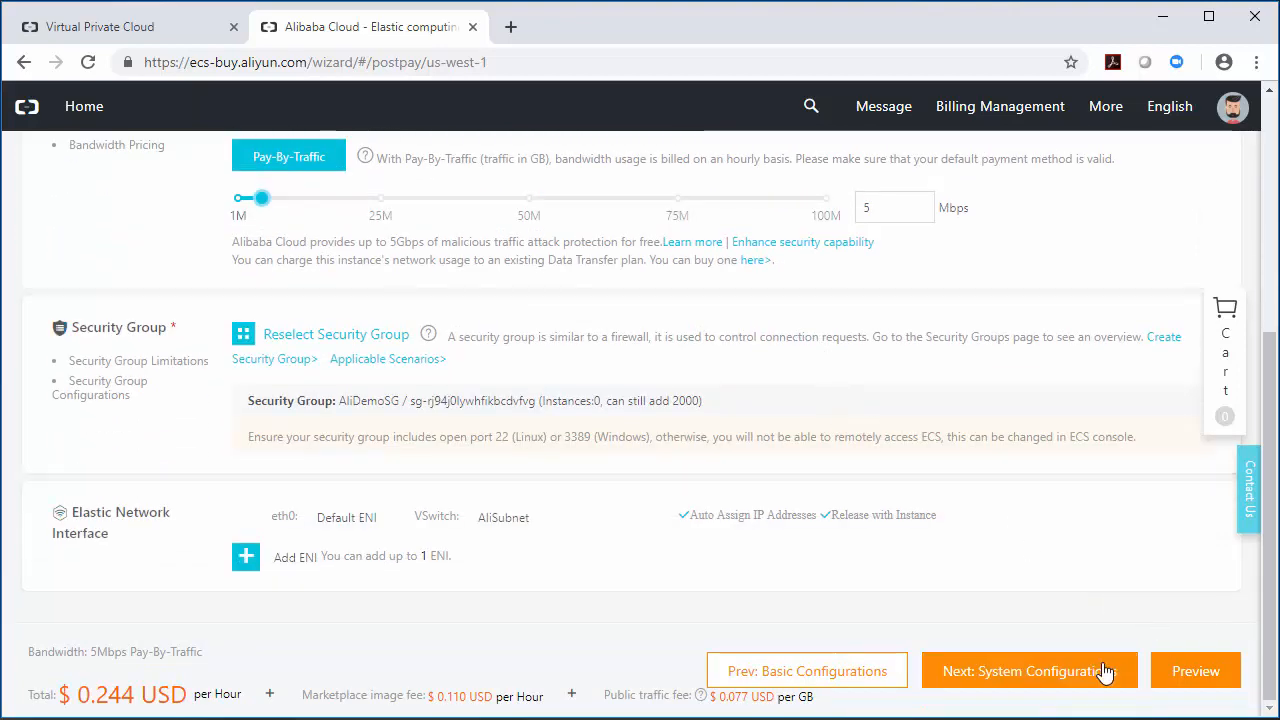
pyautogui.click(1028, 672)
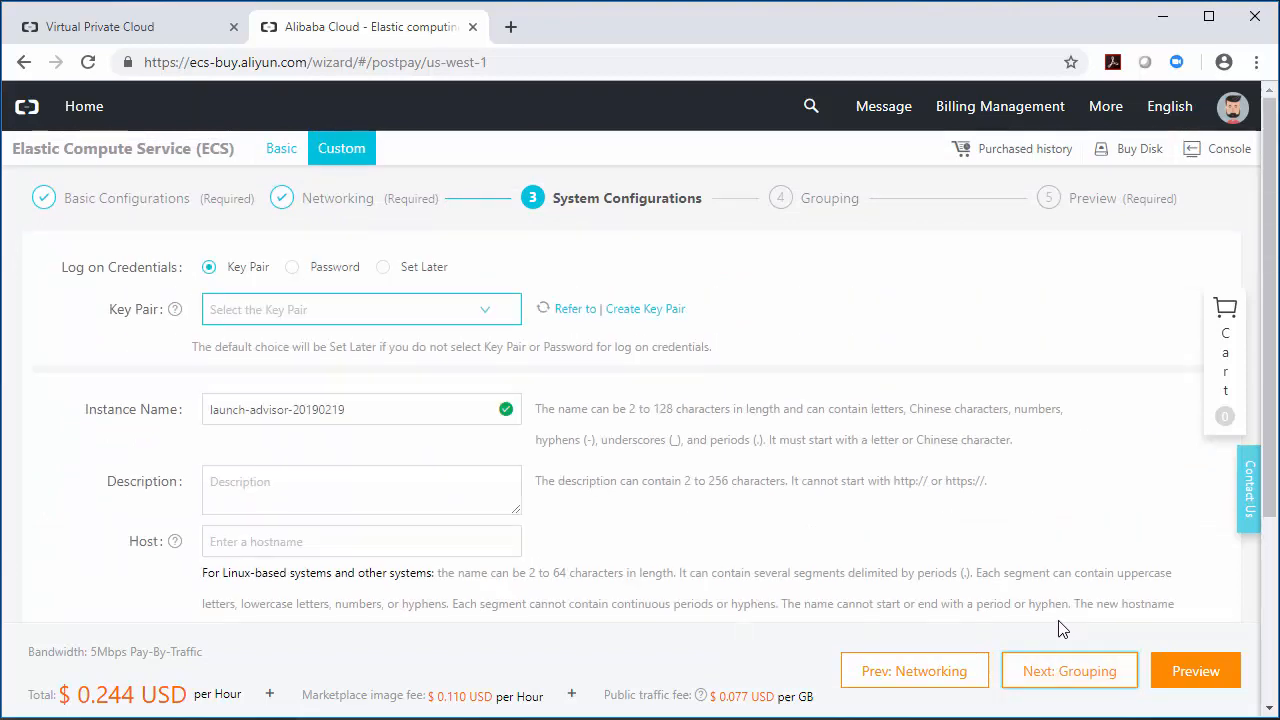
# Step: Select a login key pair, set Instance Name to AliDemoBIGIP and continue to Next: Grouping
pyautogui.click(360, 308)
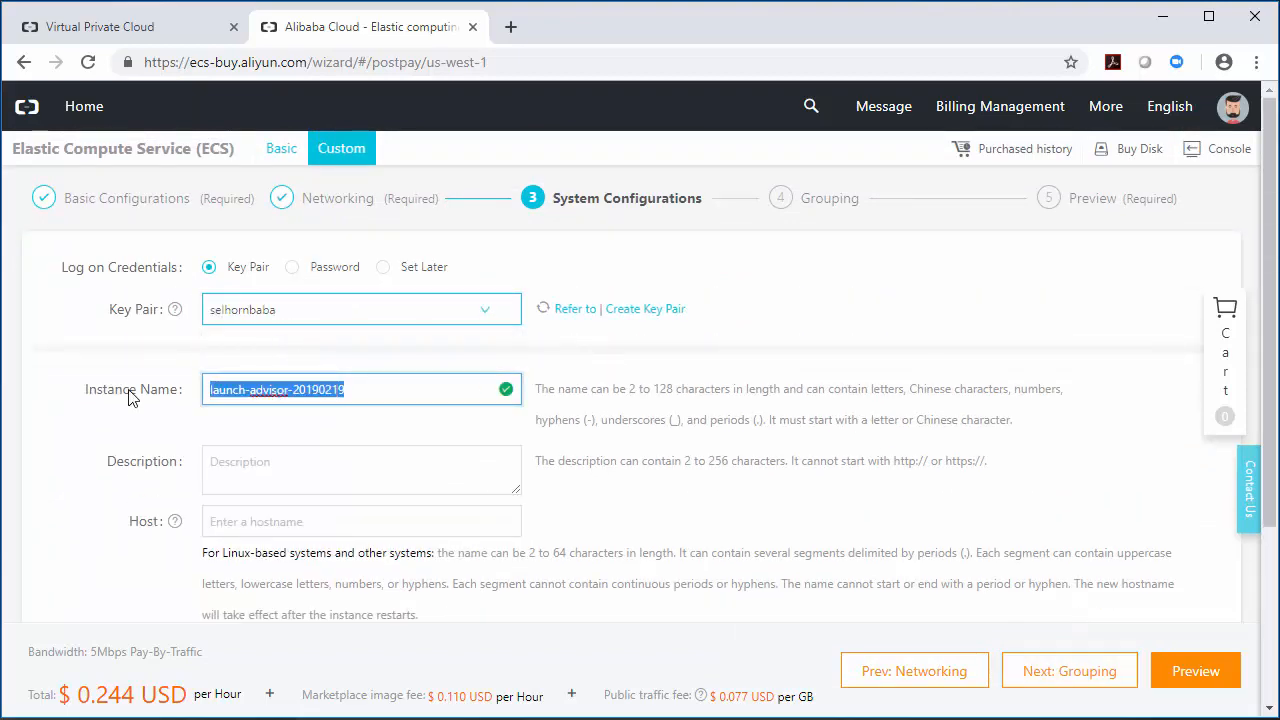
pyautogui.write('AliDemo')
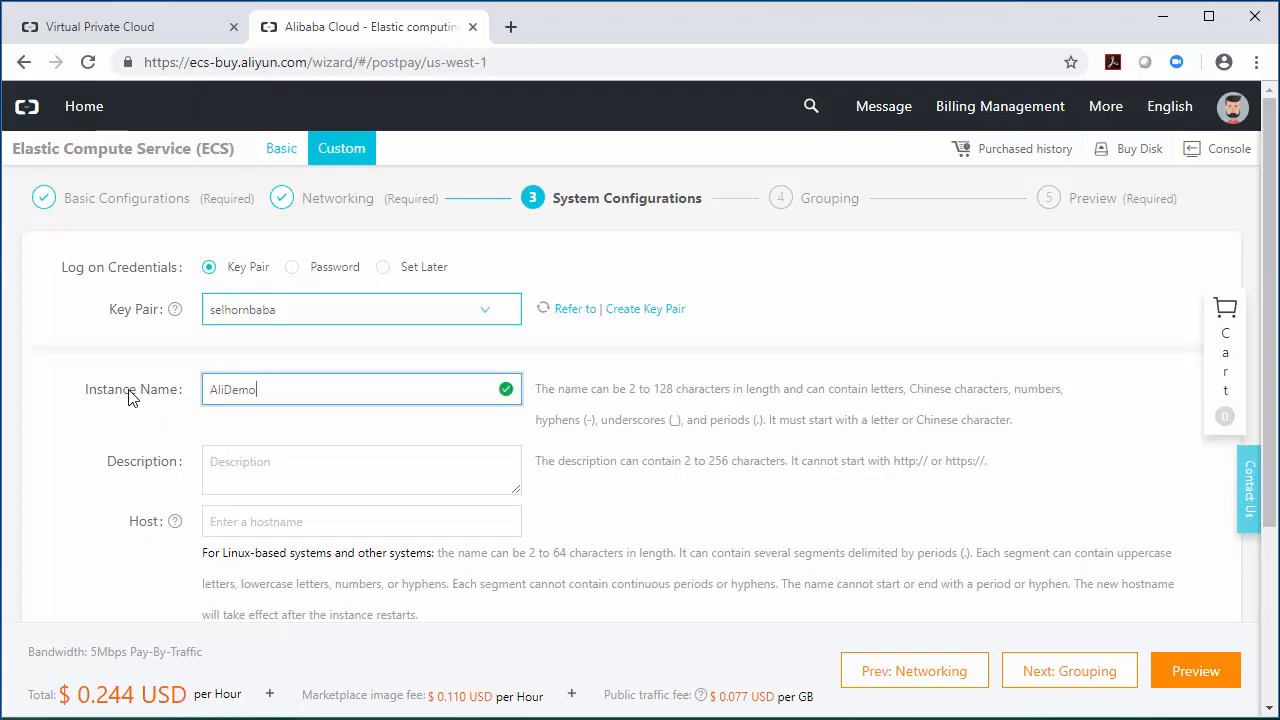
pyautogui.write('BIGIP')
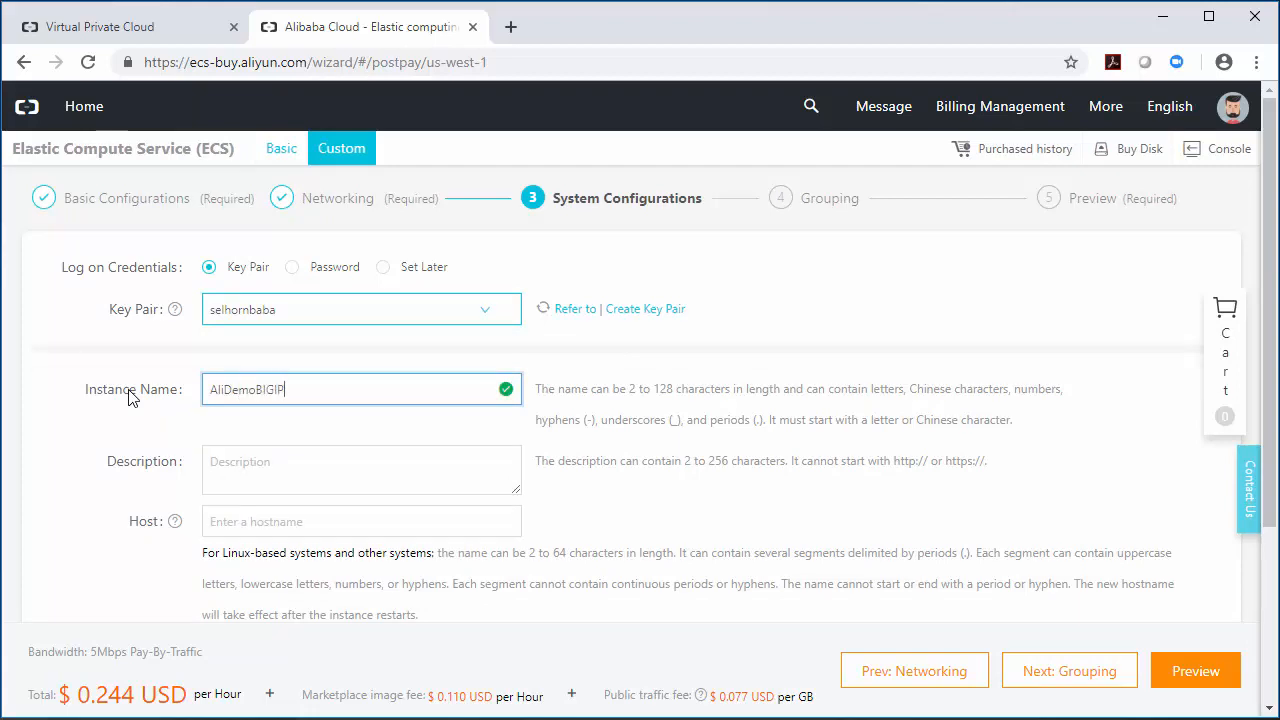
pyautogui.doubleClick(246, 388)
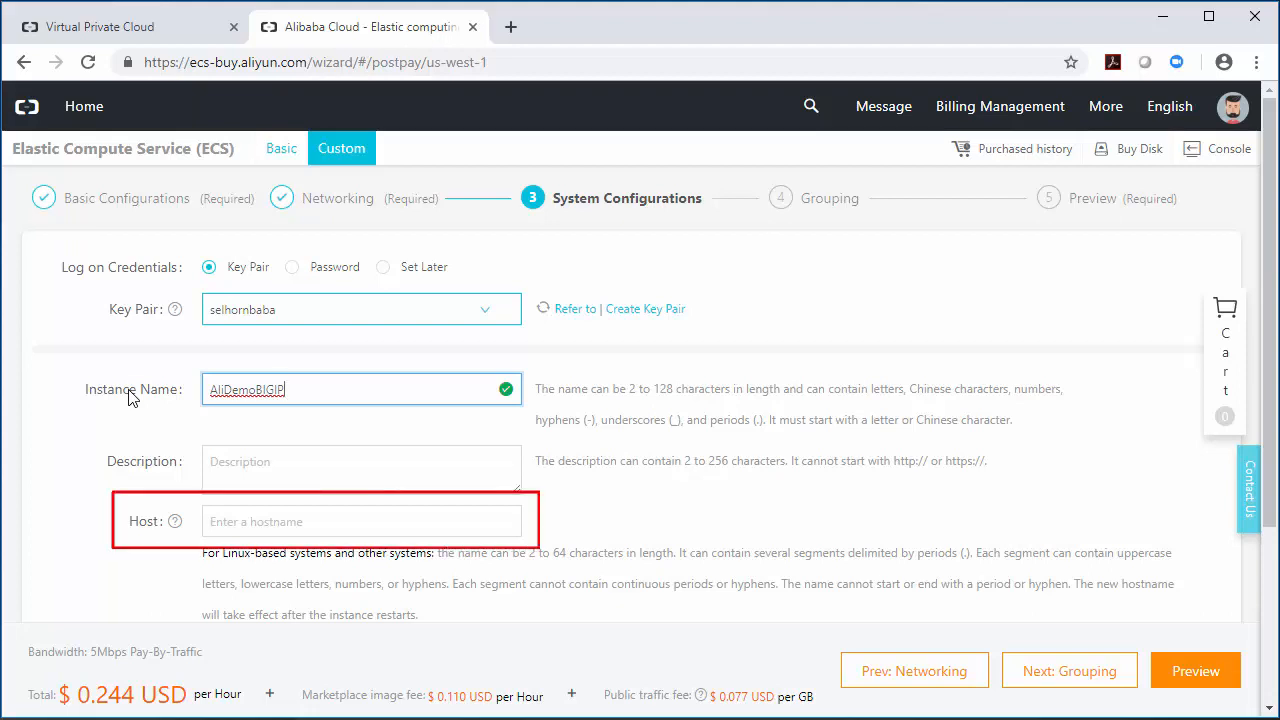
pyautogui.moveTo(894, 486)
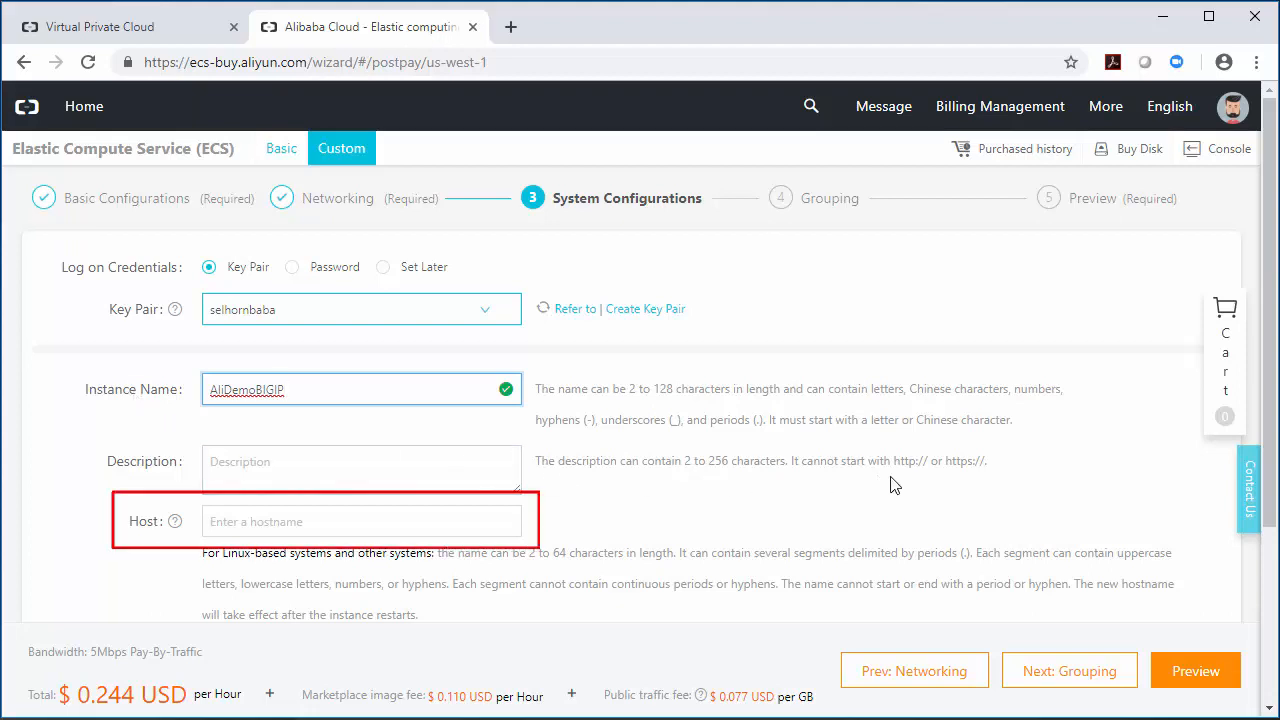
pyautogui.scroll(-3)
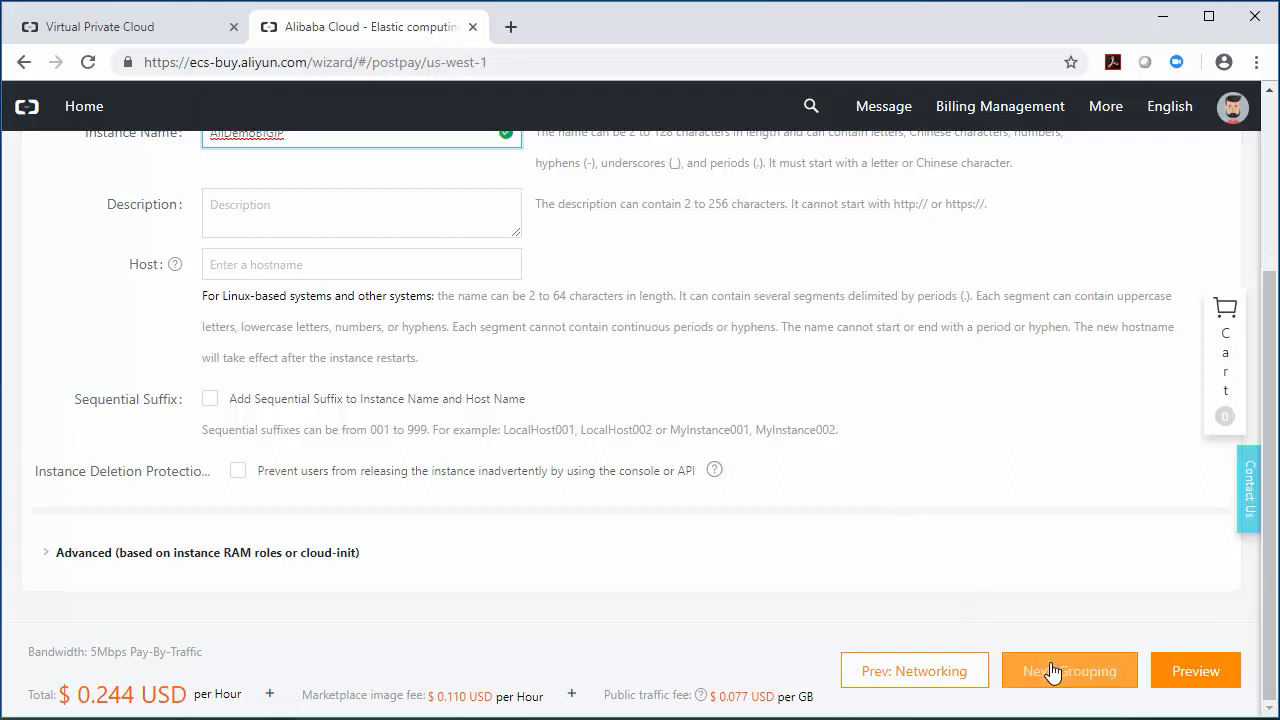
pyautogui.click(1068, 670)
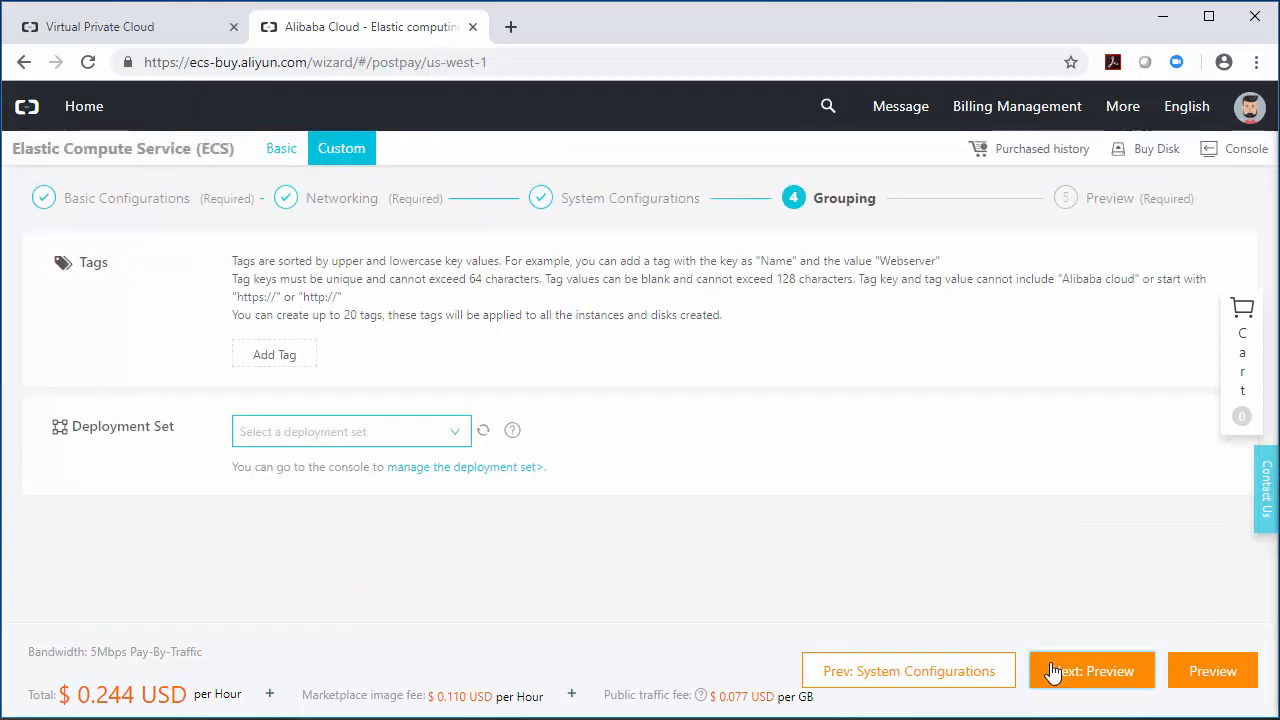
# Step: Preview the order, accept the ECS Service Level Agreement and create the BIG-IP instance
pyautogui.click(1092, 670)
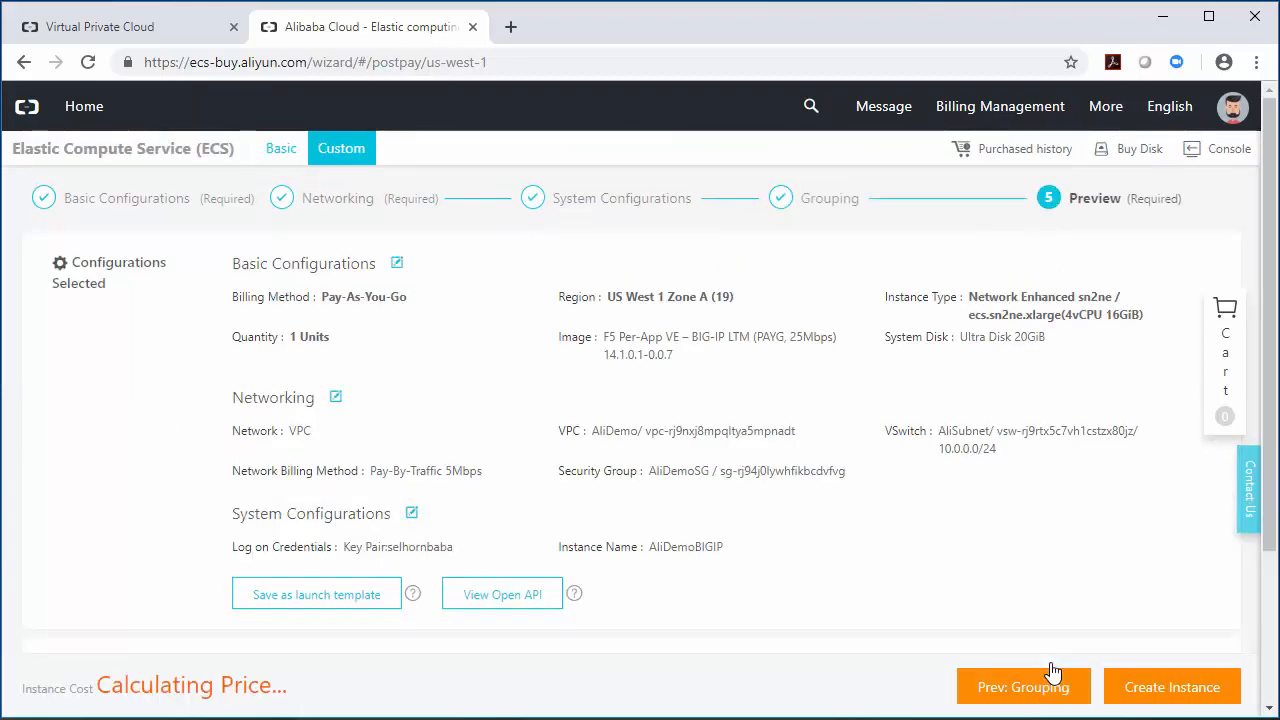
pyautogui.scroll(-3)
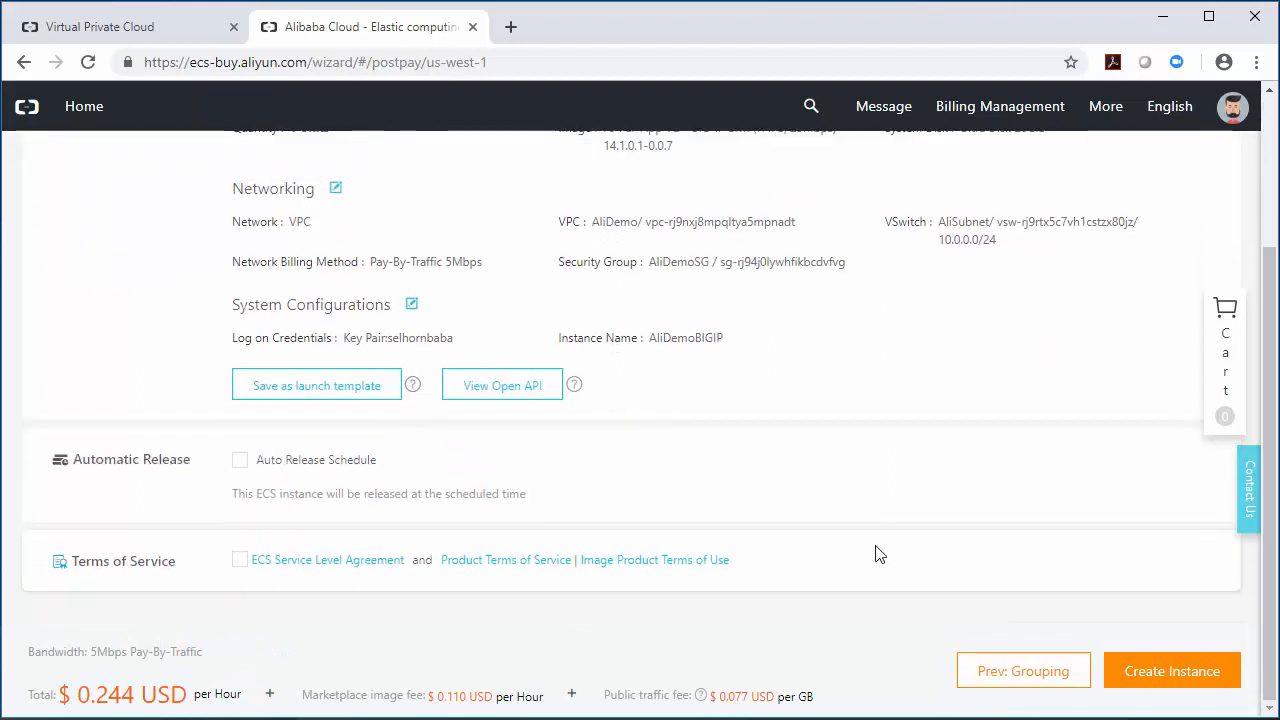
pyautogui.click(240, 560)
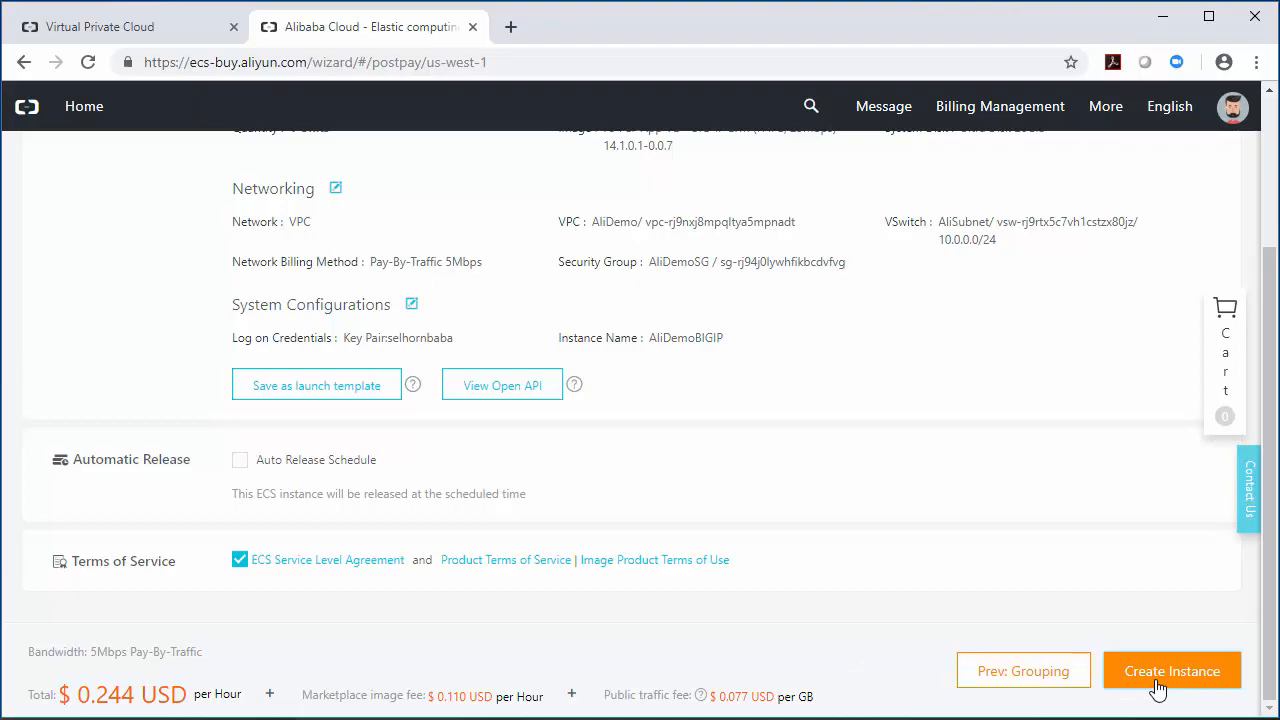
pyautogui.click(1172, 670)
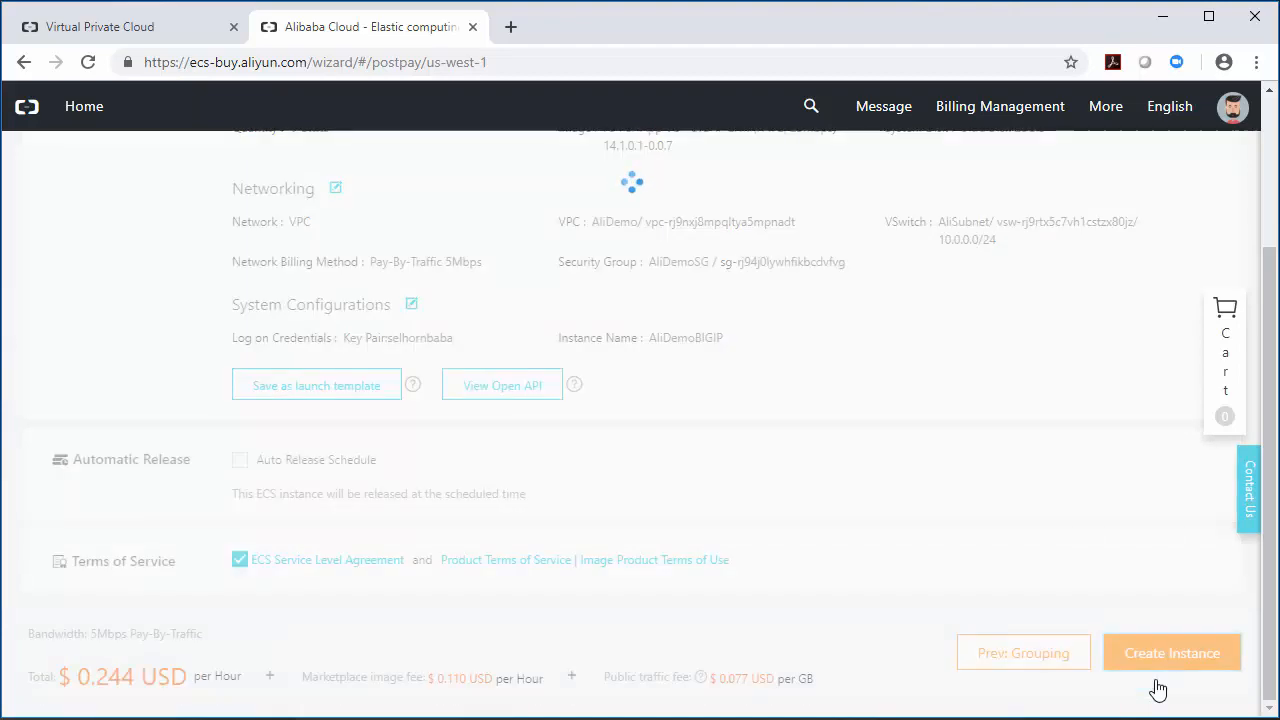
pyautogui.click(1172, 652)
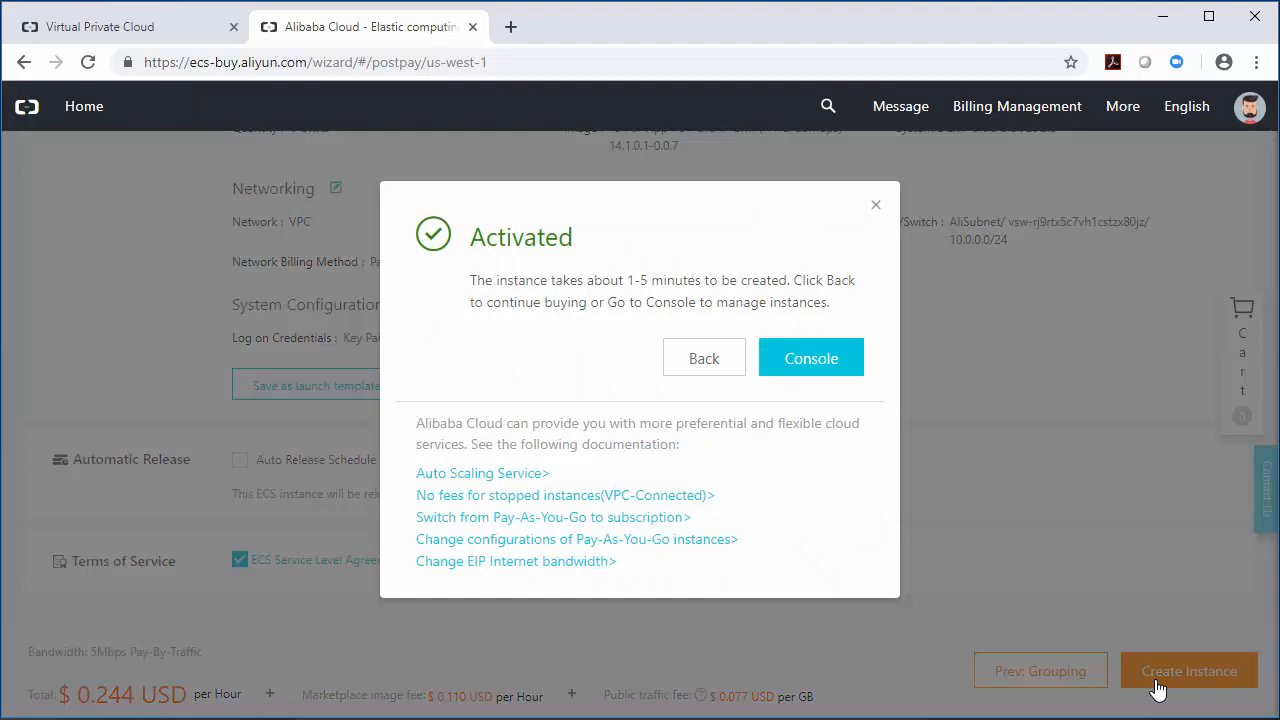
pyautogui.moveTo(812, 358)
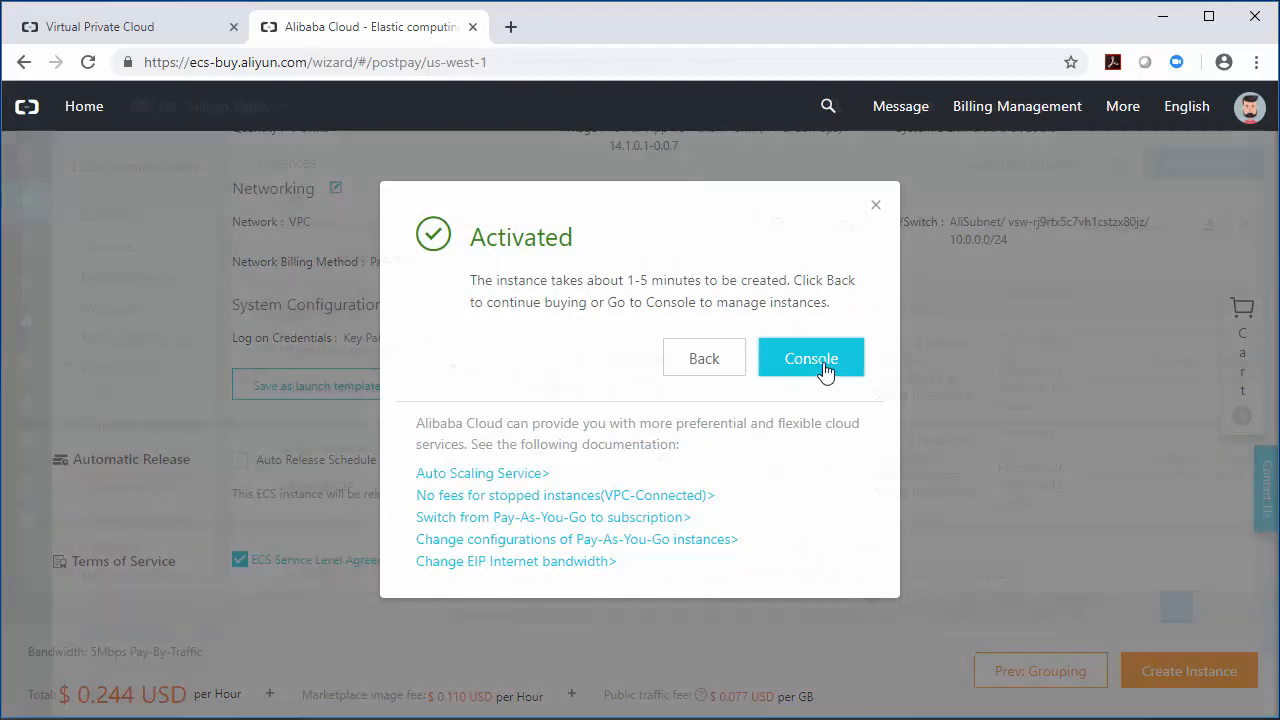
# Step: Go to the instance console and copy the running AliDemoBIGIP instance's public IP address
pyautogui.click(812, 358)
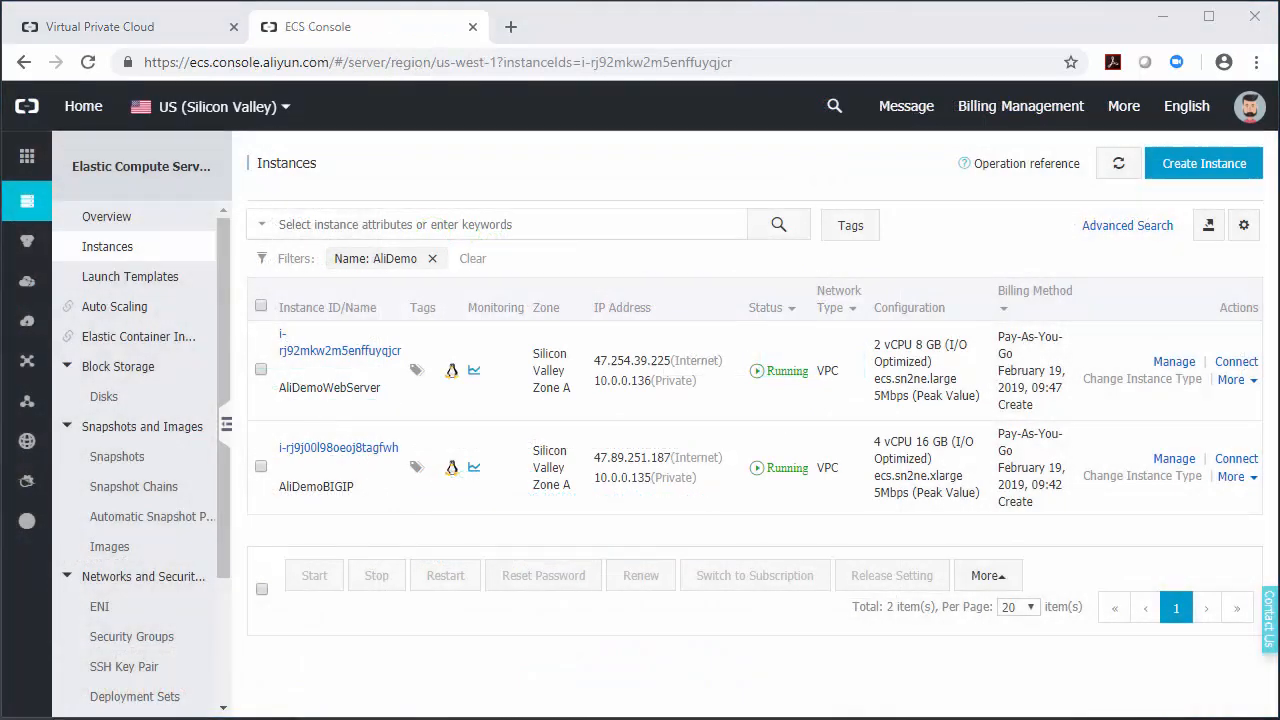
pyautogui.click(732, 456)
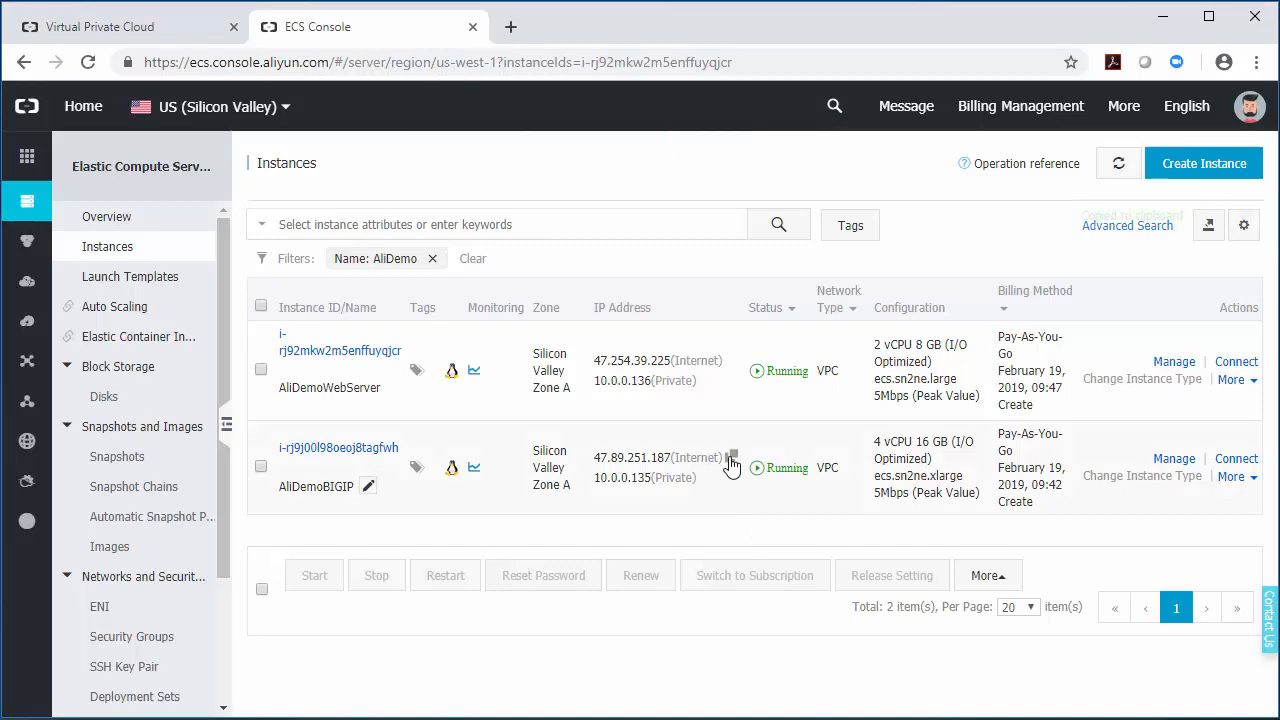
pyautogui.click(732, 458)
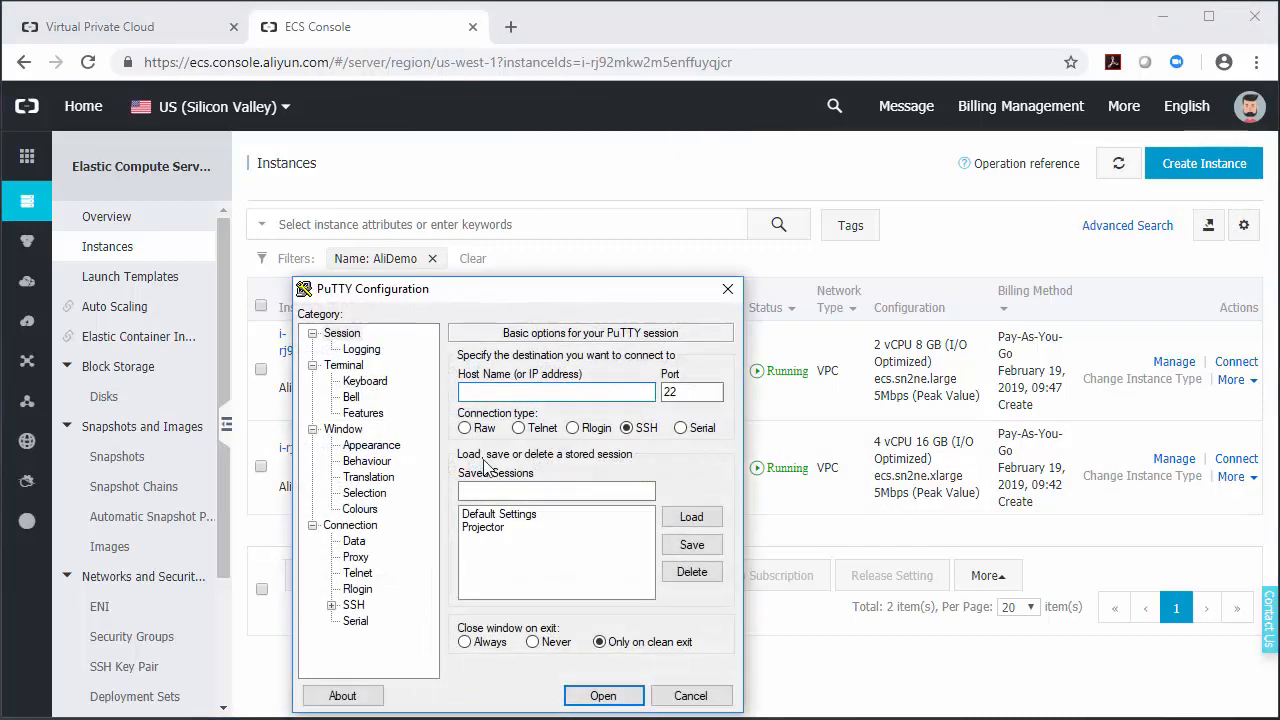
# Step: Connect PuTTY to 47.89.251.187 over SSH using a private key file under Connection > SSH > Auth
pyautogui.write('47.89.251.187')
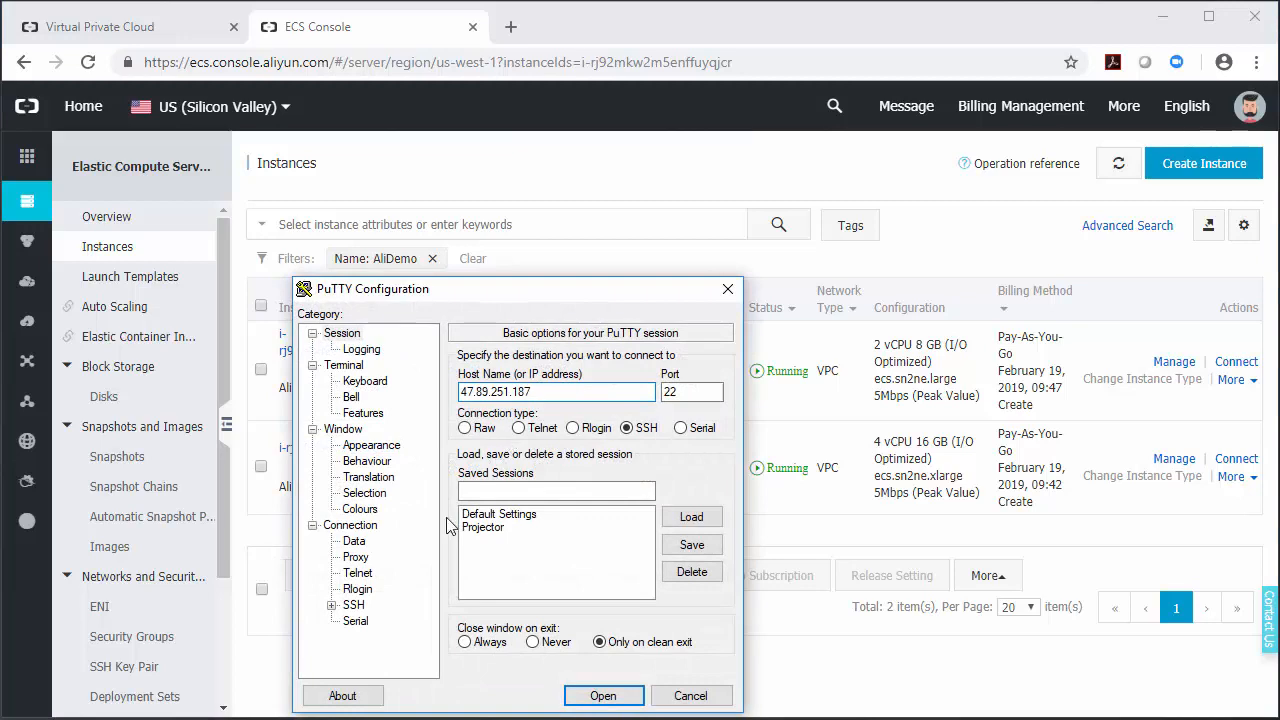
pyautogui.click(372, 588)
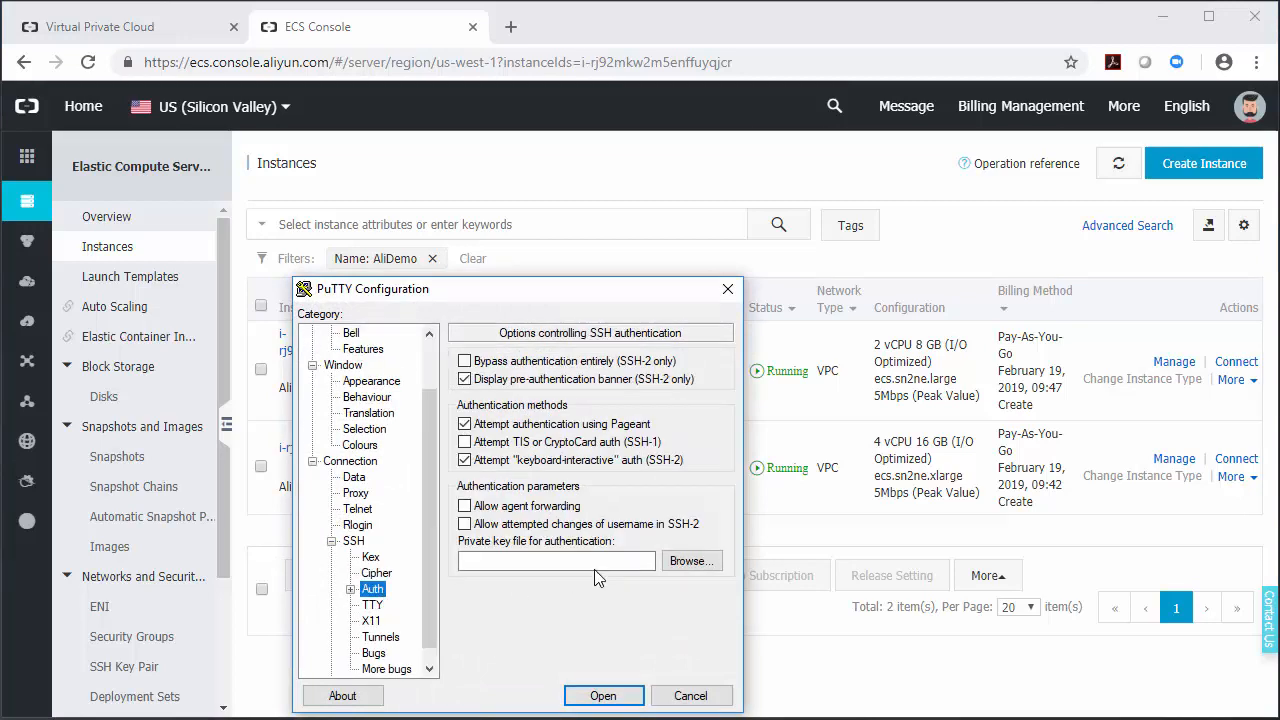
pyautogui.click(690, 560)
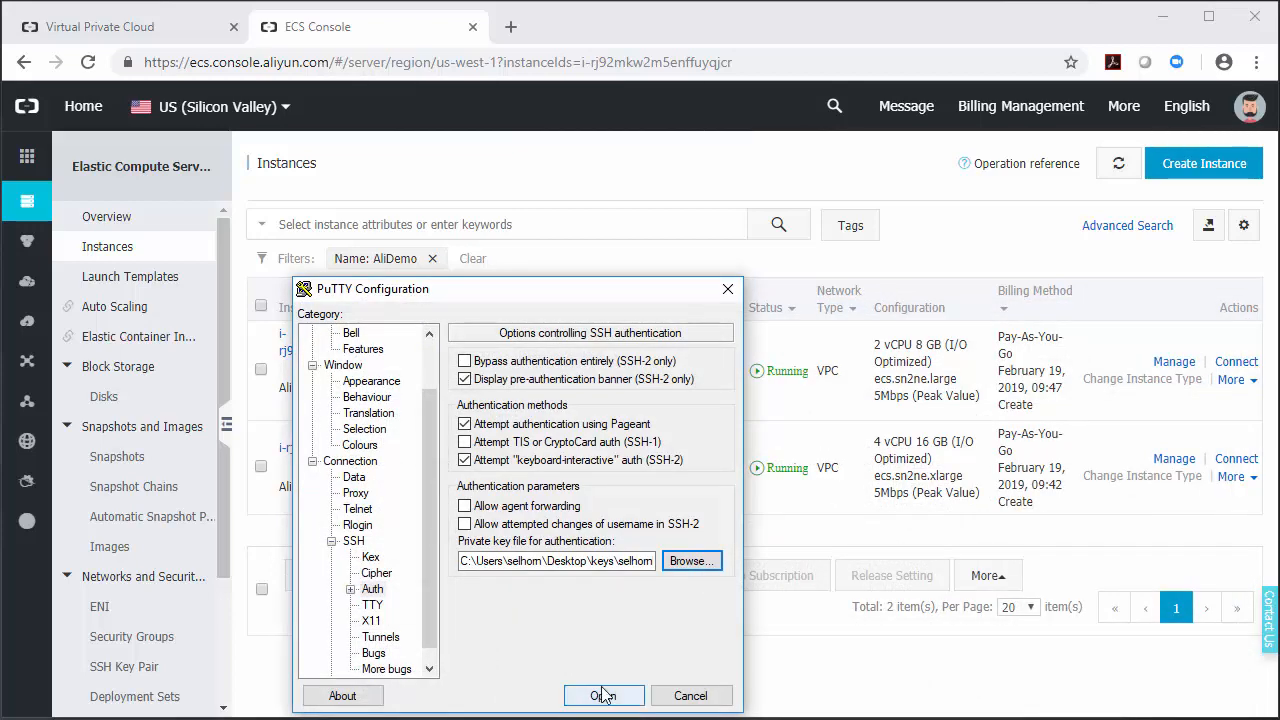
pyautogui.click(604, 696)
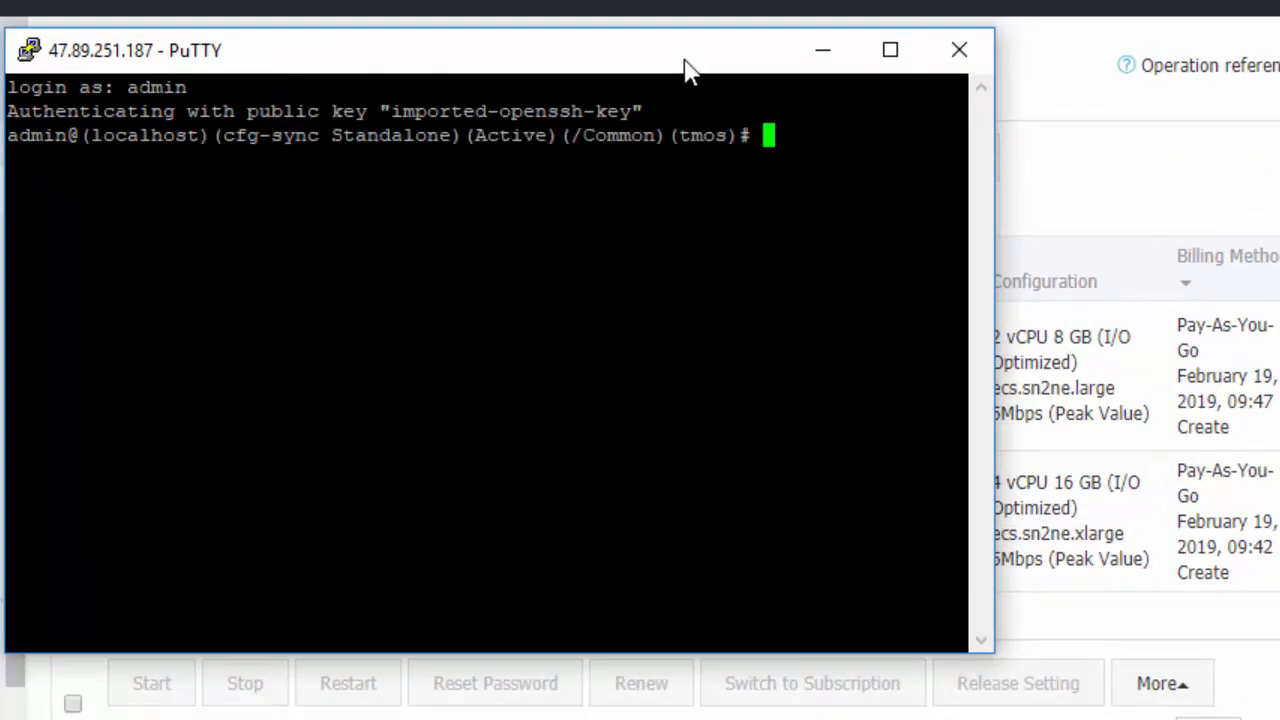
# Step: Change the admin password with 'modify auth password admin' and run 'save sys config'
pyautogui.write('modify auth pas')
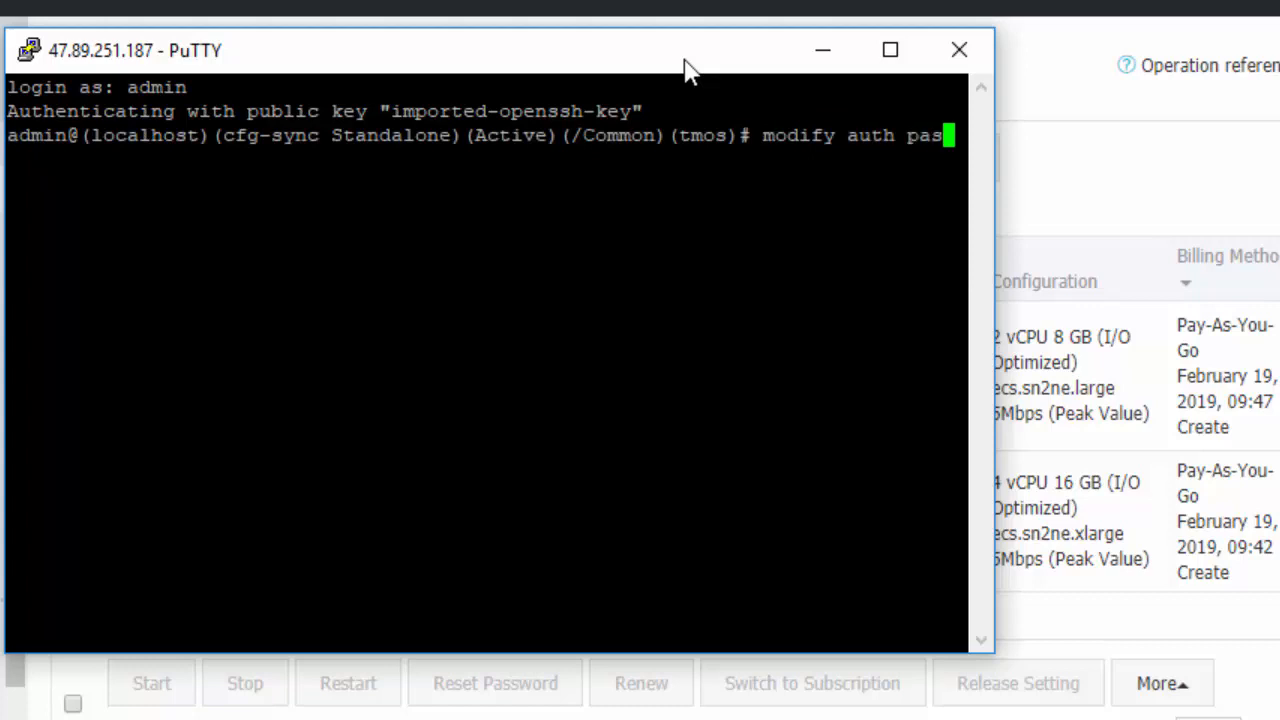
pyautogui.press('Return')
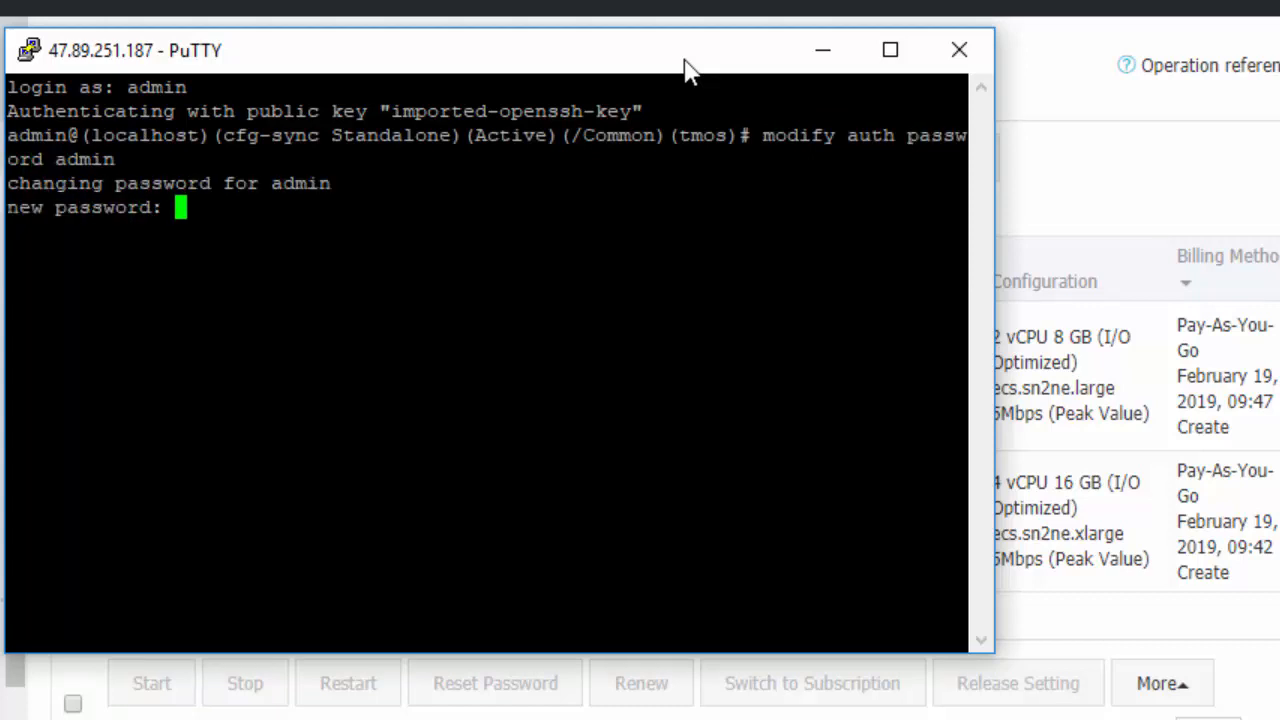
pyautogui.press('Enter')
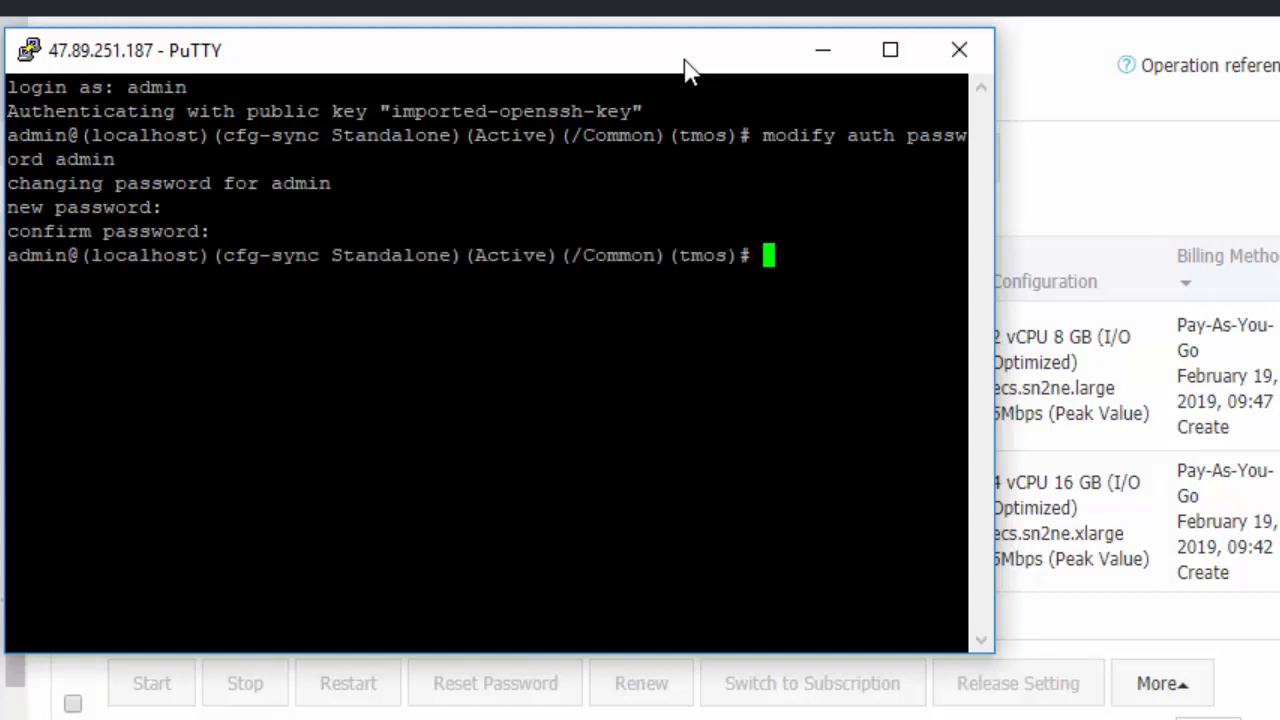
pyautogui.write('save sys config')
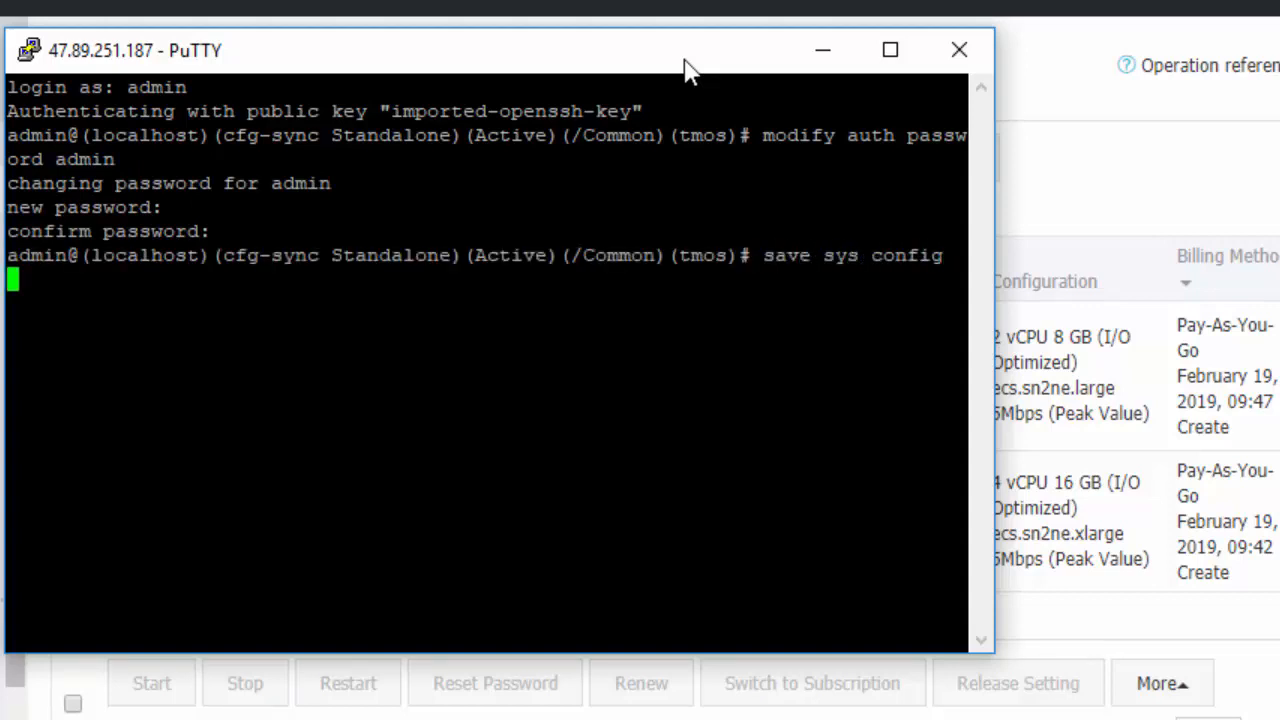
pyautogui.press('Return')
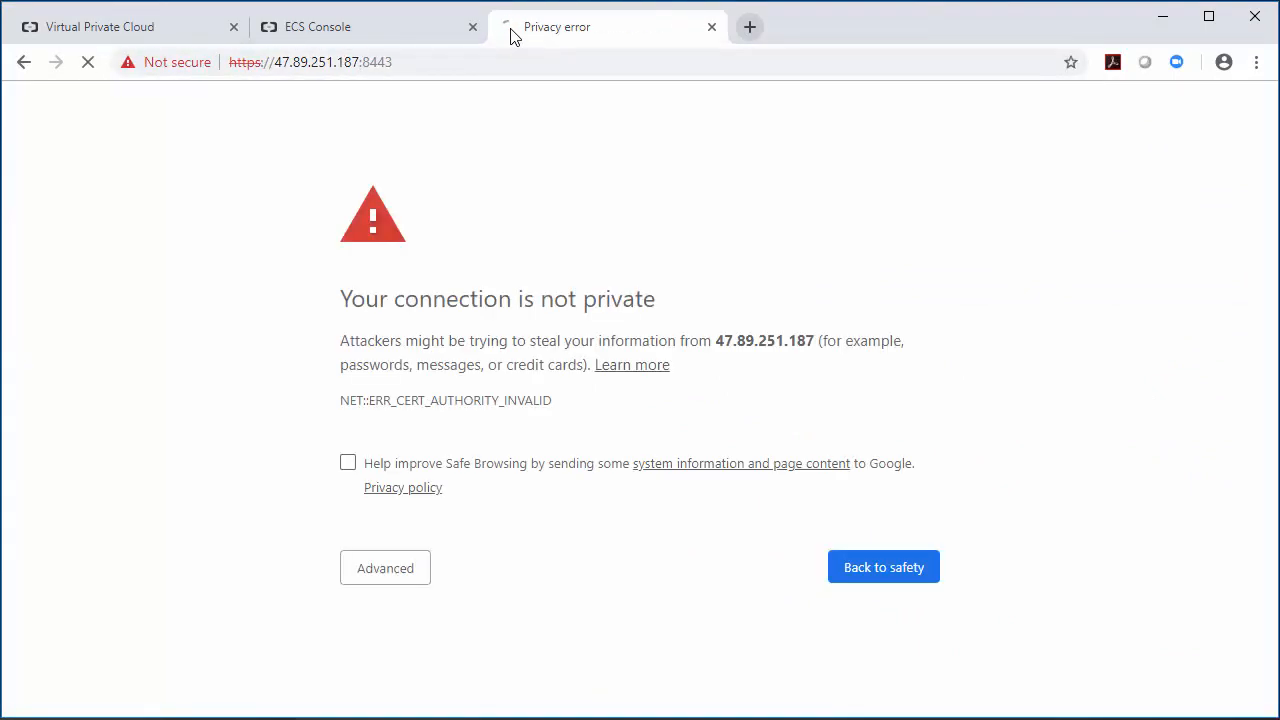
pyautogui.moveTo(384, 568)
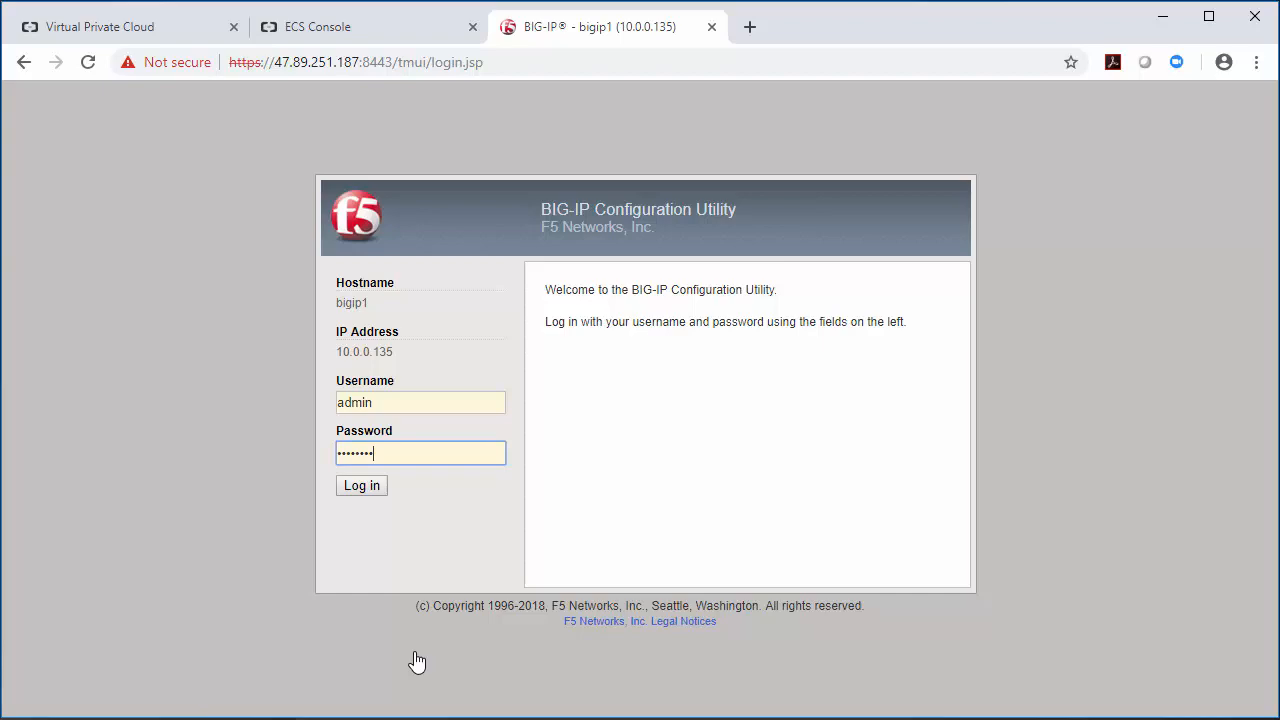
# Step: Log in to the BIG-IP Configuration Utility as admin to reach the Welcome page
pyautogui.click(360, 486)
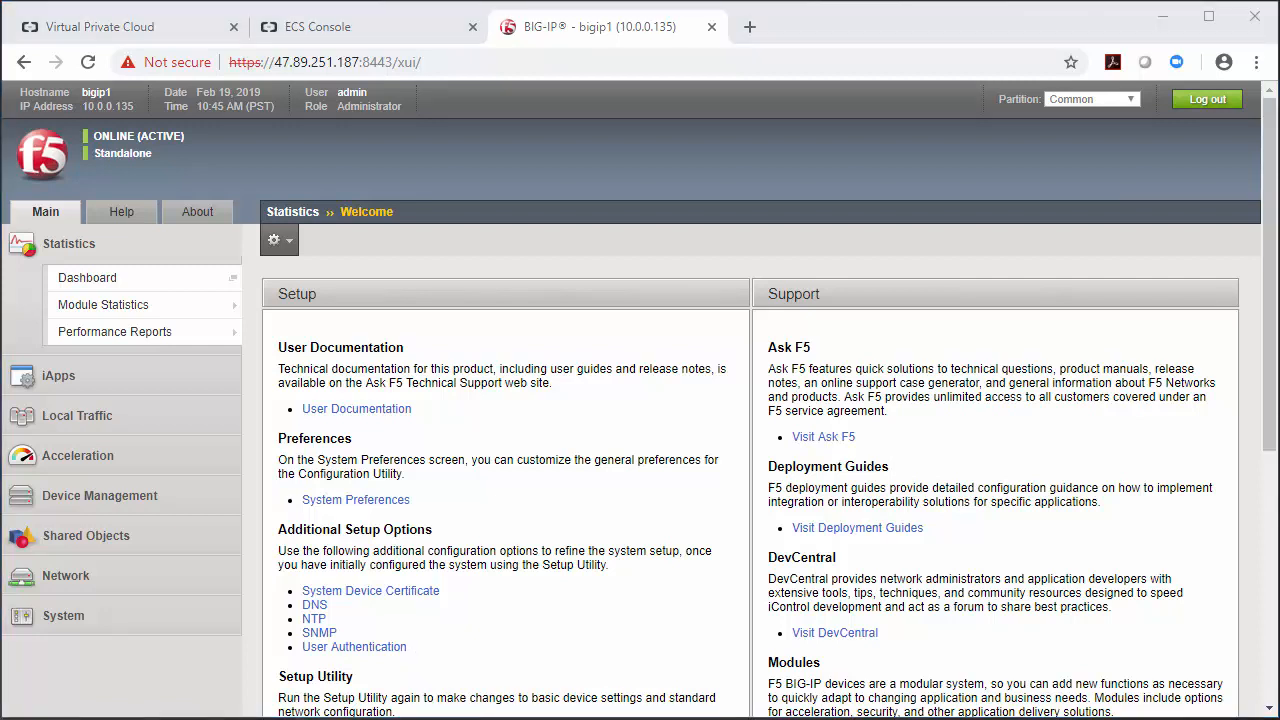
pyautogui.moveTo(76, 414)
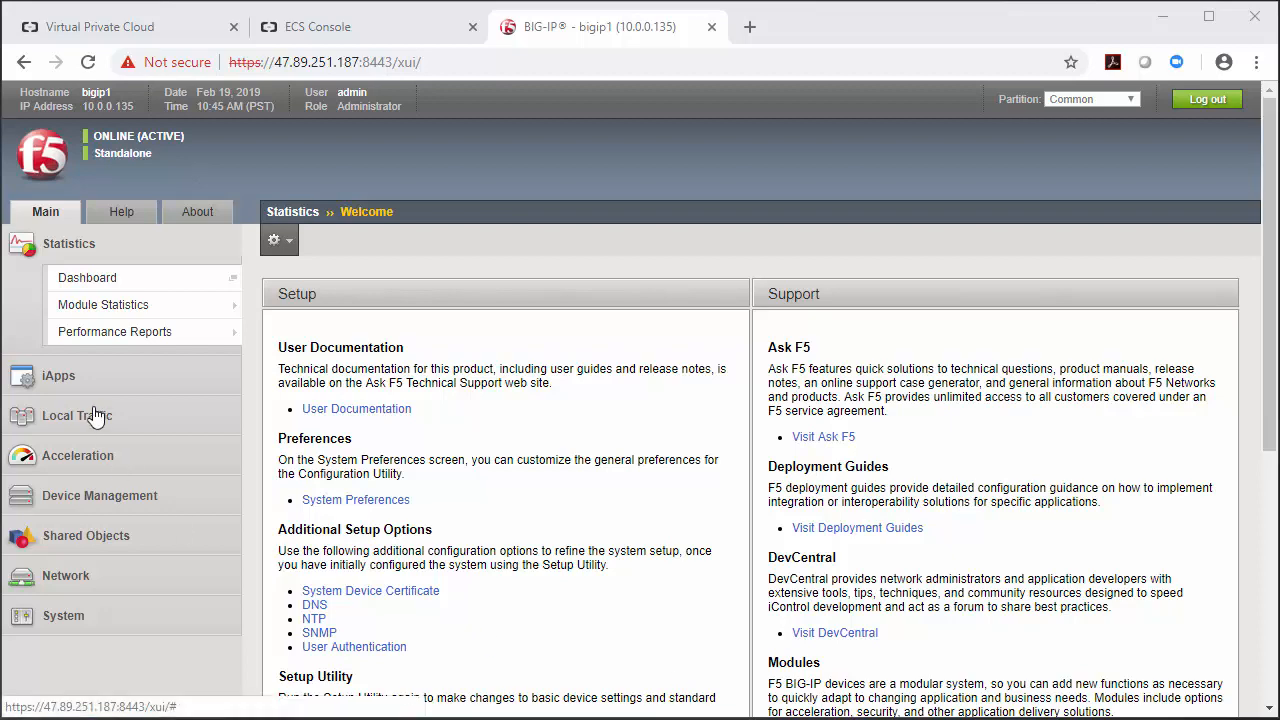
# Step: Create pool web_pool with the https monitor and member 10.0.0.136 on port 443, then finish
pyautogui.click(76, 414)
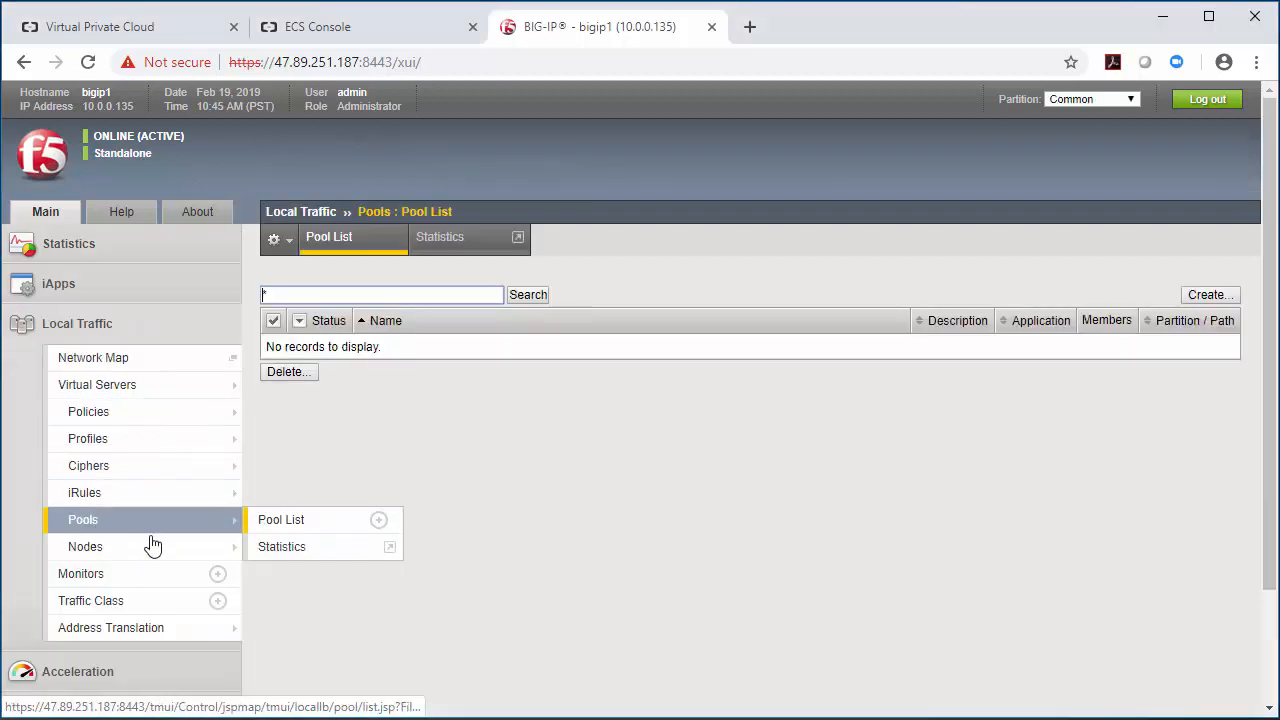
pyautogui.click(280, 520)
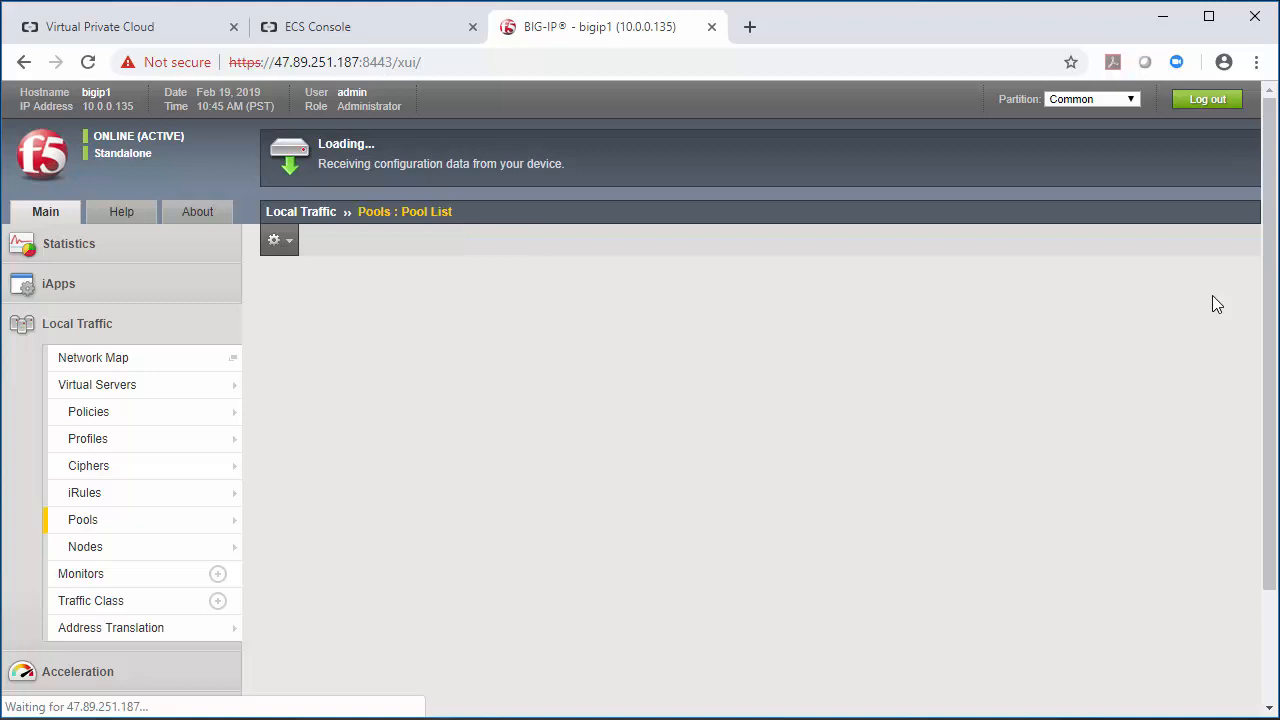
pyautogui.write('web_pool')
pyautogui.write('4')
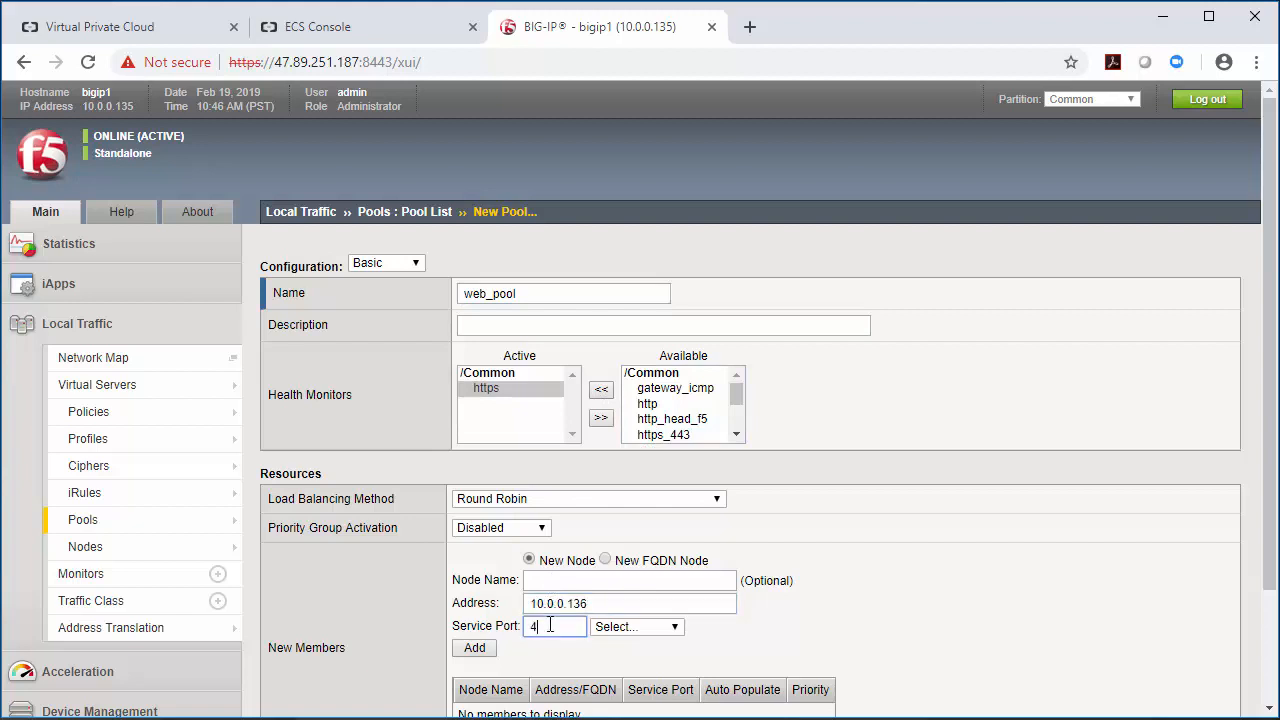
pyautogui.click(474, 648)
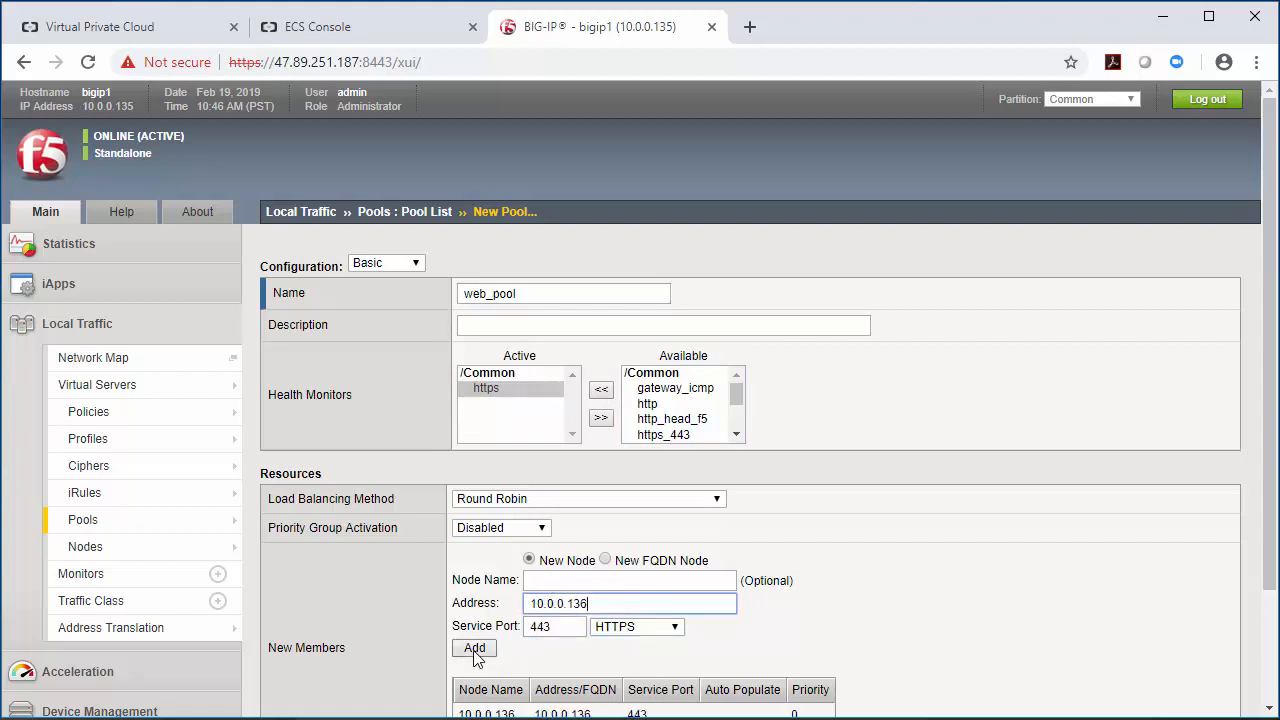
pyautogui.click(474, 648)
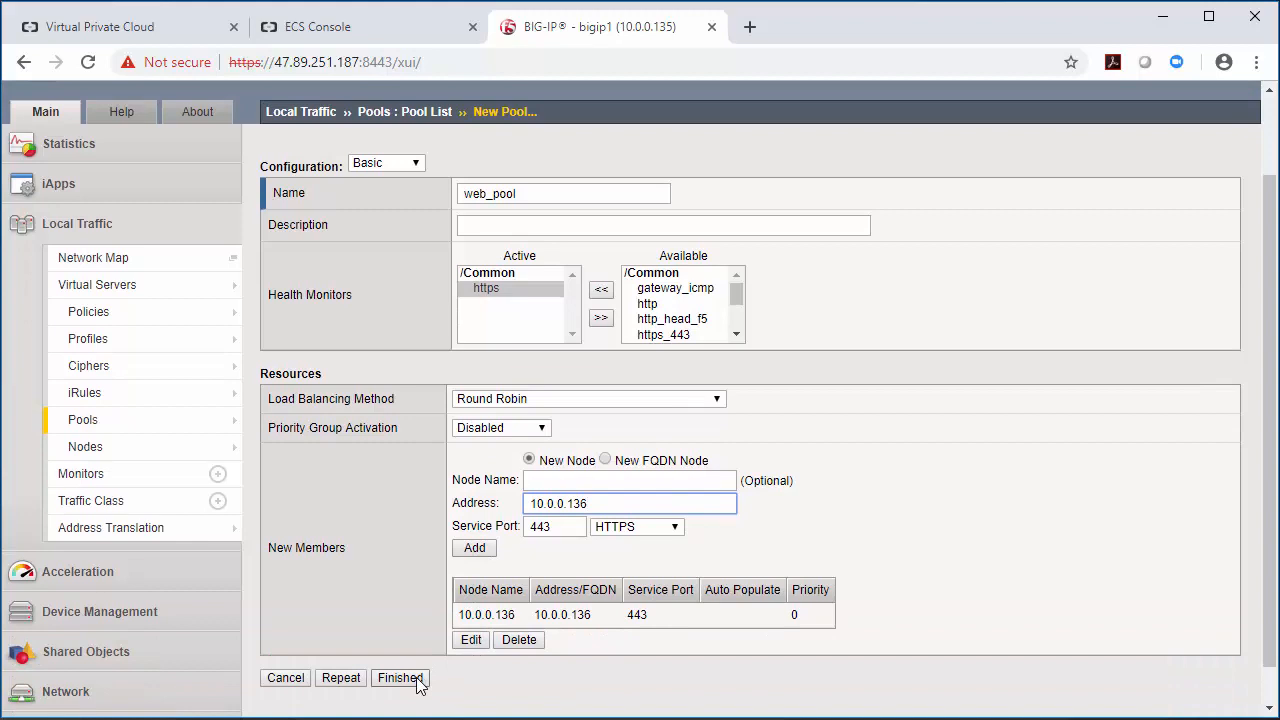
pyautogui.click(400, 678)
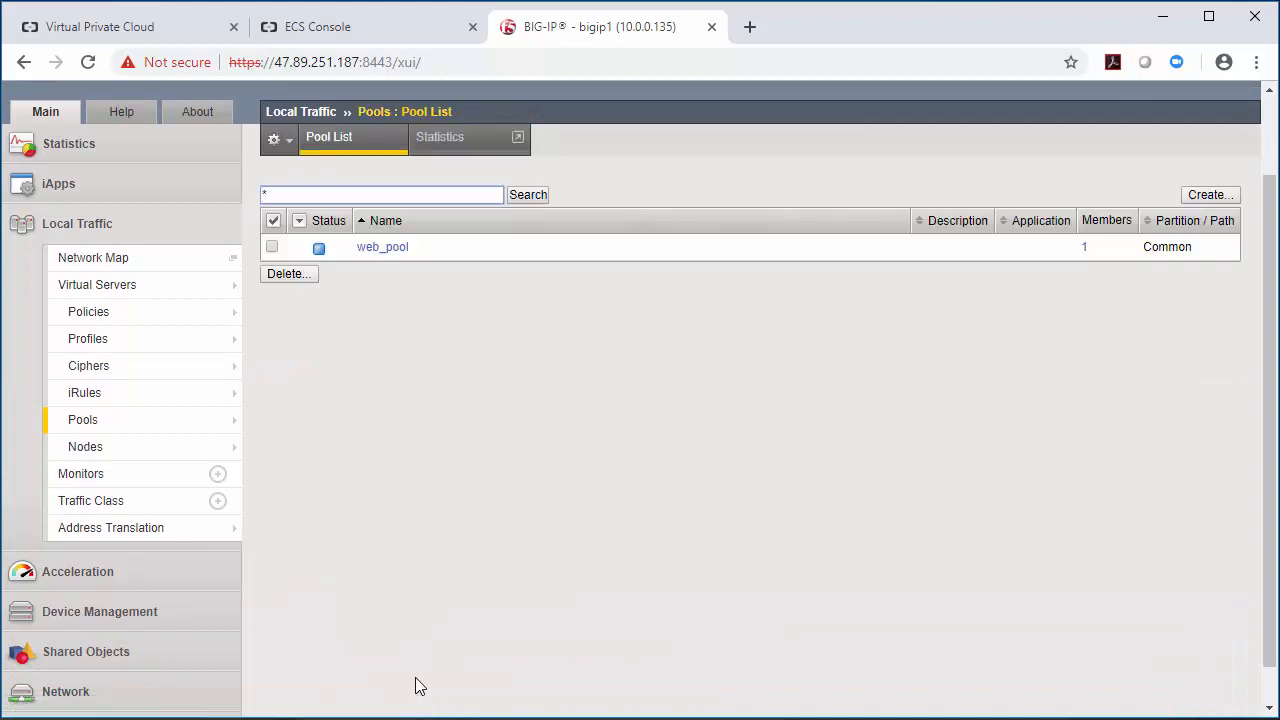
pyautogui.click(96, 284)
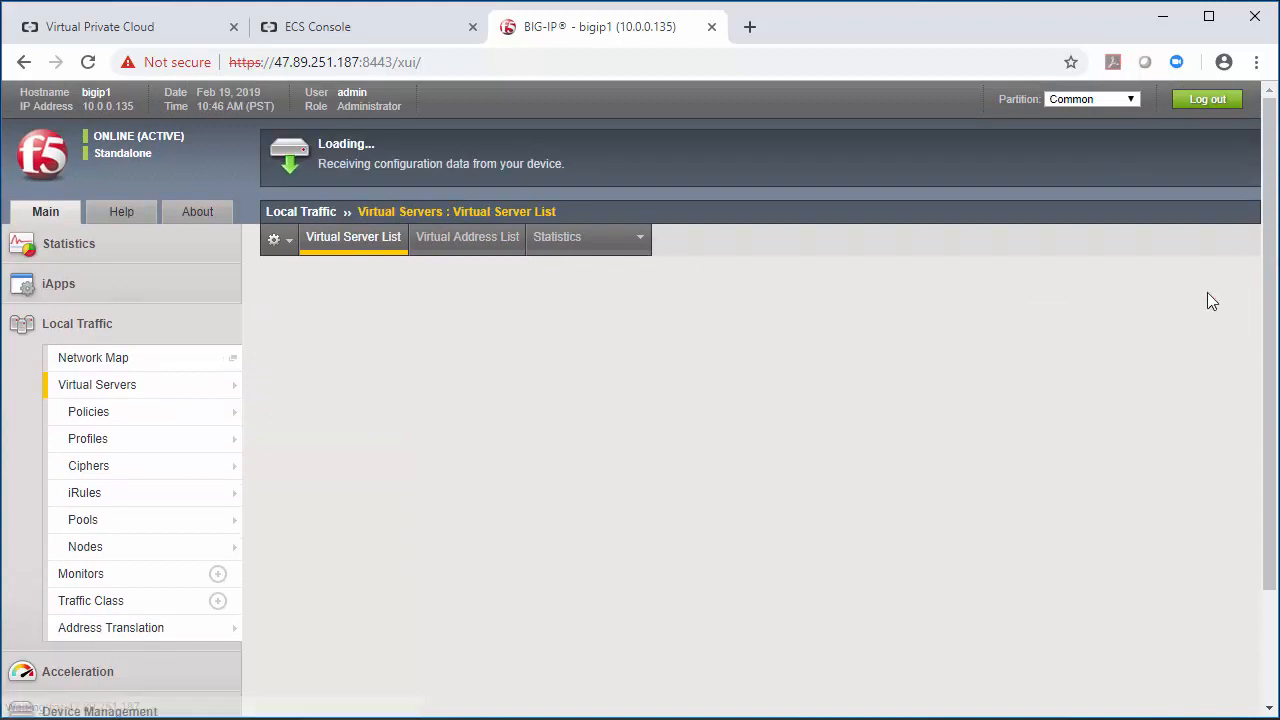
# Step: Fill in the new virtual server as VS with destination 10.0.0.135 and service port 443
pyautogui.write('VS')
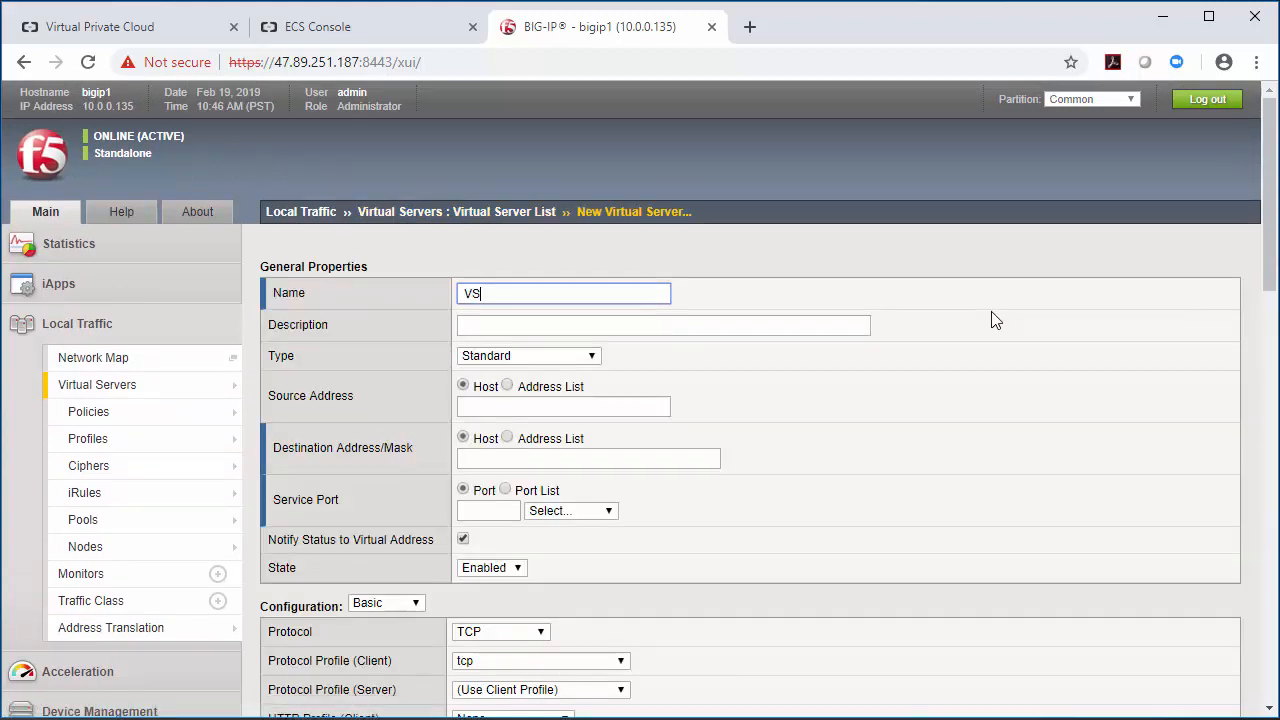
pyautogui.click(588, 458)
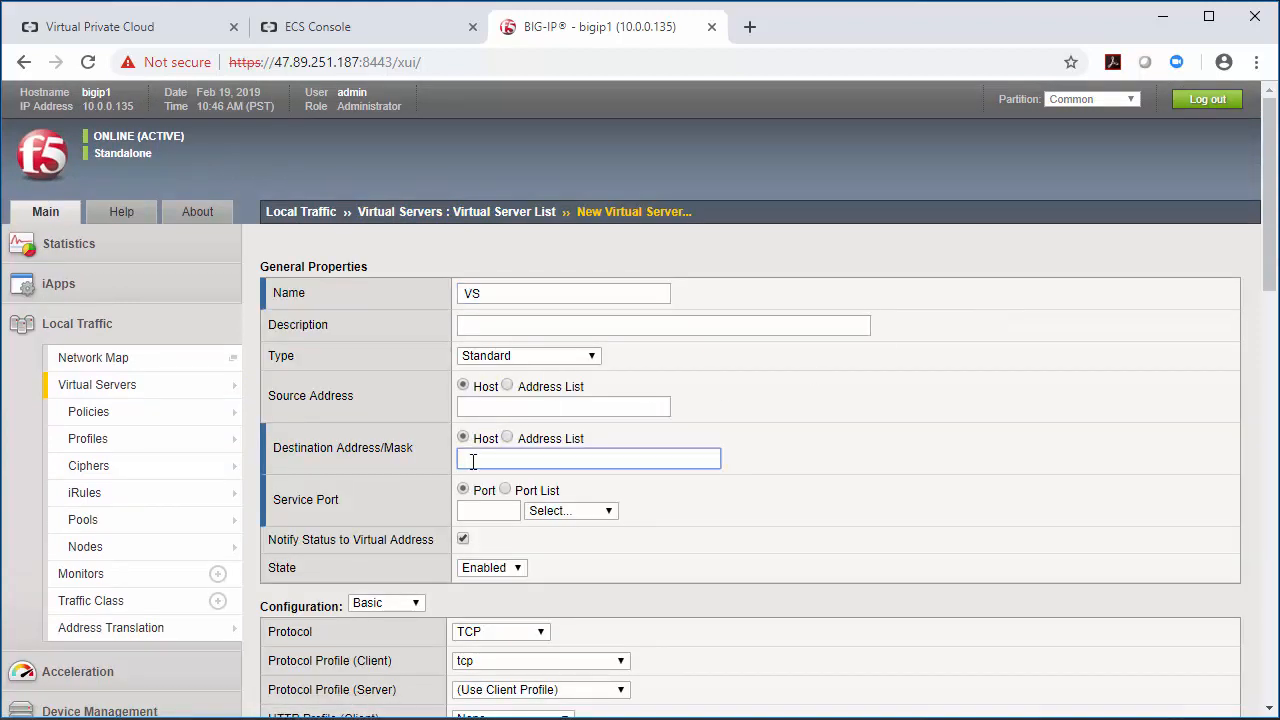
pyautogui.write('10.0.0.135')
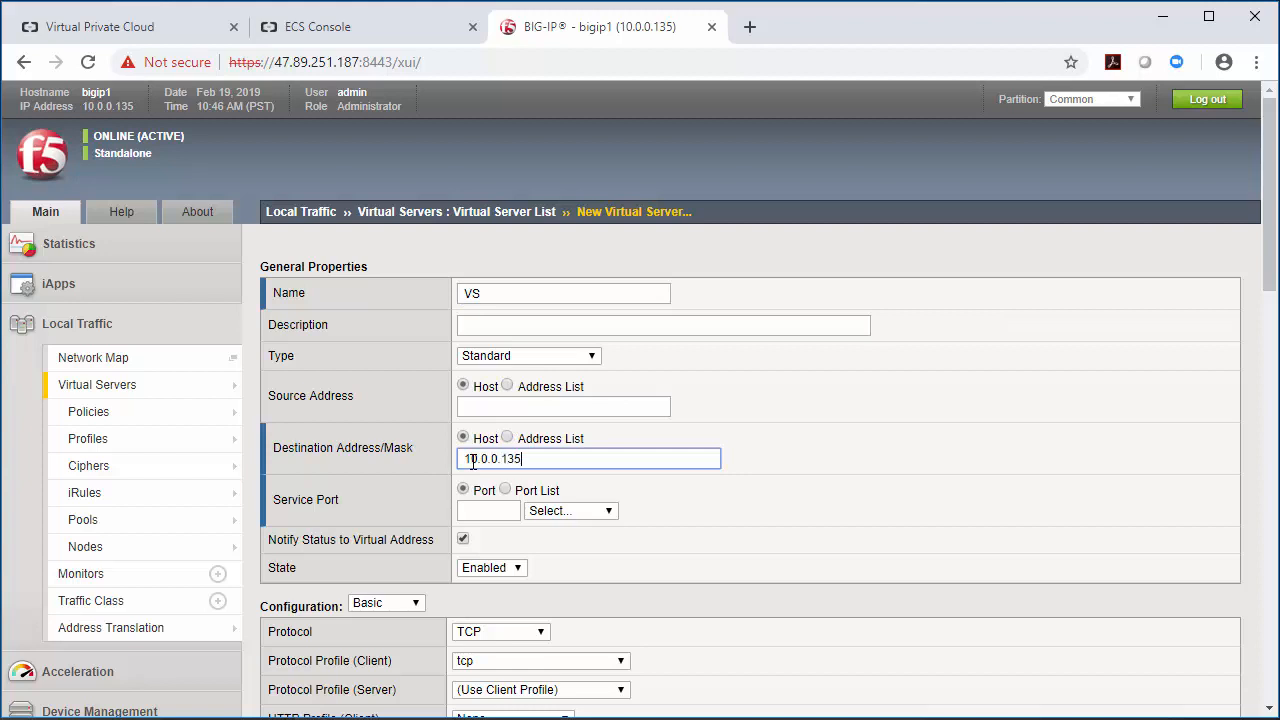
pyautogui.click(488, 510)
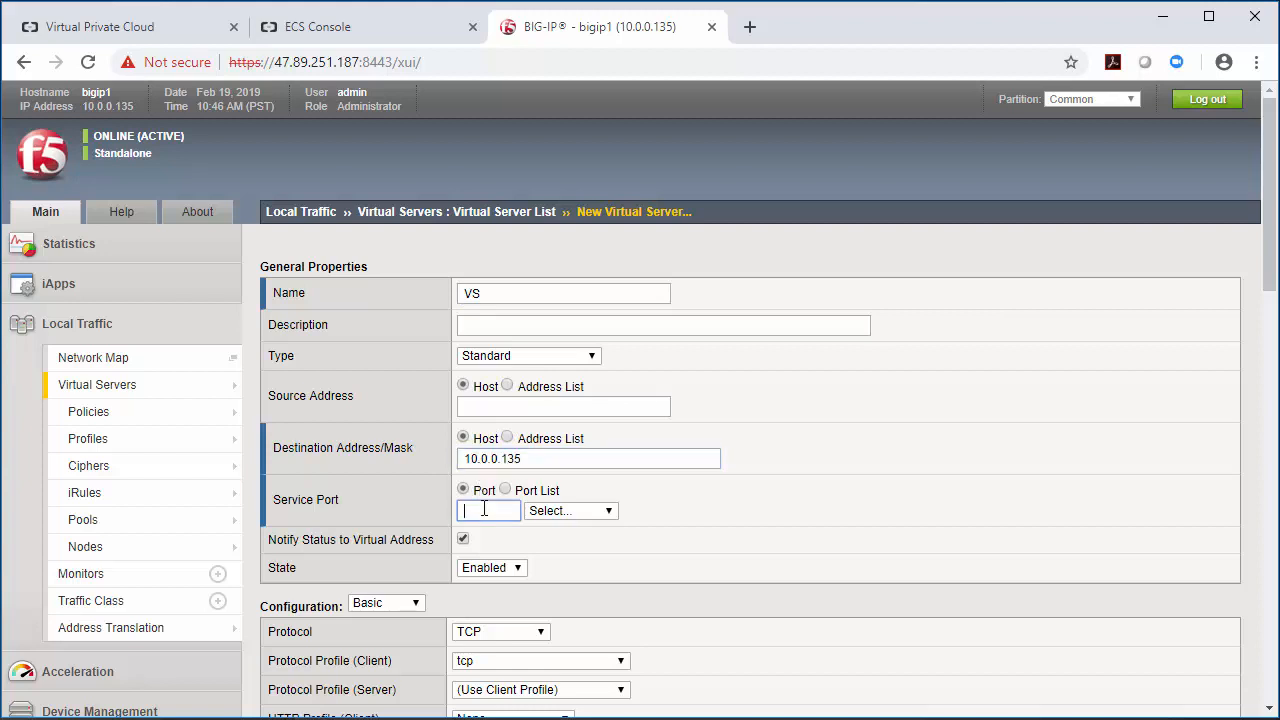
pyautogui.write('443')
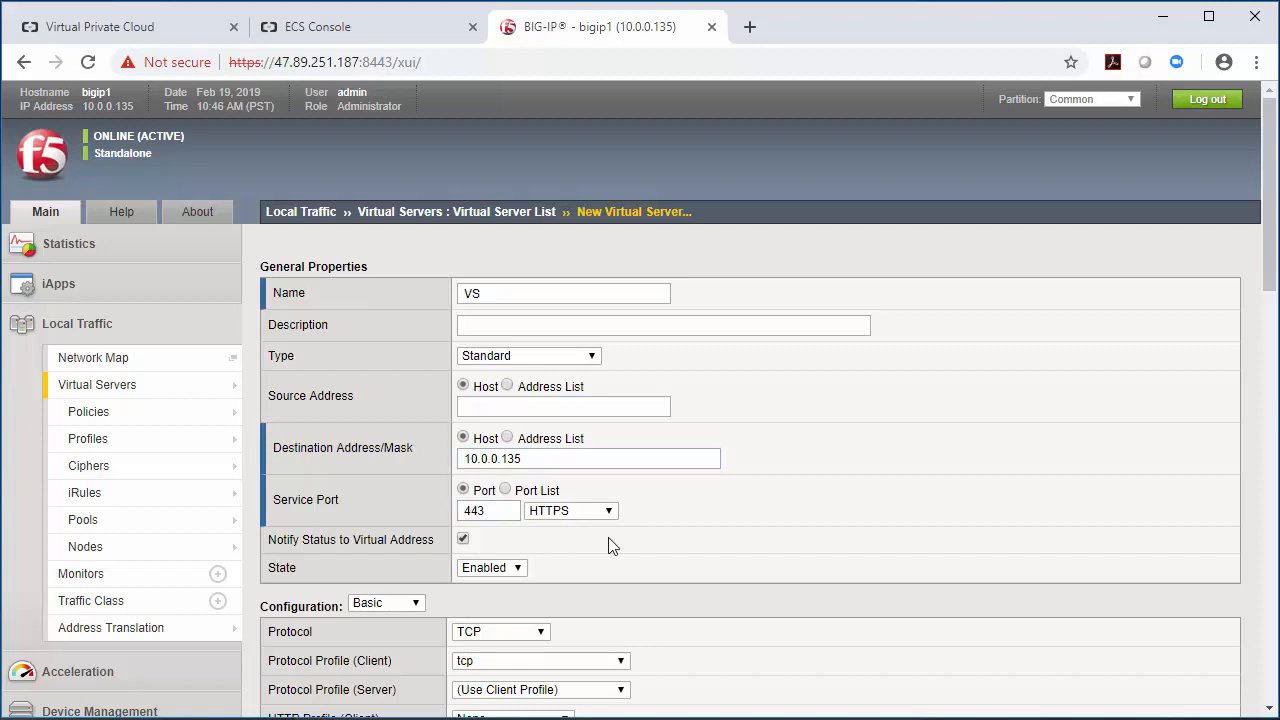
# Step: Select clientssl and serverssl profiles, Auto Map source translation, default pool web_pool, and finish creating VS
pyautogui.scroll(-3)
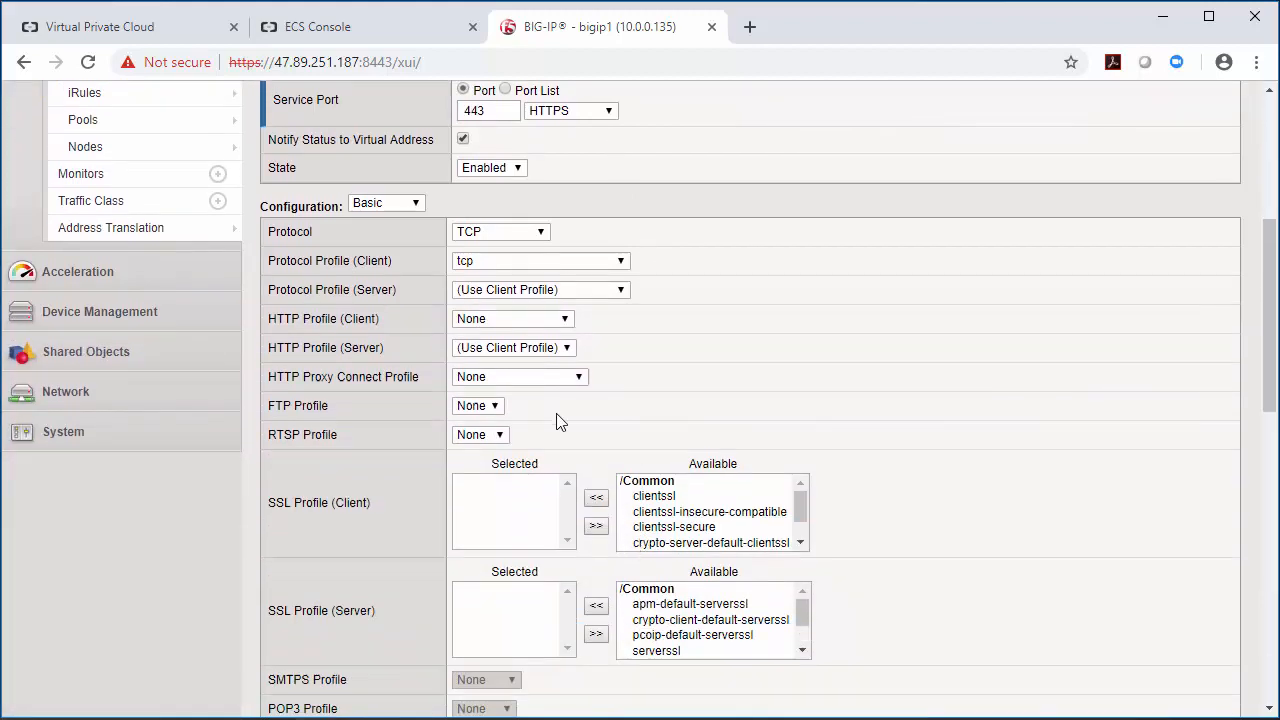
pyautogui.click(512, 318)
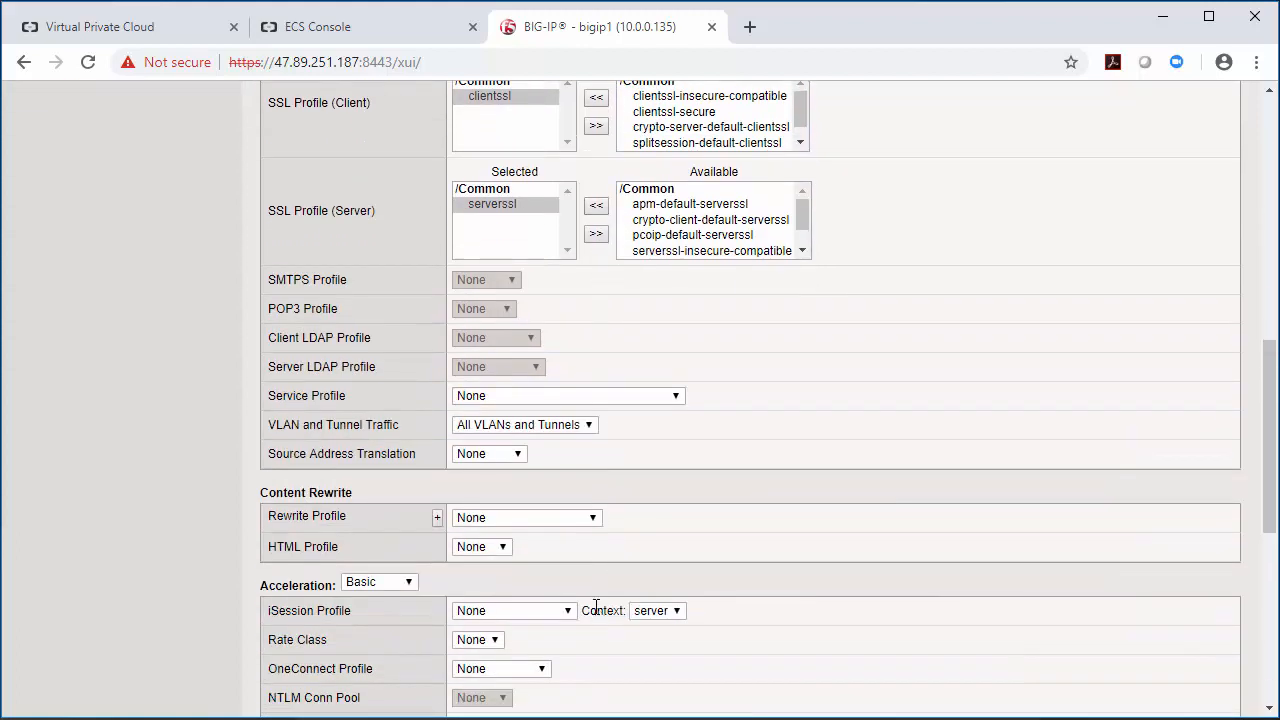
pyautogui.click(488, 452)
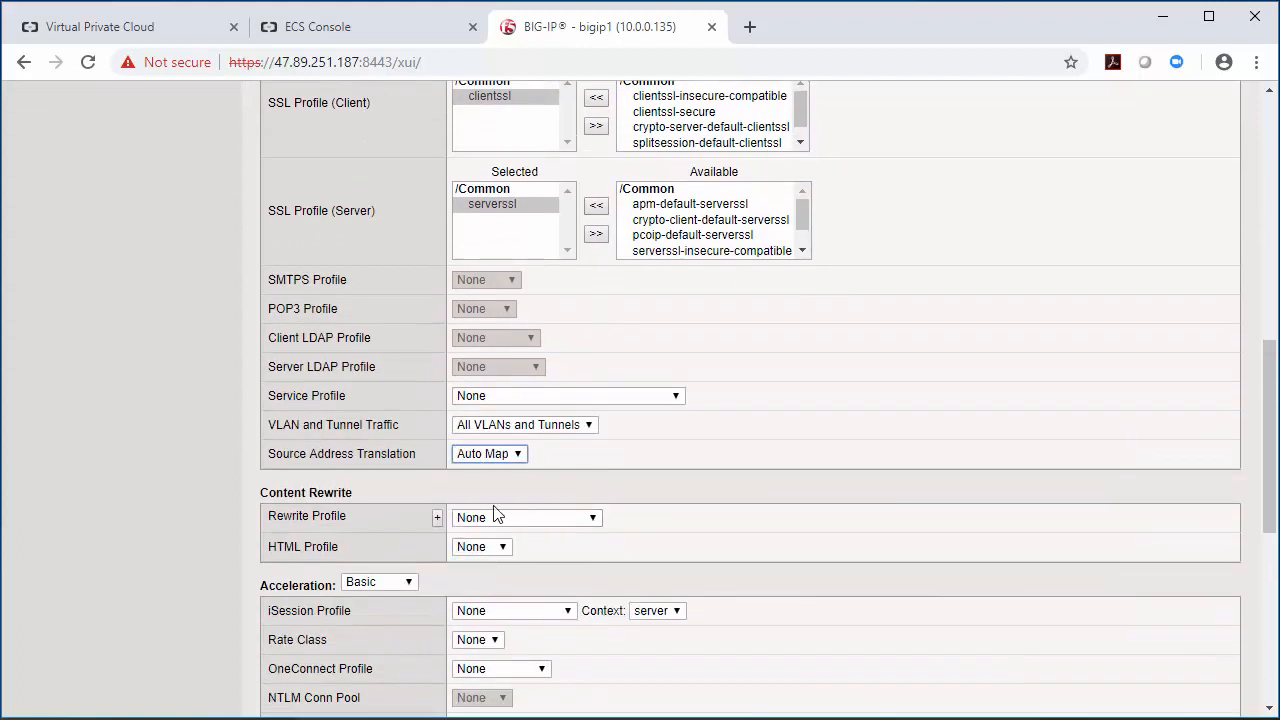
pyautogui.scroll(-3)
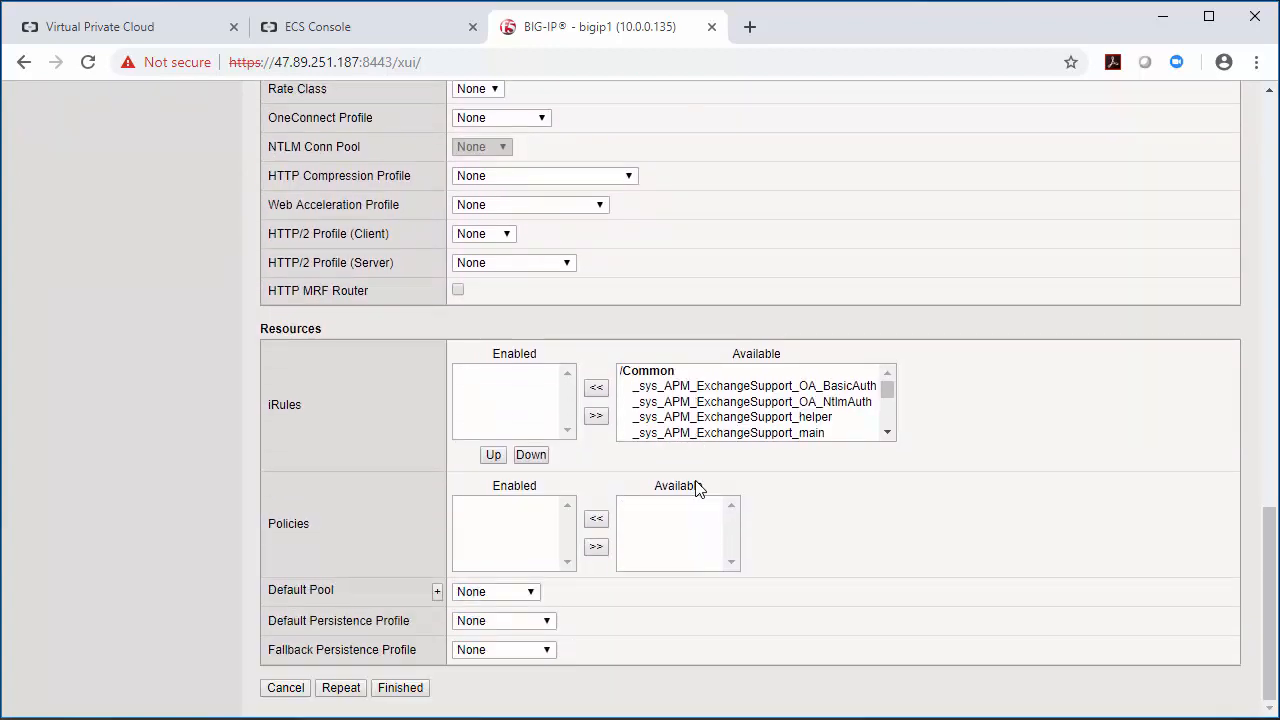
pyautogui.click(496, 592)
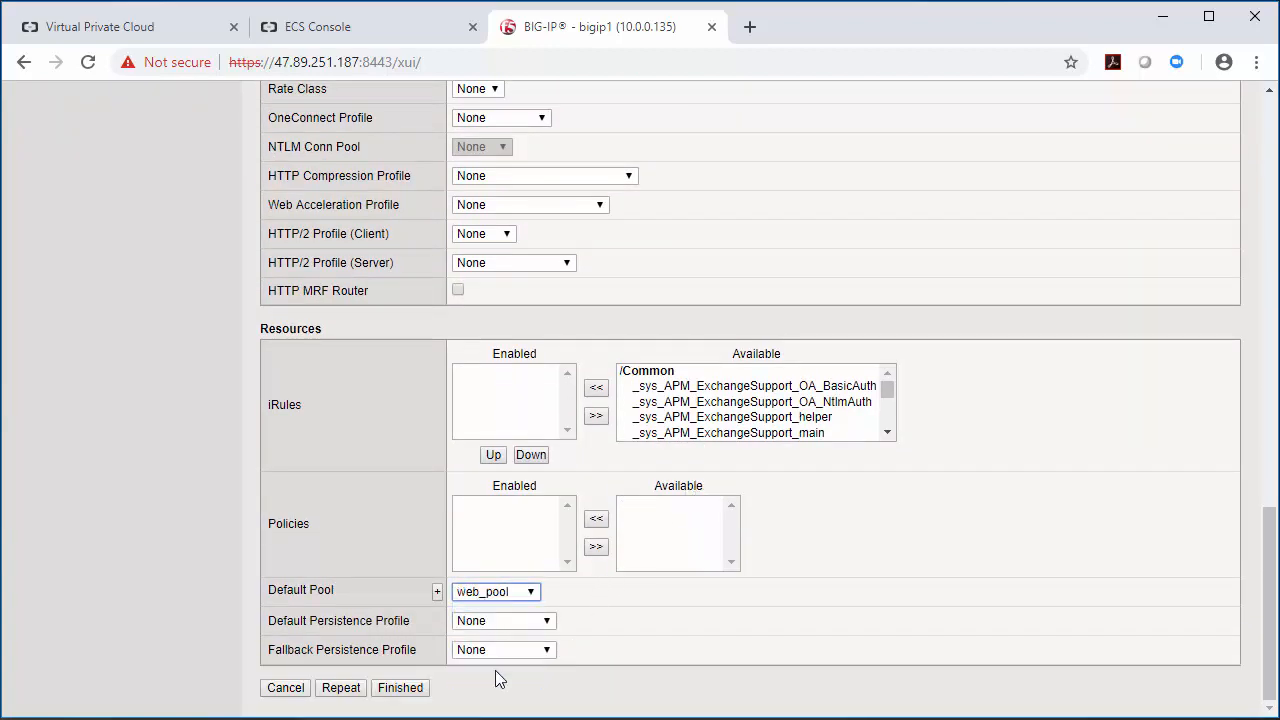
pyautogui.click(400, 688)
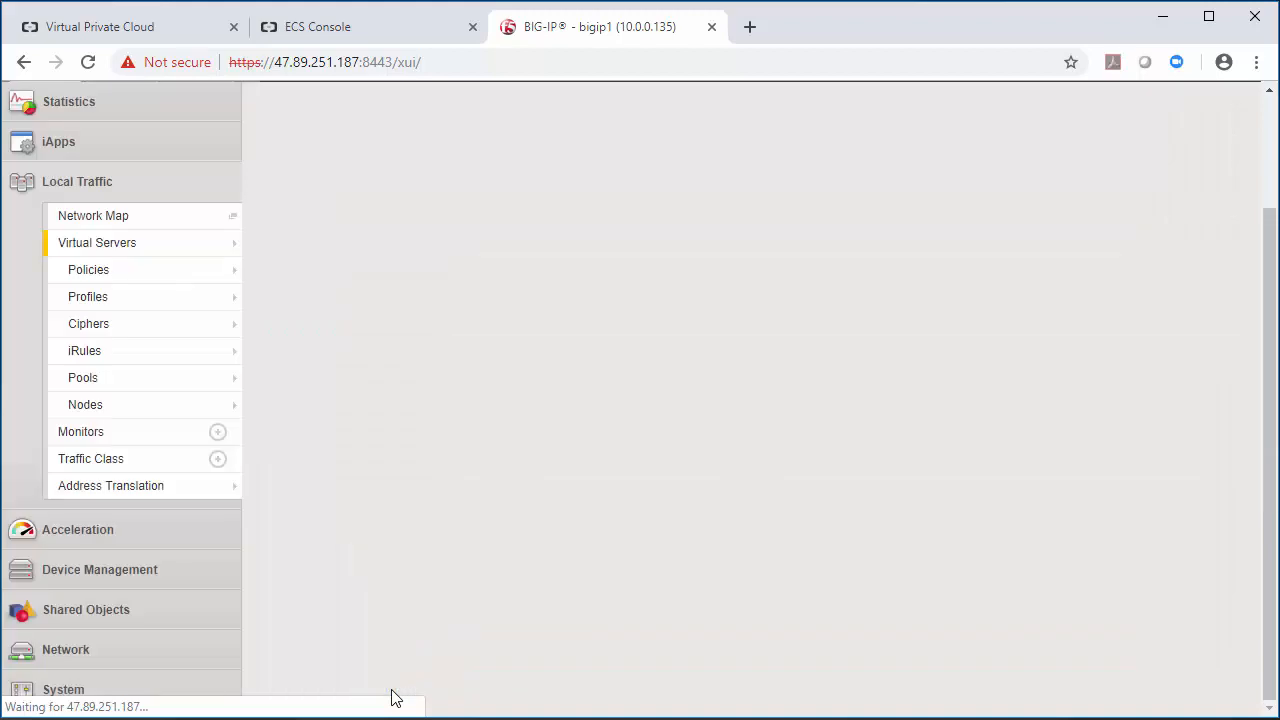
pyautogui.click(96, 242)
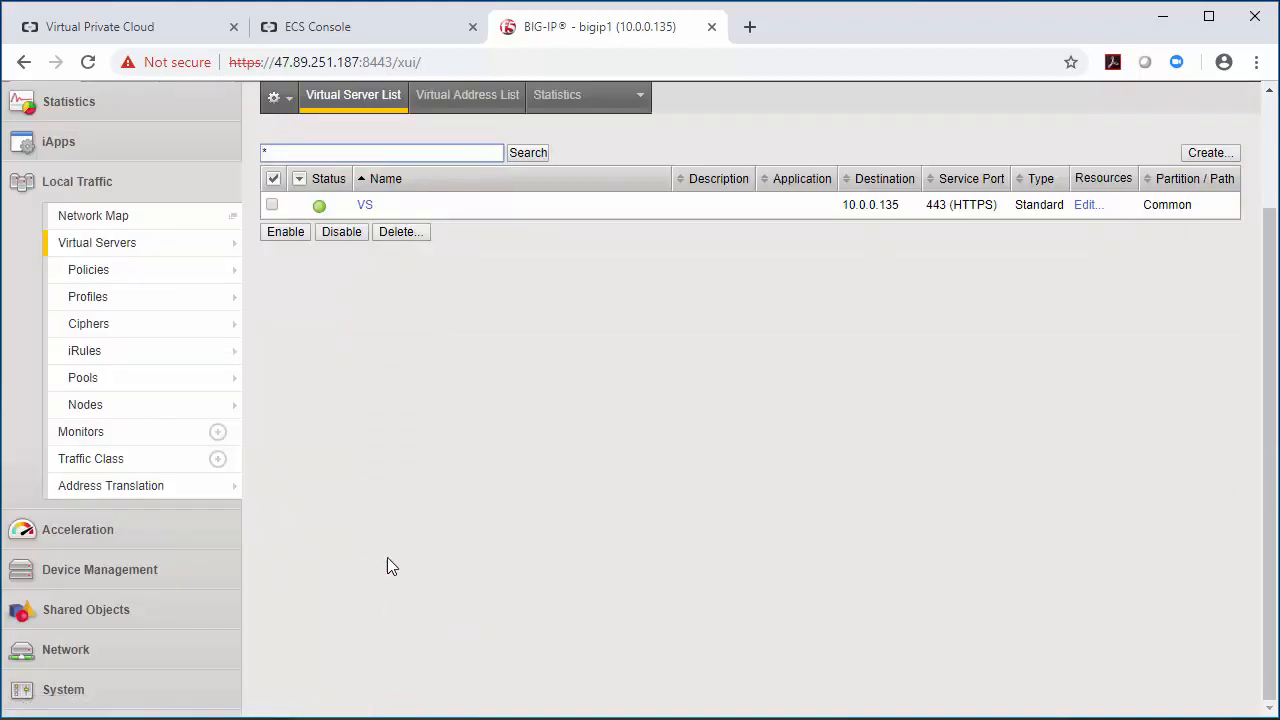
pyautogui.click(296, 62)
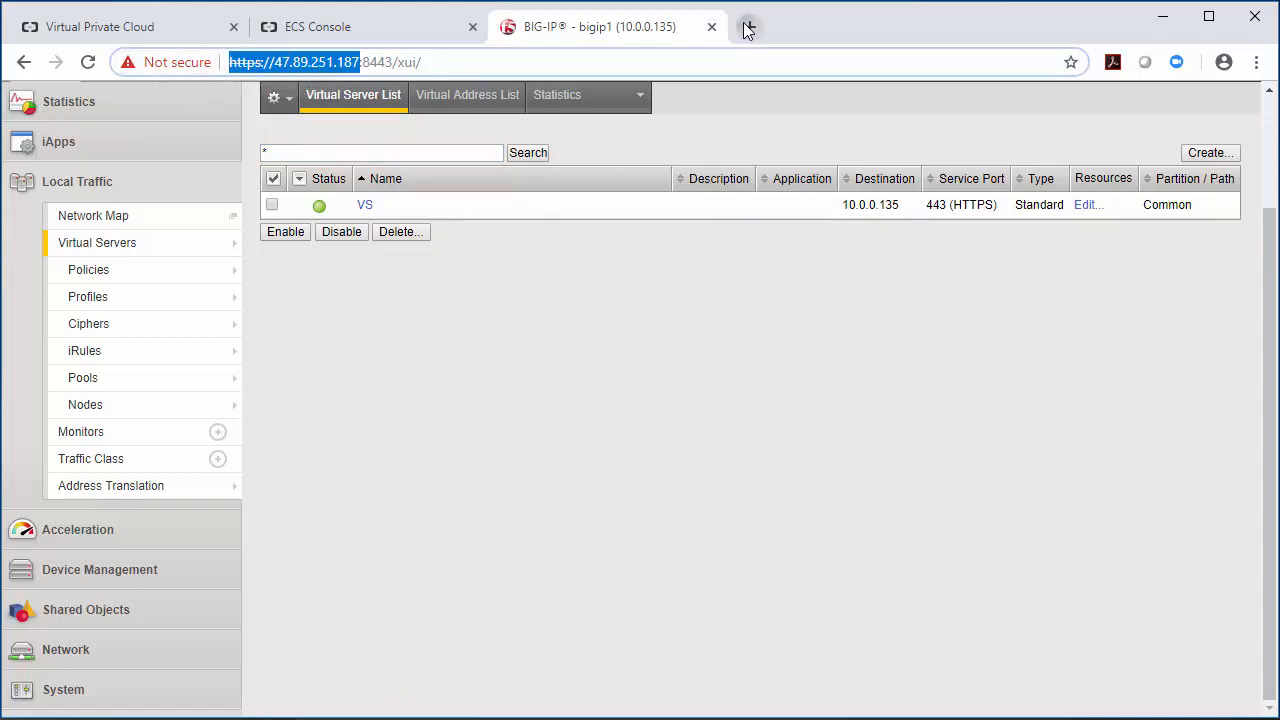
pyautogui.click(748, 28)
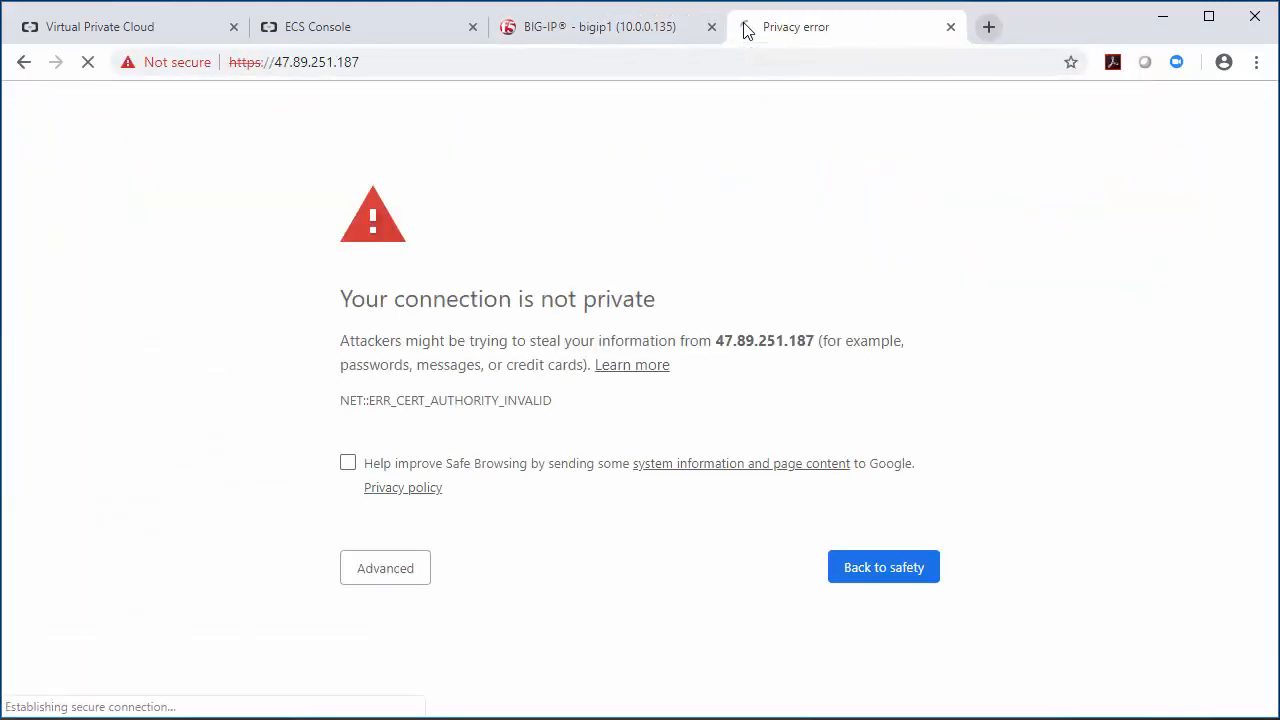
pyautogui.click(384, 568)
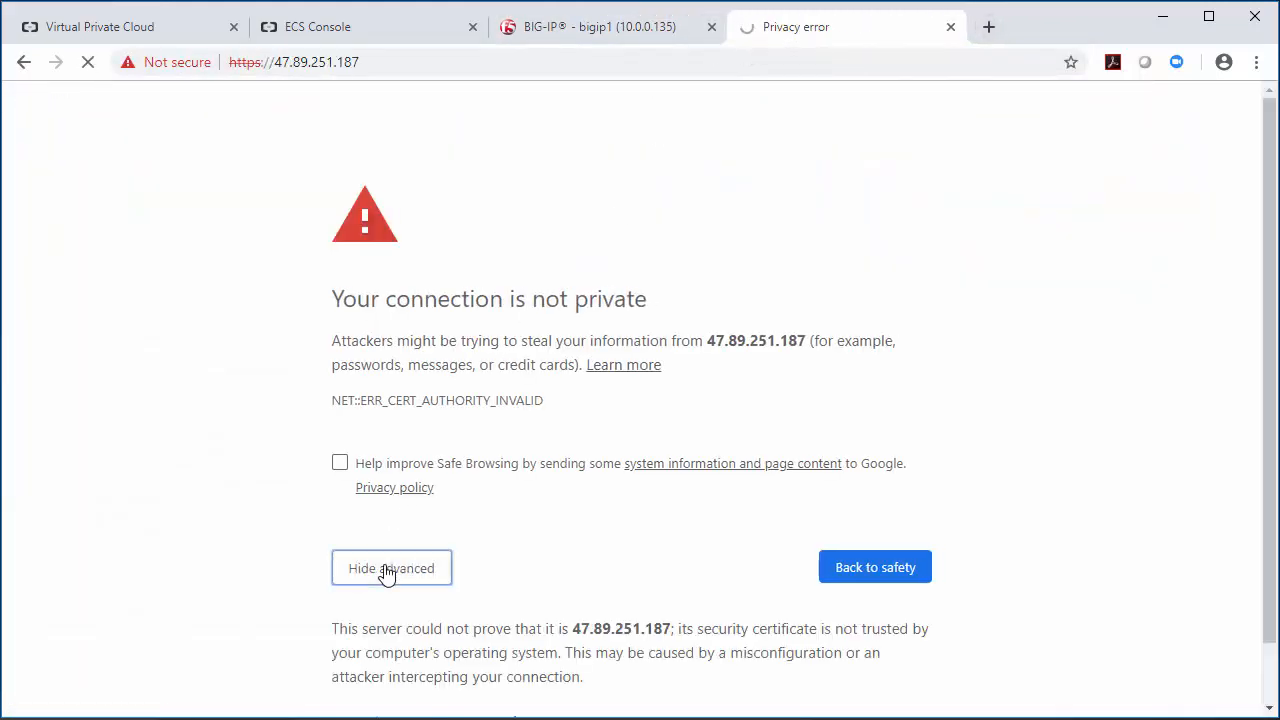